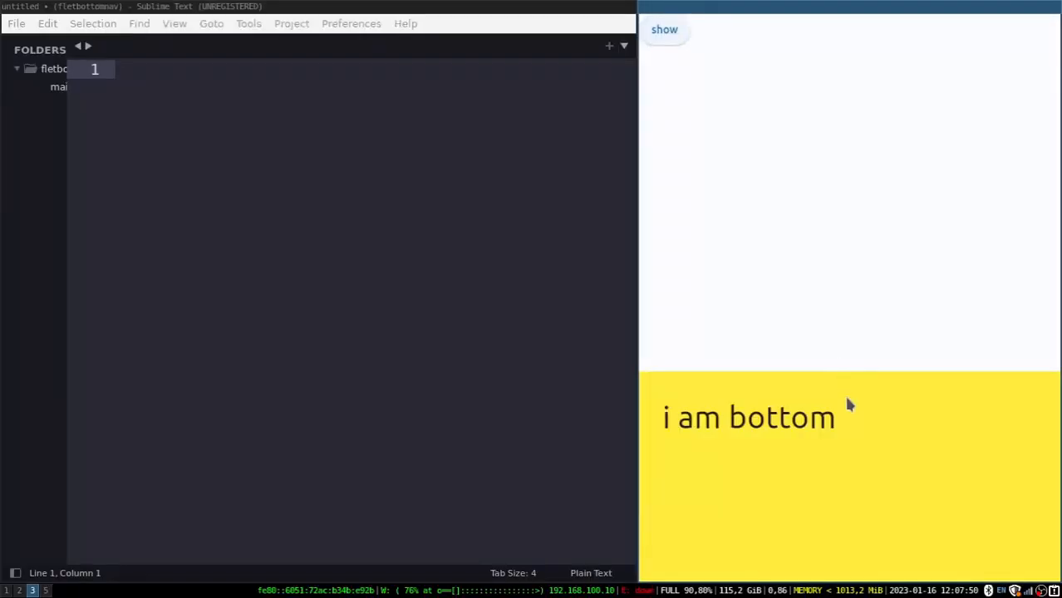
Preview the finished app, sliding the yellow bottom sheet up, down and back up
{"action": "left_click", "coordinate": [665, 30]}
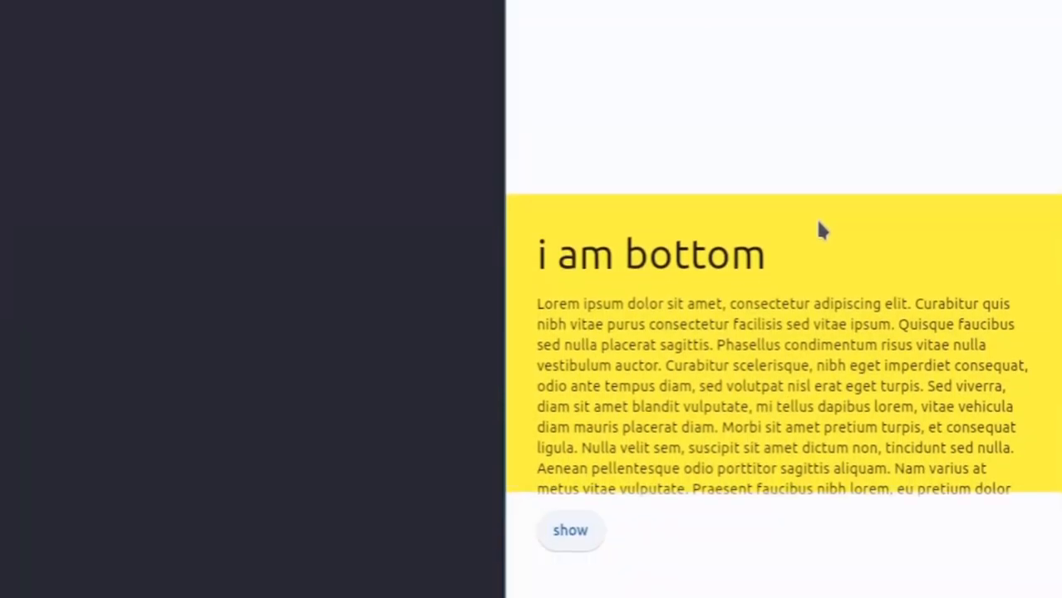
{"action": "left_click", "coordinate": [571, 531]}
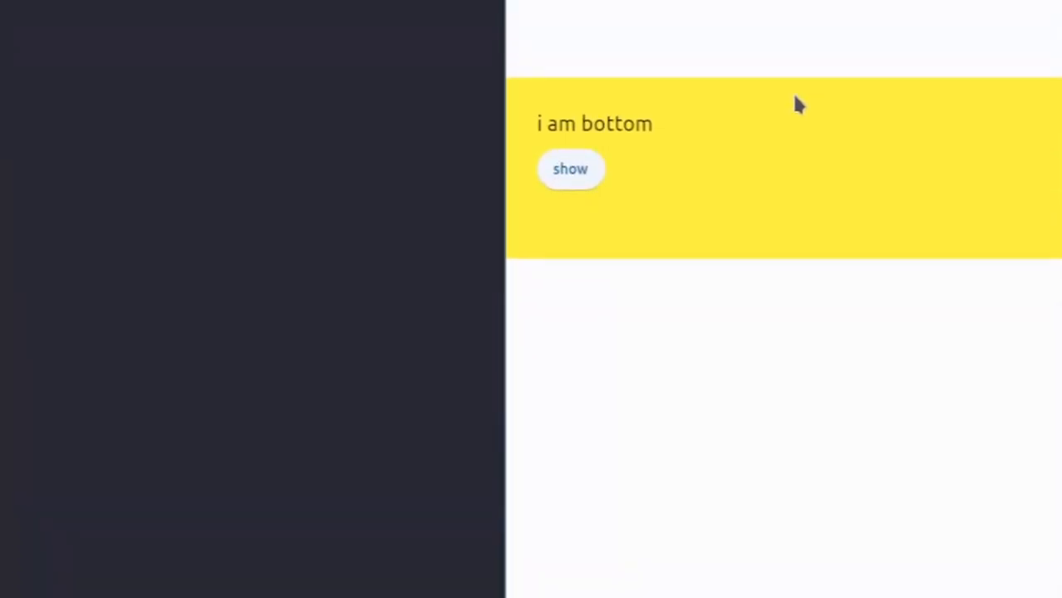
{"action": "left_click", "coordinate": [572, 170]}
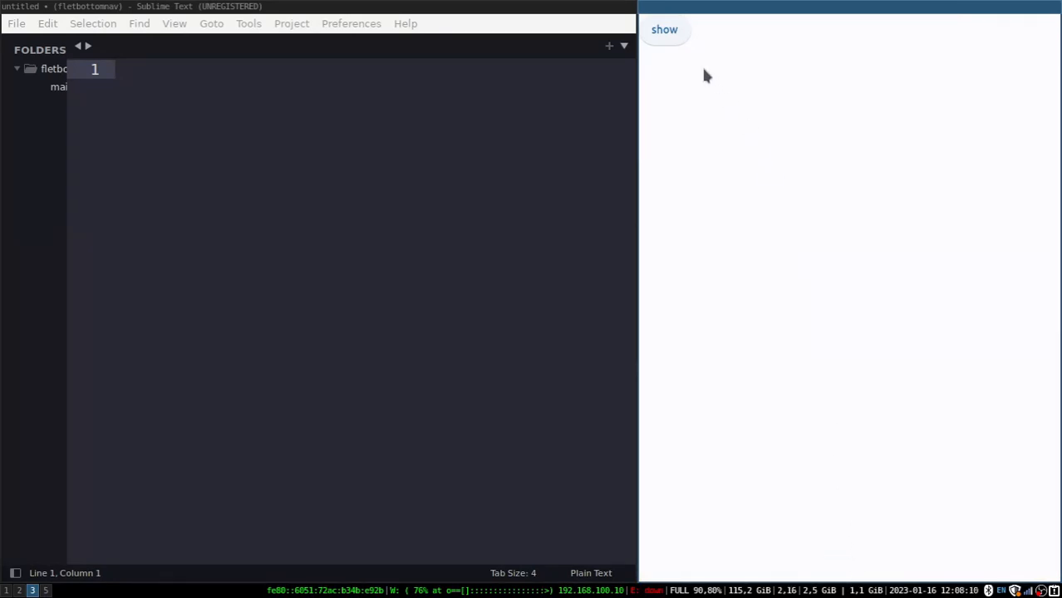
{"action": "left_click", "coordinate": [665, 30]}
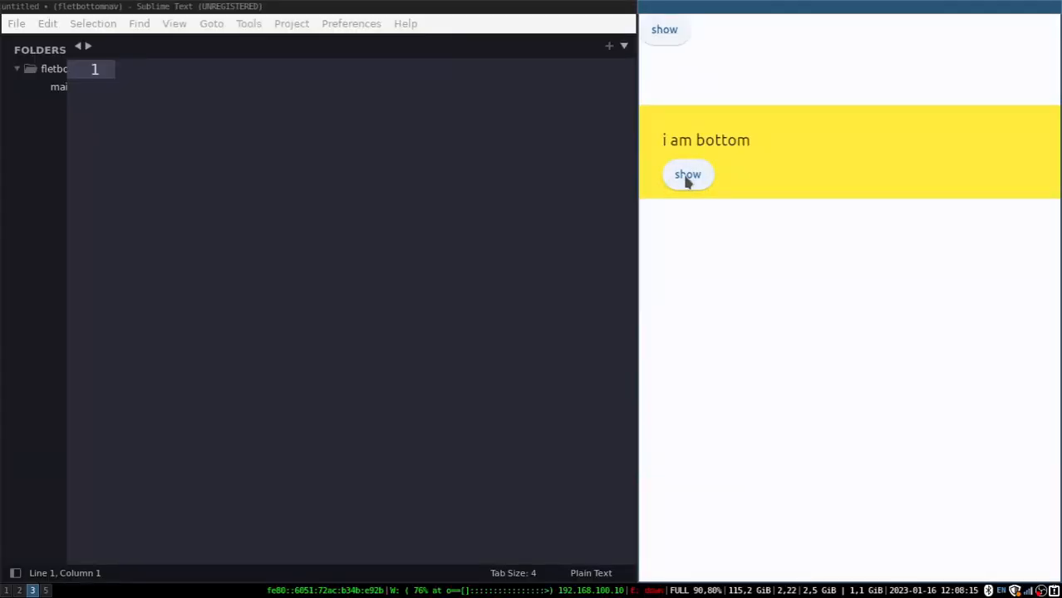
{"action": "mouse_move", "coordinate": [701, 185]}
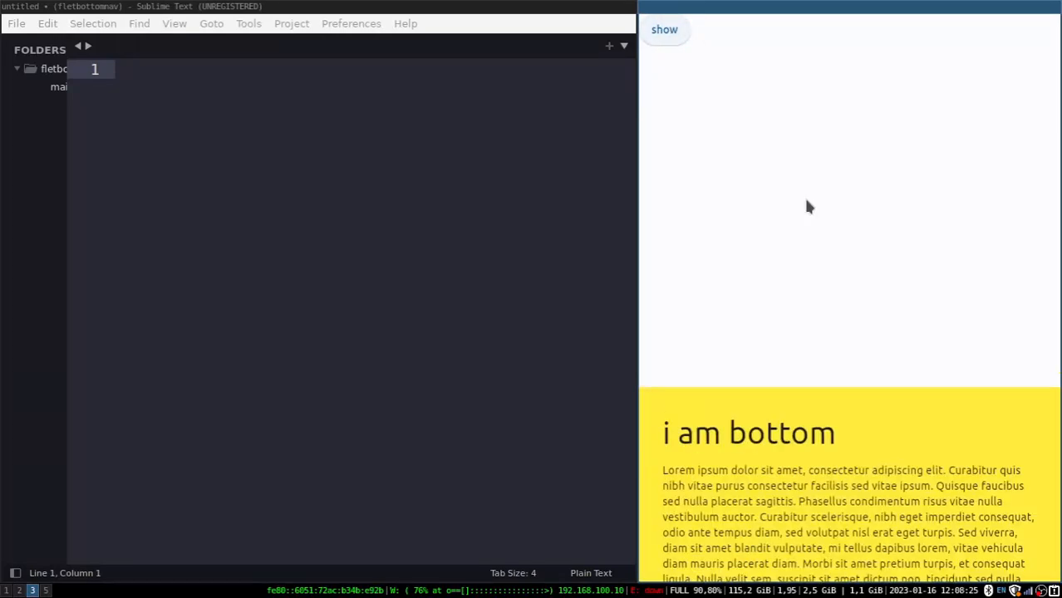
{"action": "left_click", "coordinate": [665, 30]}
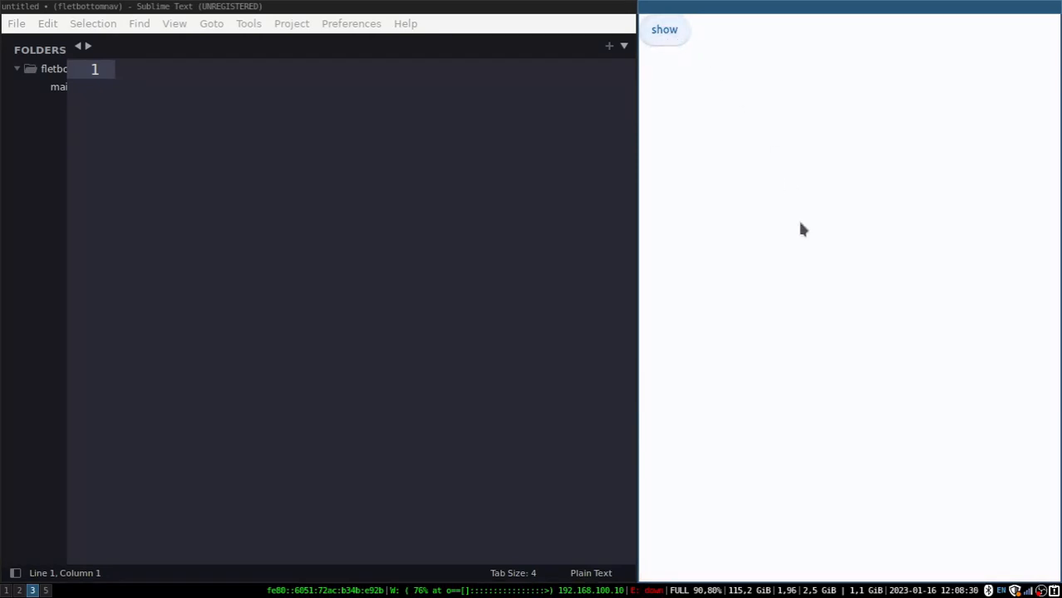
{"action": "left_click", "coordinate": [665, 30]}
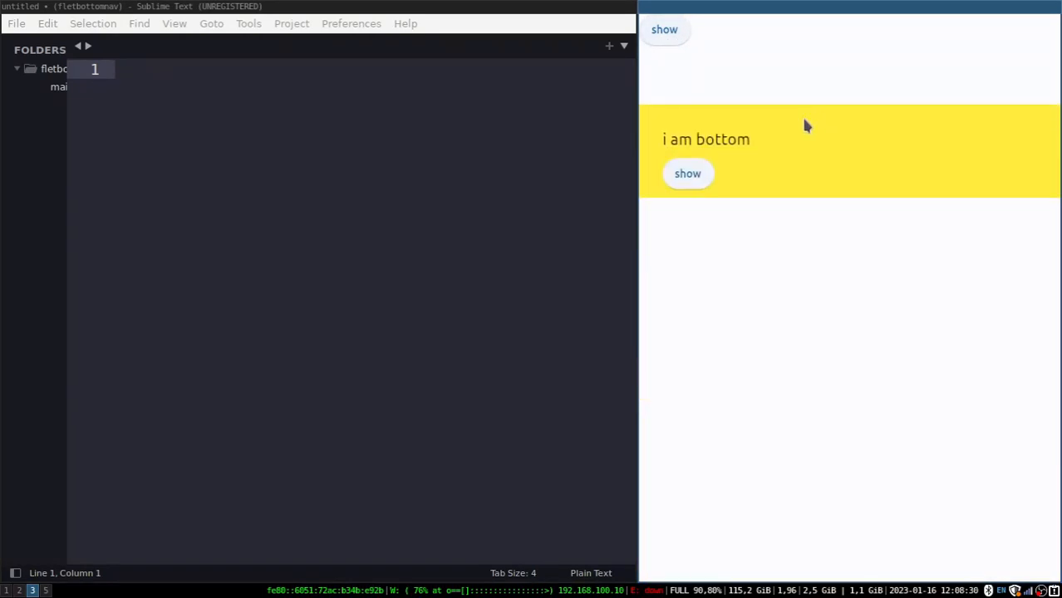
{"action": "left_click", "coordinate": [688, 174]}
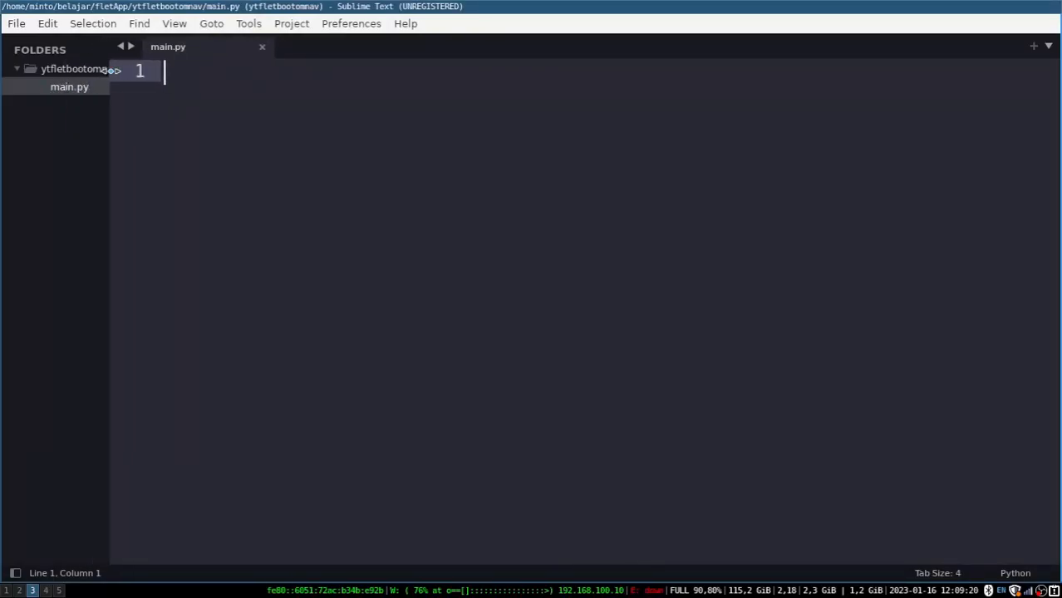
Begin main.py with the flet import, def main(page:Page) and text = Text("i am bottom", size=...)
{"action": "type", "text": "from flet import *"}
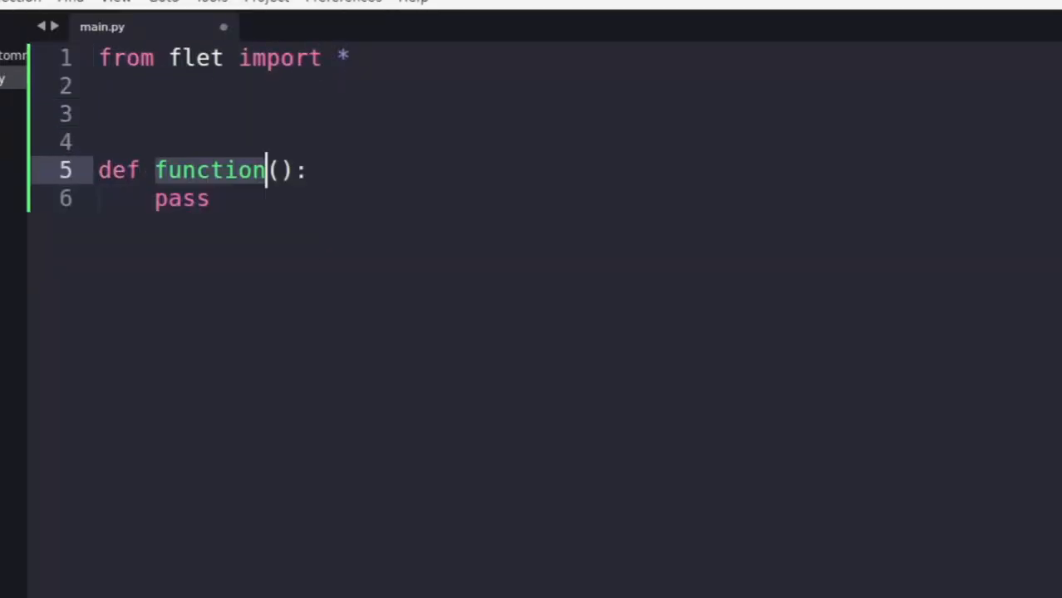
{"action": "type", "text": "main(page:Page"}
{"action": "type", "text": "page.add("}
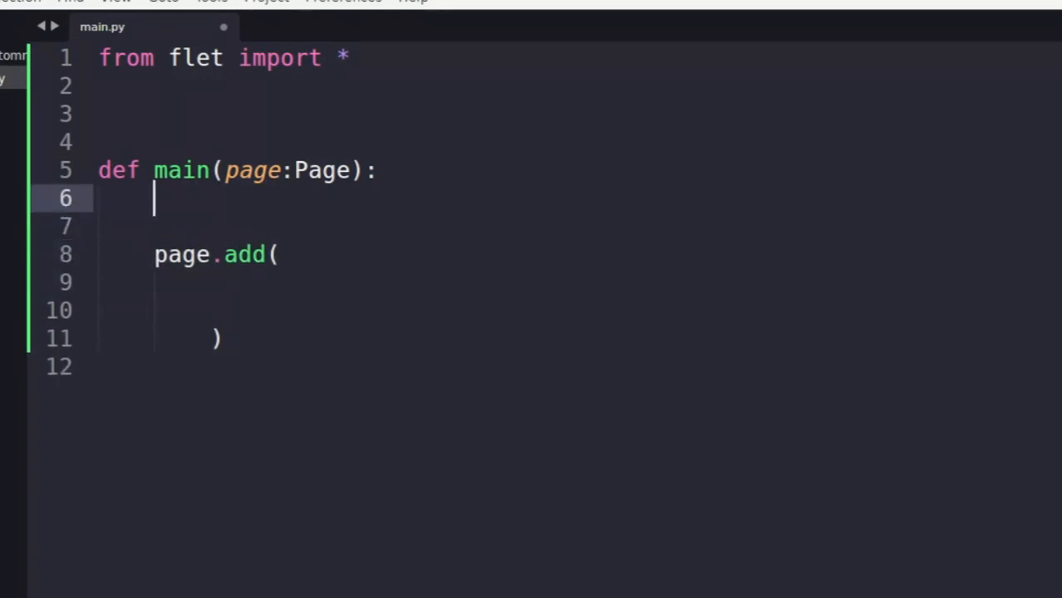
{"action": "type", "text": "text ="}
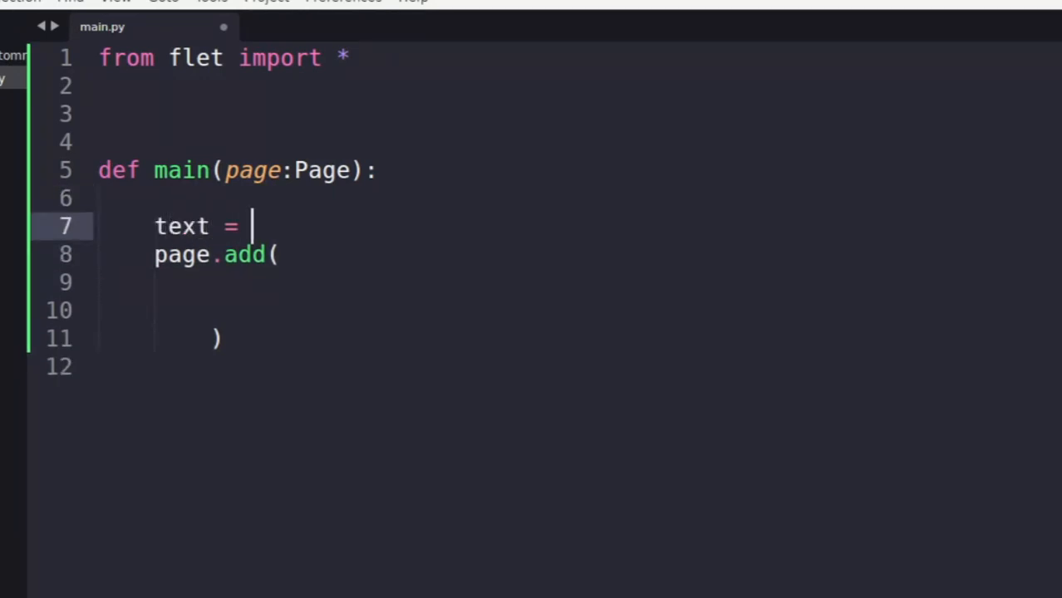
{"action": "type", "text": "Text(\"i \")"}
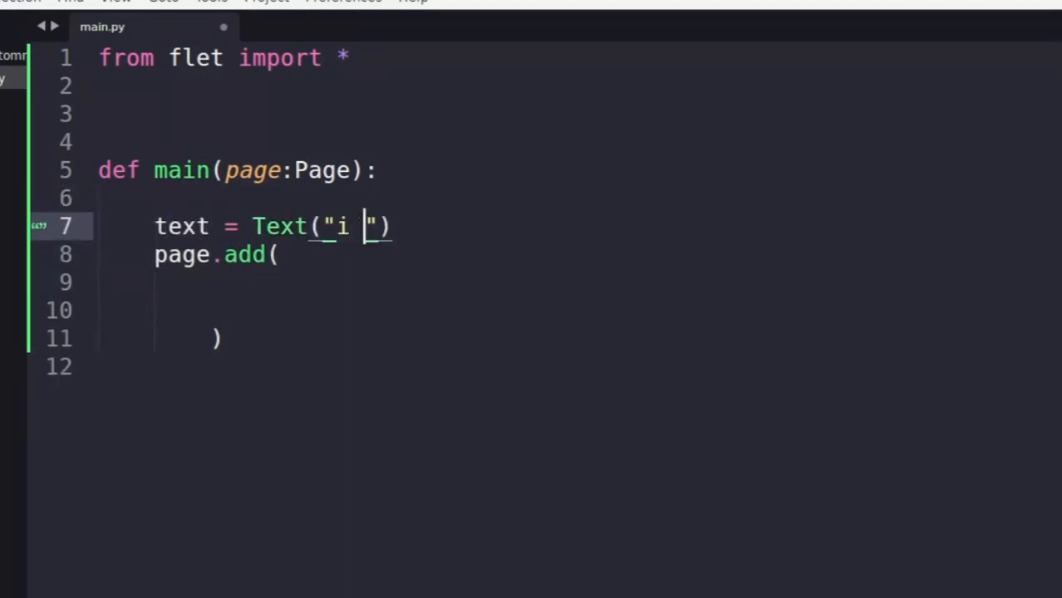
{"action": "type", "text": "am bottom"}
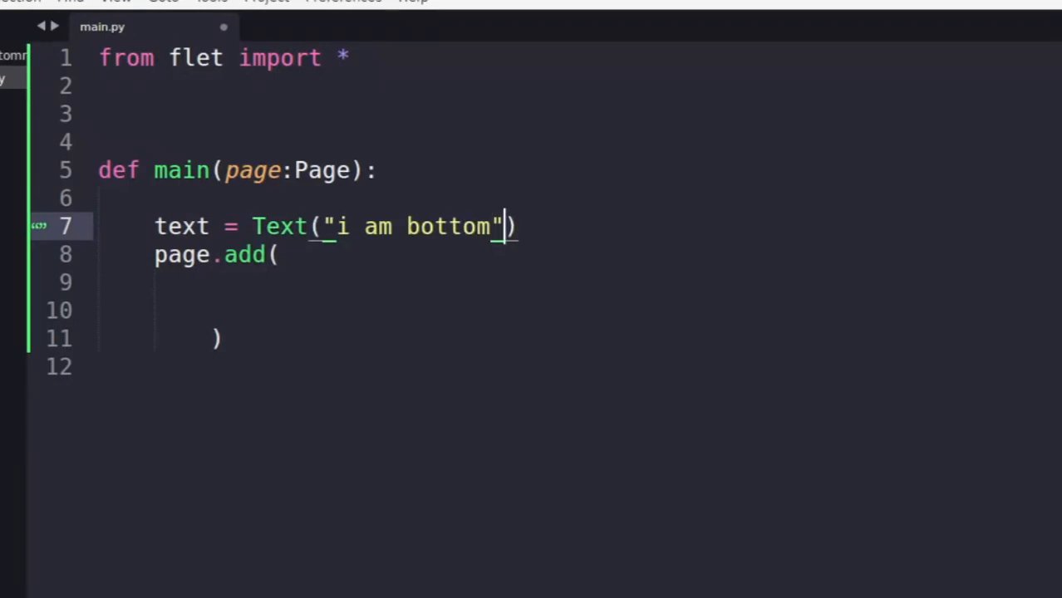
{"action": "type", "text": ",size=40"}
{"action": "type", "text": "desc = Text(\"\")"}
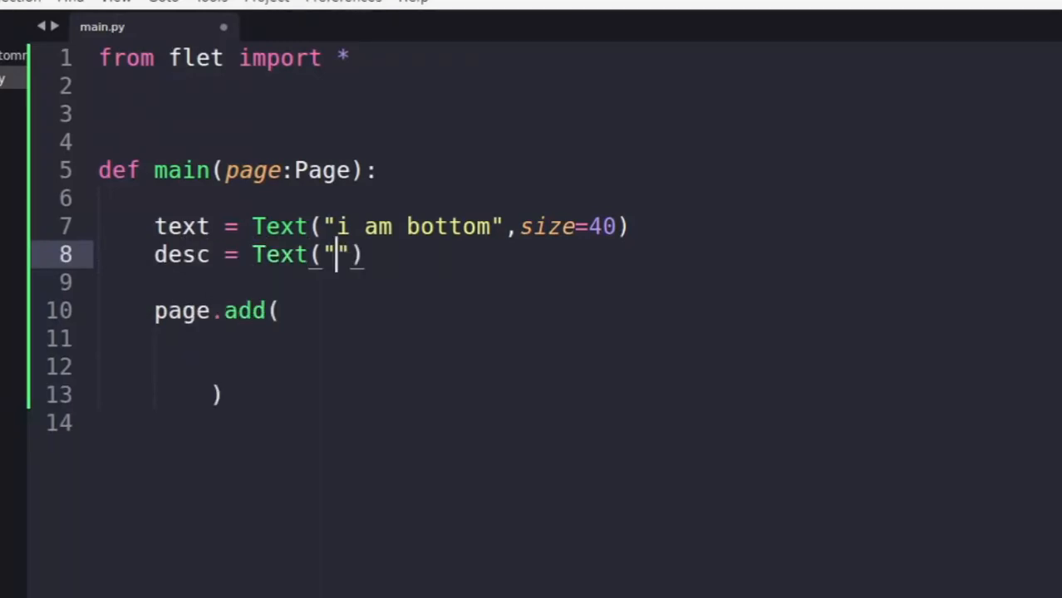
Paste the Lorem ipsum desc Text, title size 40, and width=page.window_width marked # SET TO FULLSCREEN
{"action": "right_click", "coordinate": [341, 256]}
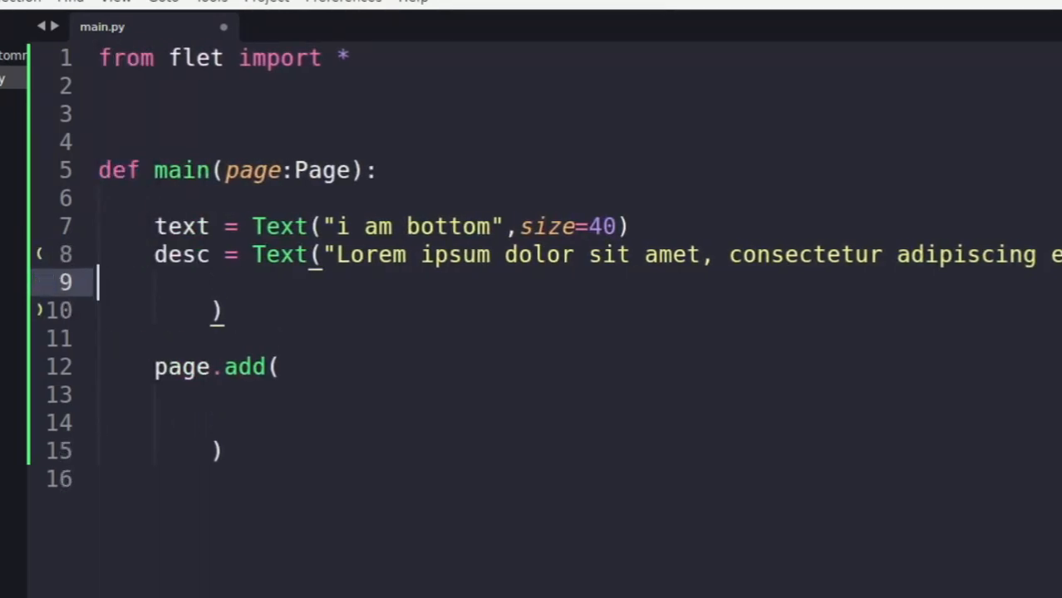
{"action": "type", "text": "size="}
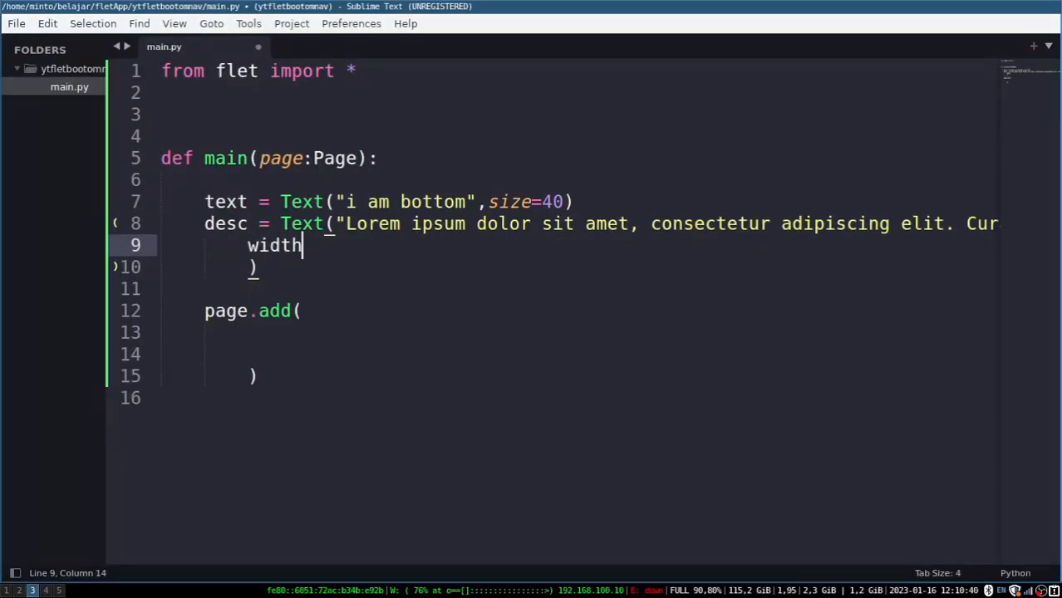
{"action": "type", "text": "=page.window_width"}
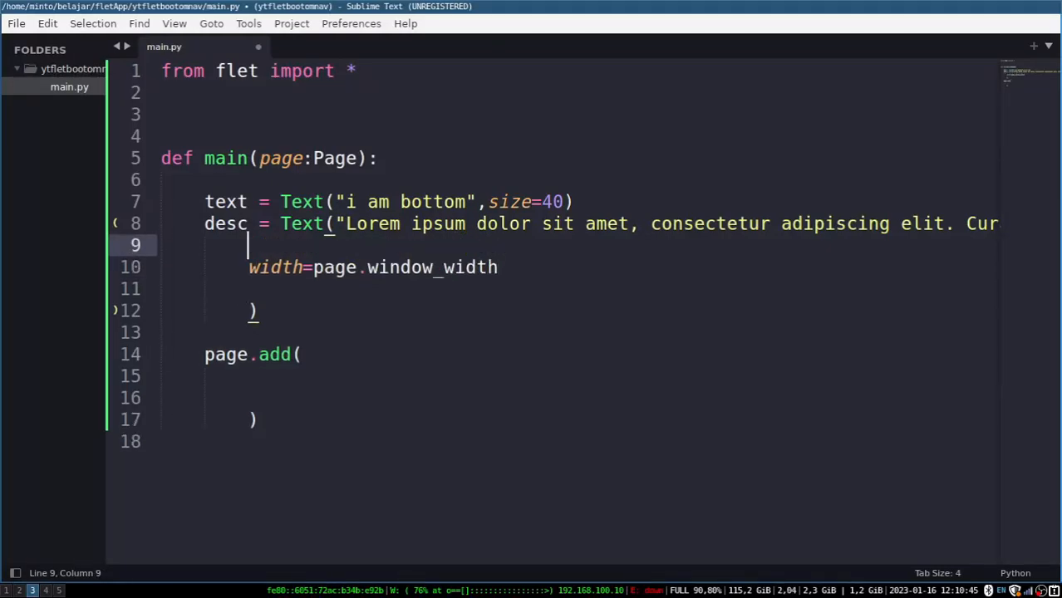
{"action": "type", "text": "SET TO"}
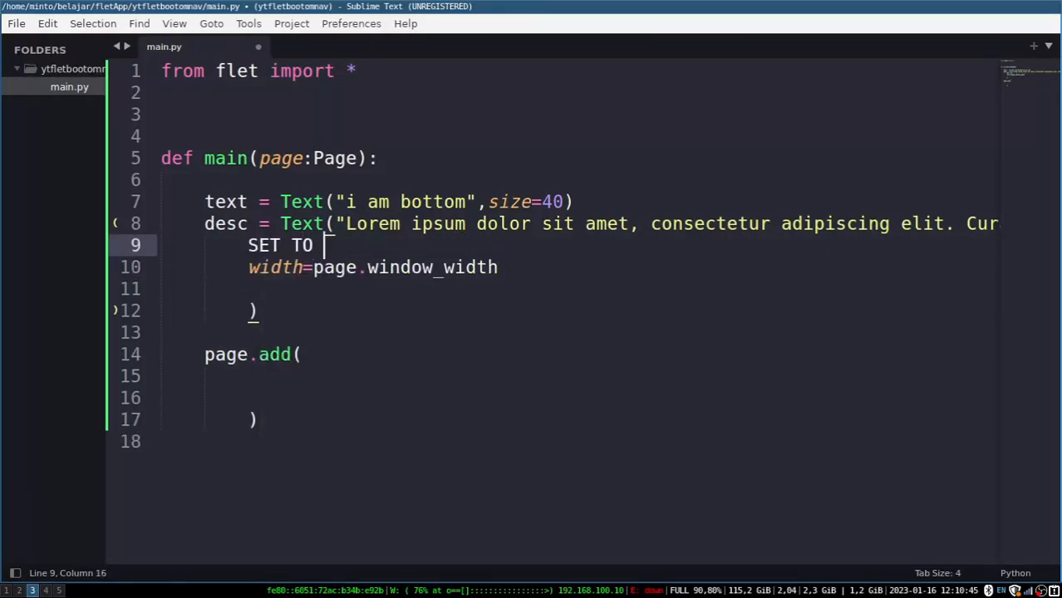
{"action": "type", "text": "# SET TO FULLSCREEN"}
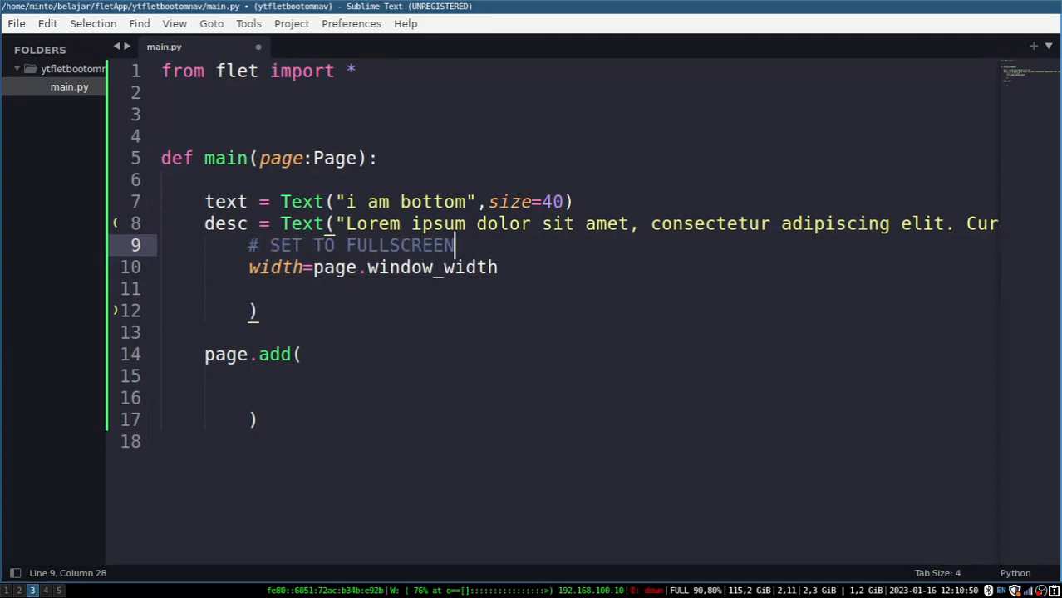
{"action": "type", "text": ","}
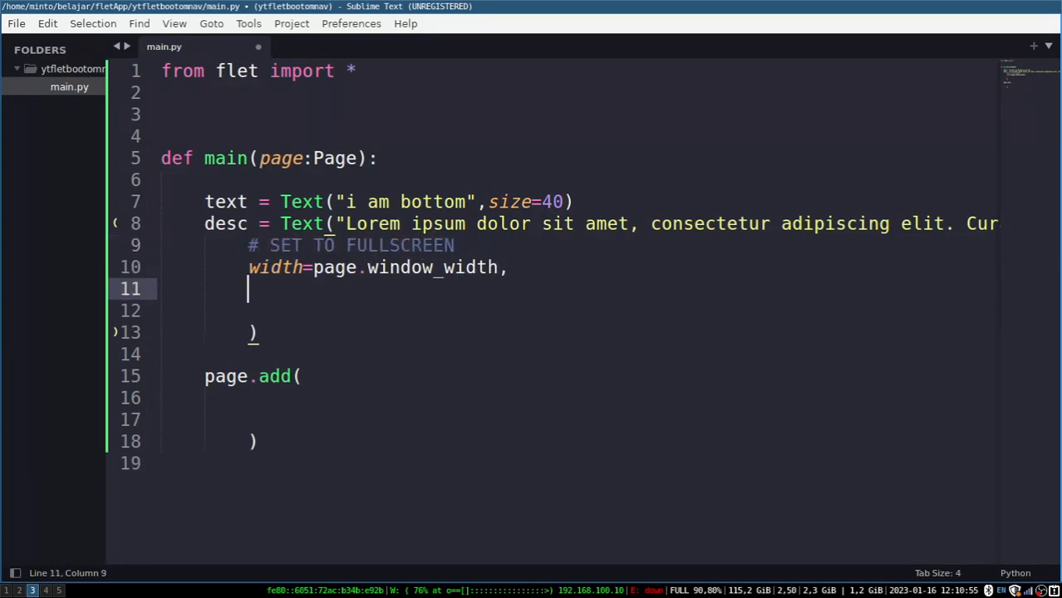
Give desc height 200, opacity 1 and animate_opacity, then start a # CONTAINER comment
{"action": "type", "text": "height=200,"}
{"action": "left_click", "coordinate": [576, 311]}
{"action": "type", "text": "opacity=1,"}
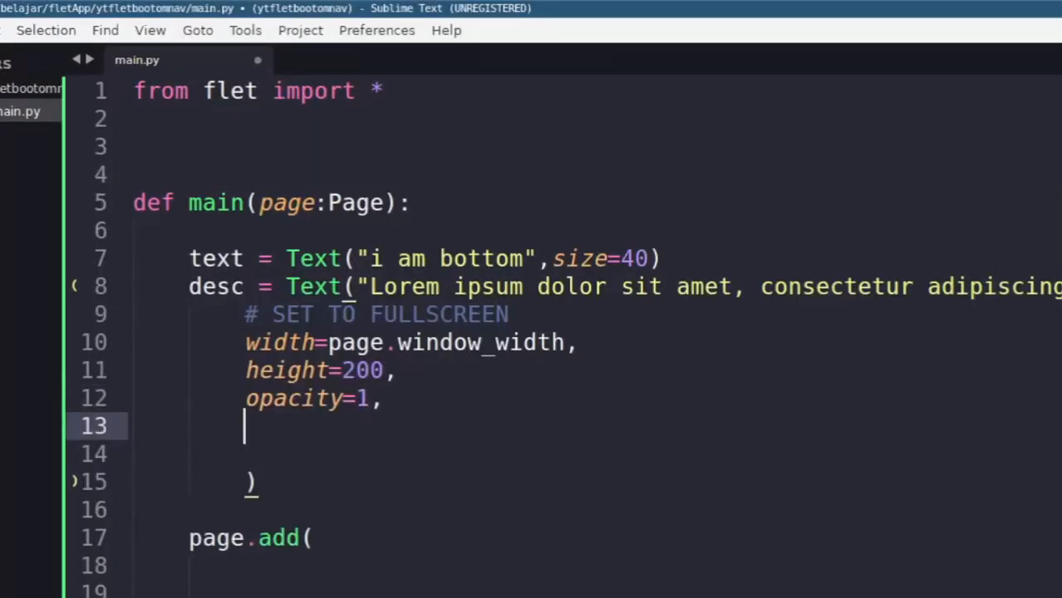
{"action": "type", "text": "animay"}
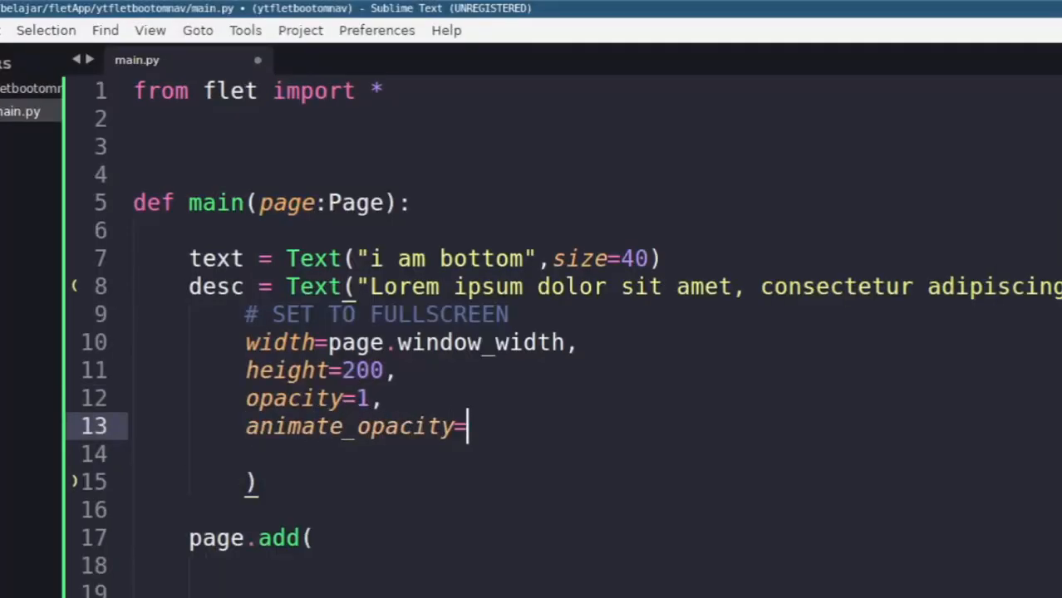
{"action": "type", "text": "500"}
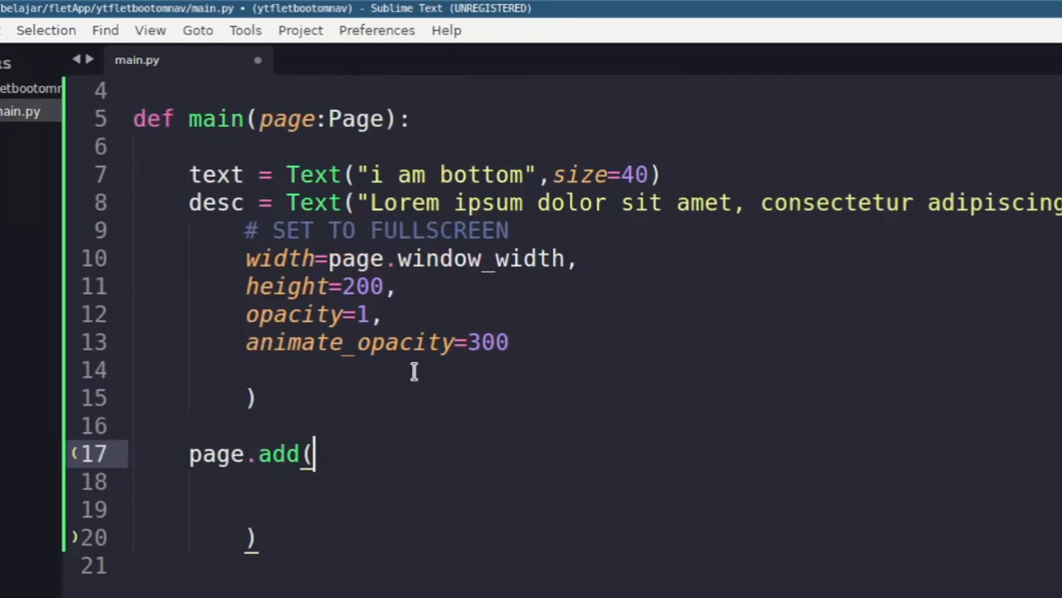
{"action": "type", "text": "co"}
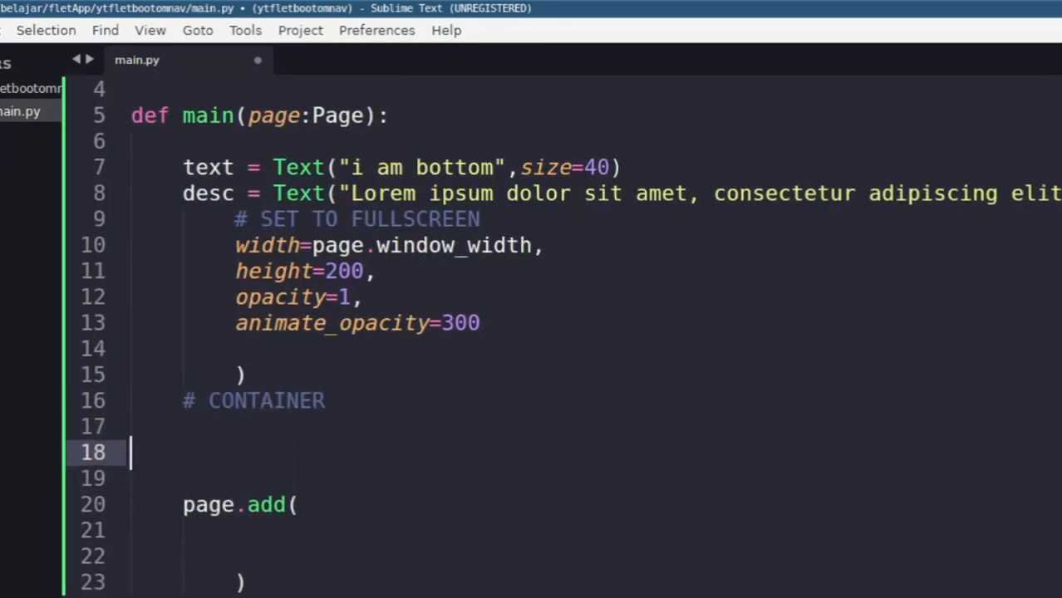
Create ct = Container with bgcolor yellow and margin.only(top=page.window_height-270)
{"action": "type", "text": "ct = Contai"}
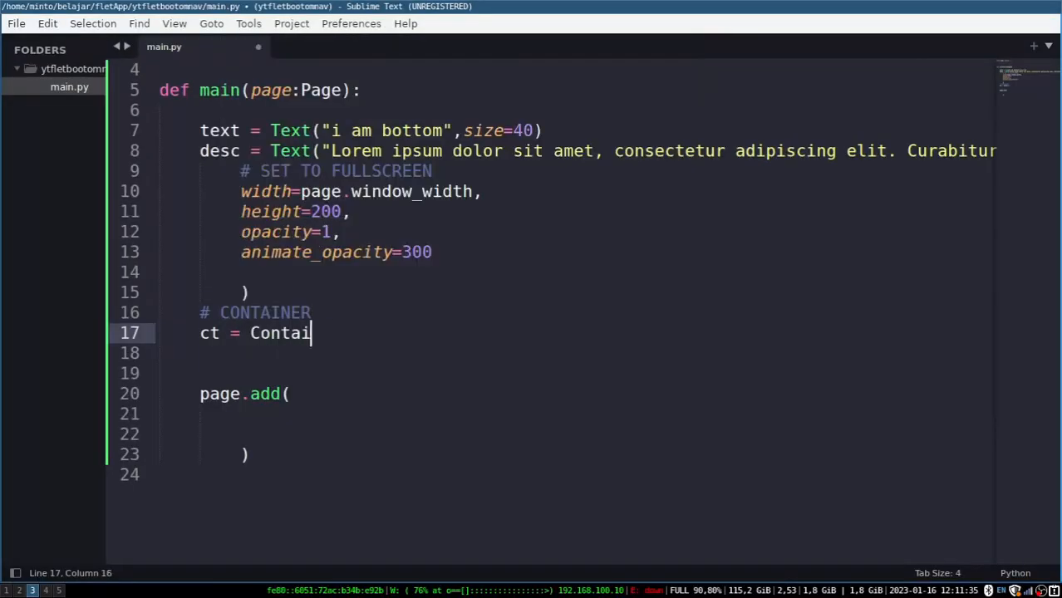
{"action": "type", "text": "ner("}
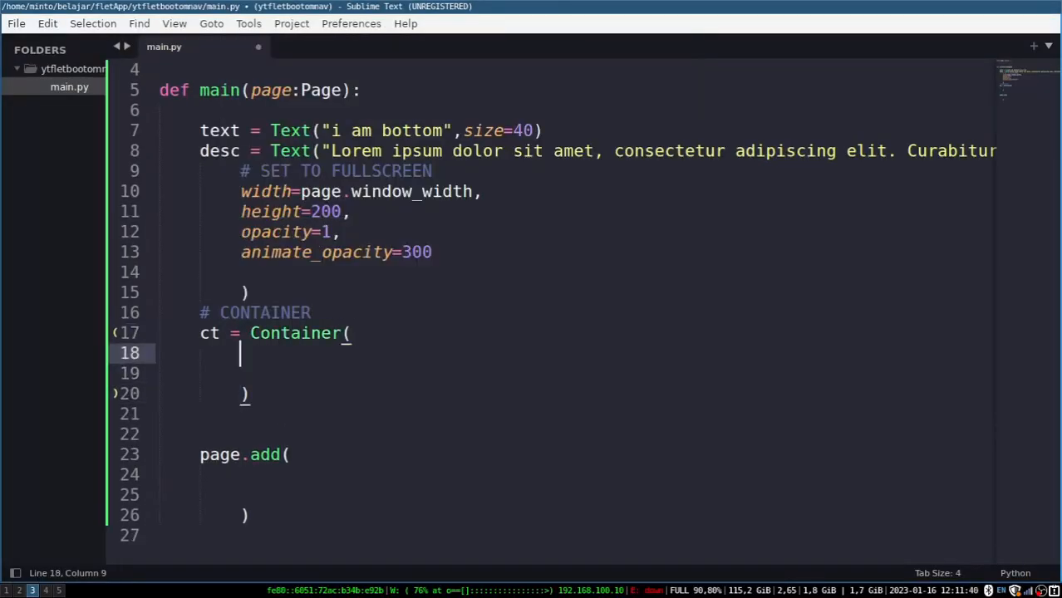
{"action": "type", "text": "bgcolor=\"y"}
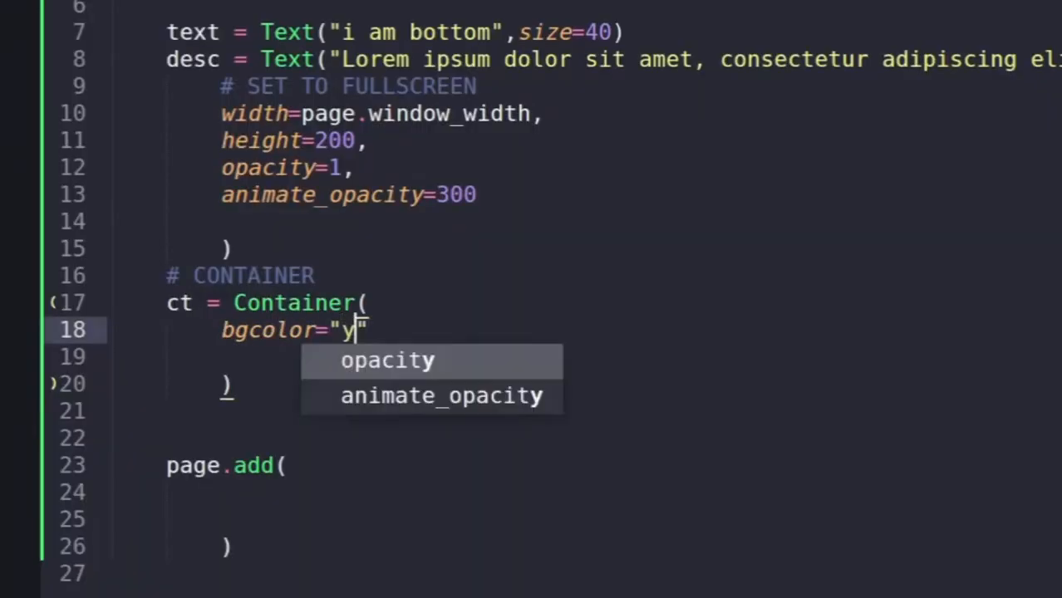
{"action": "type", "text": "ellow\","}
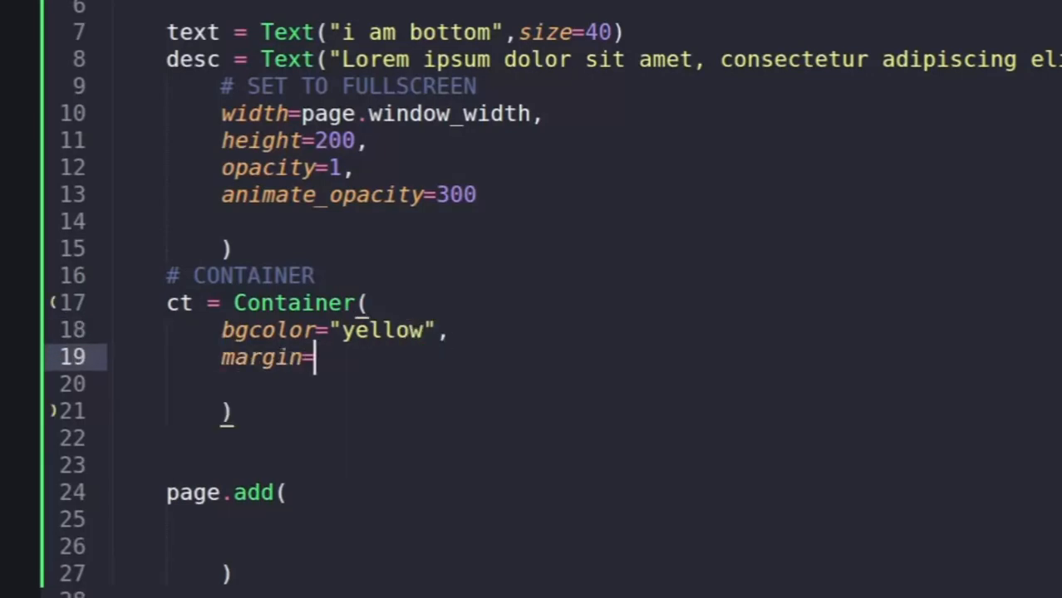
{"action": "type", "text": "margin.only("}
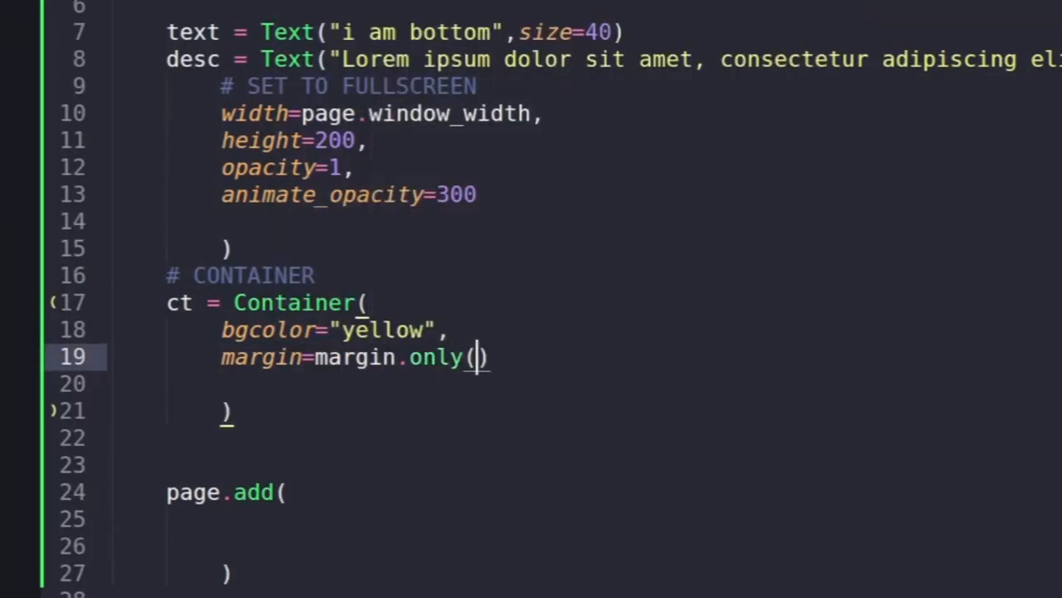
{"action": "type", "text": "top=page.window_width"}
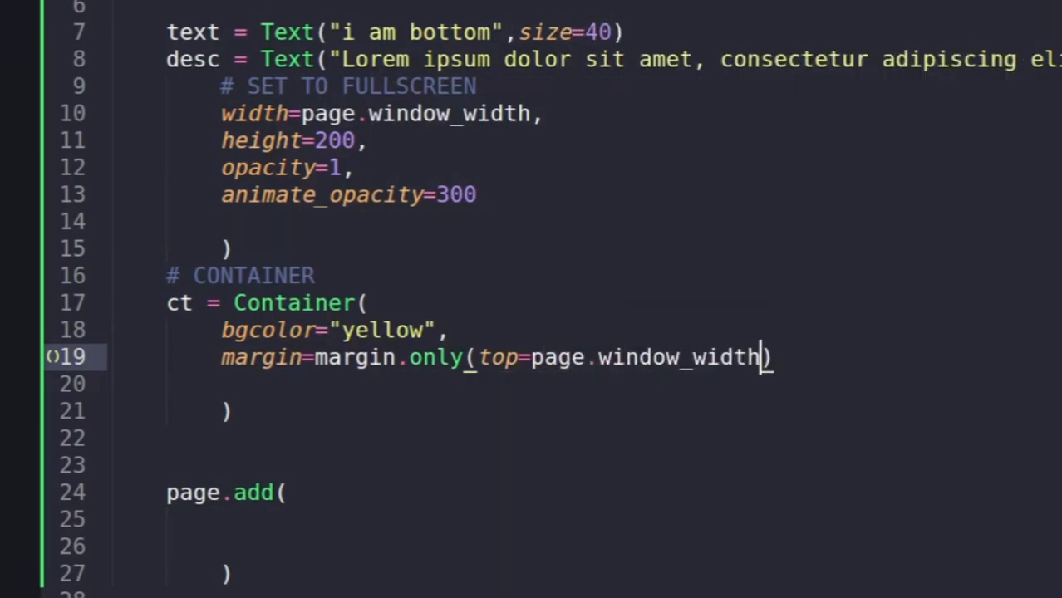
{"action": "key", "text": "BackSpace"}
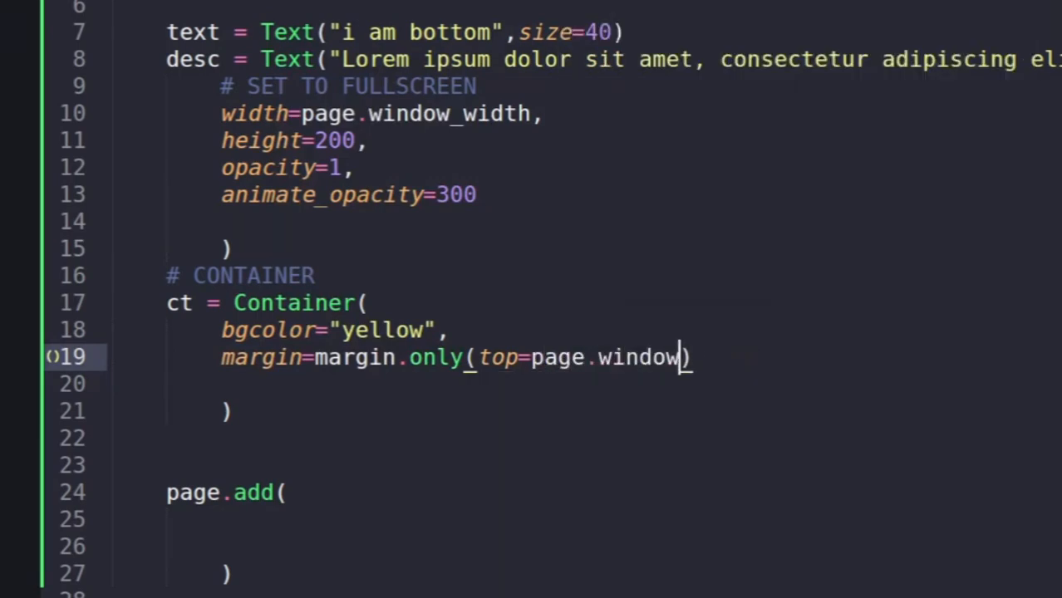
{"action": "type", "text": "_height"}
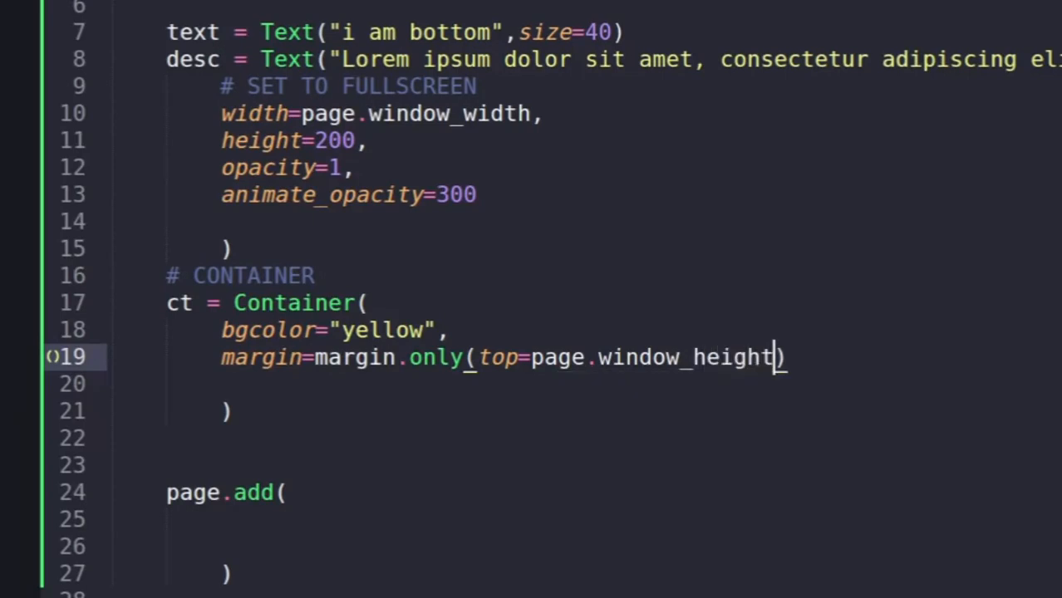
{"action": "type", "text": "-270),"}
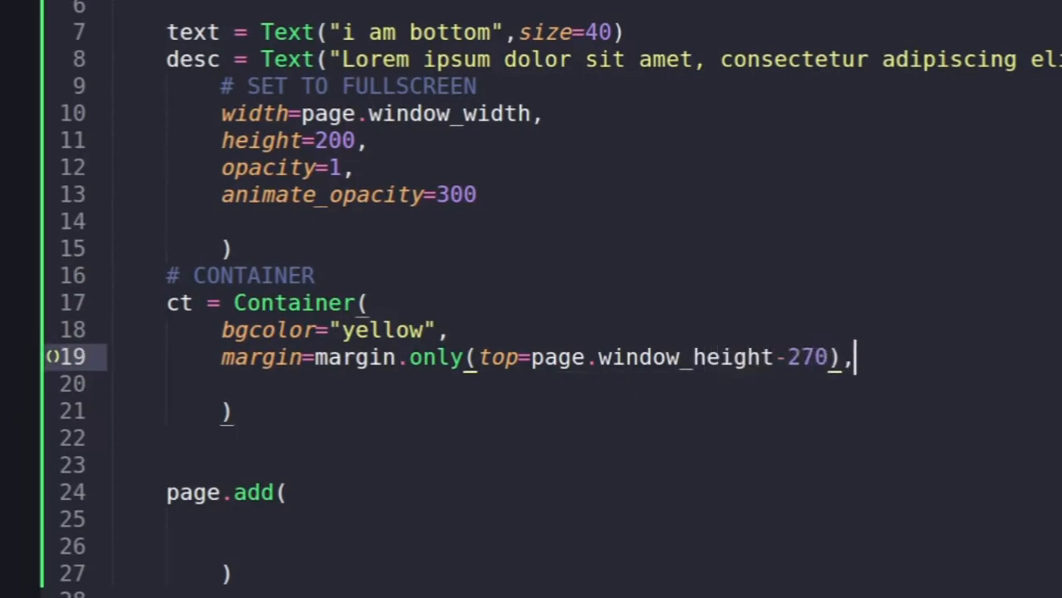
Set the container width to page.window_width under a # FULLSCREEN WIDTH comment
{"action": "type", "text": "width="}
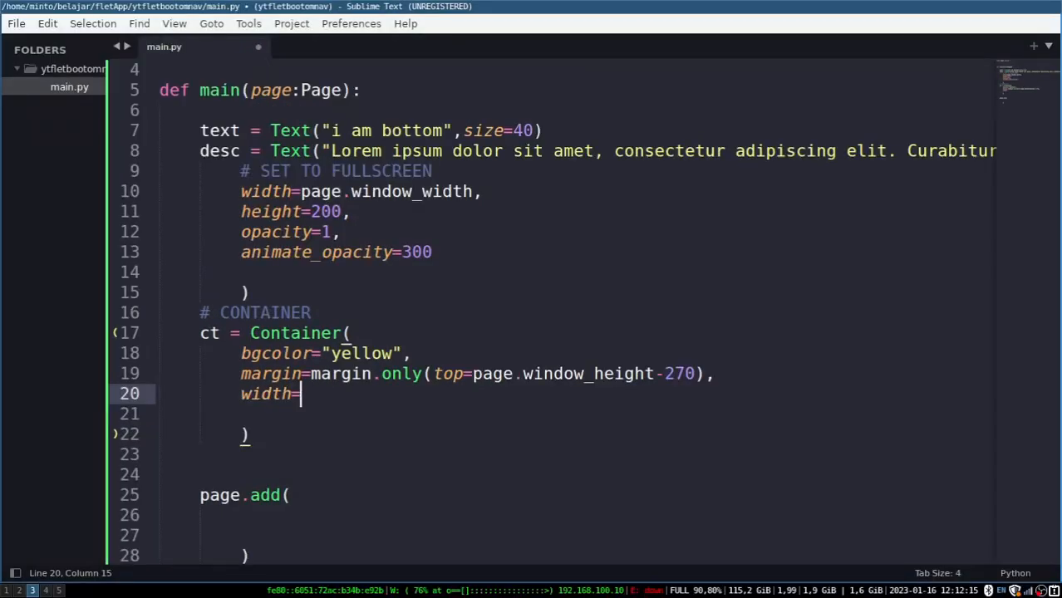
{"action": "type", "text": "page.window_width"}
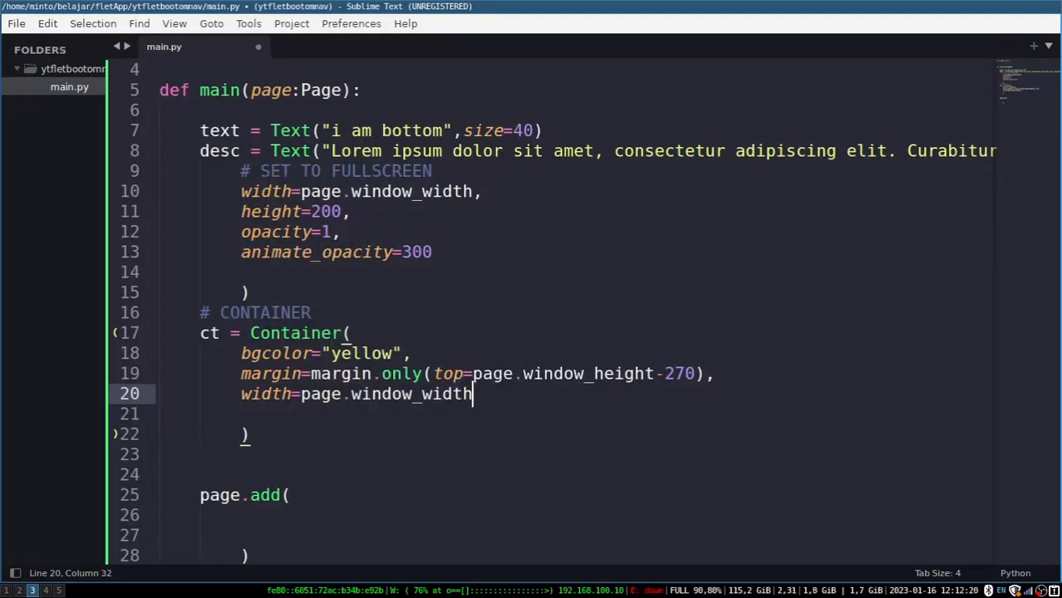
{"action": "key", "text": "enter"}
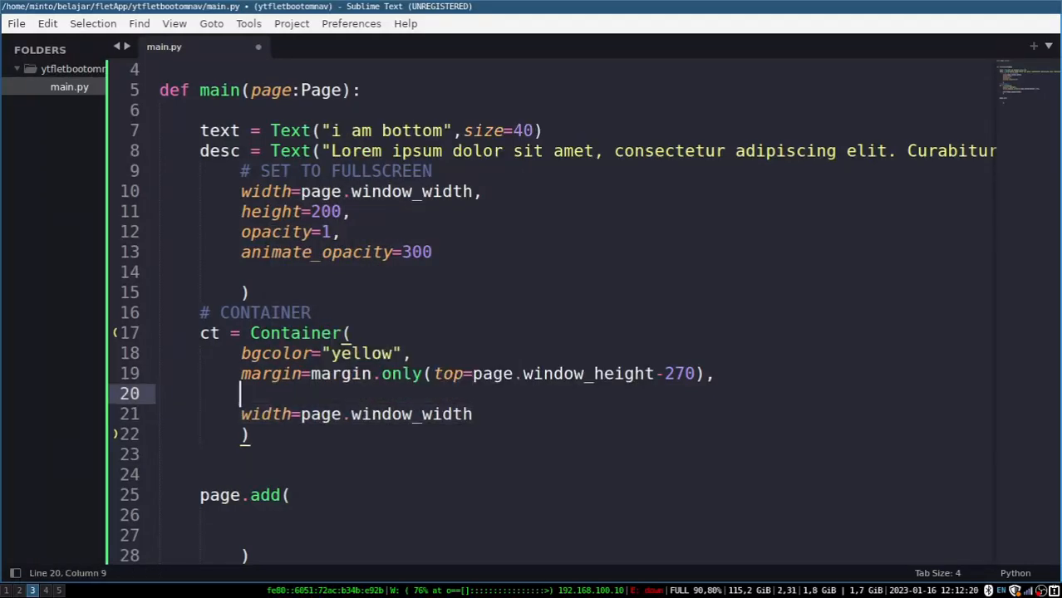
{"action": "type", "text": "FULLSCREEN WIDTH"}
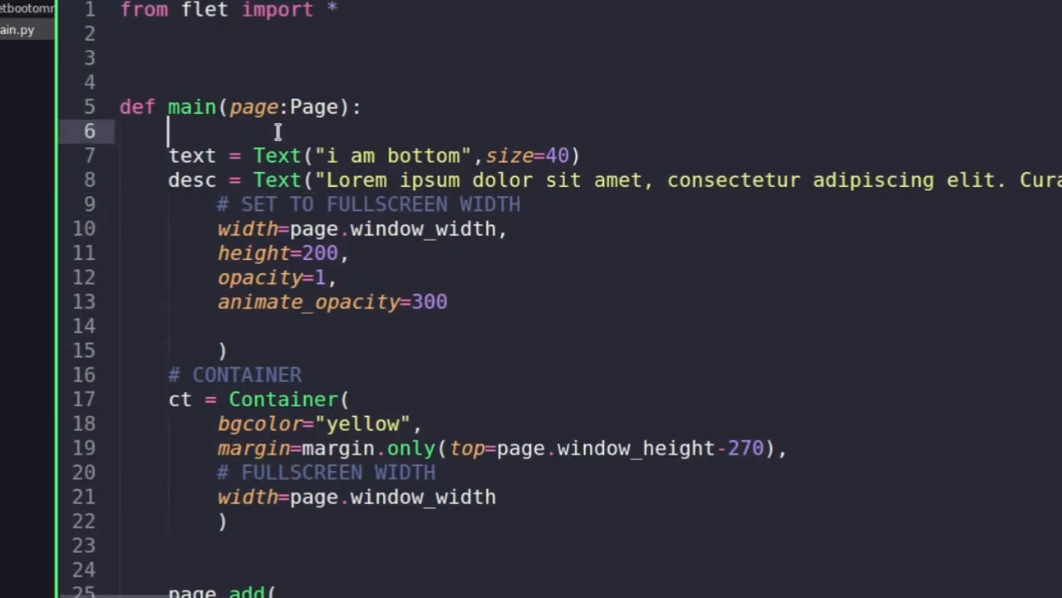
Add a dimension comment, heightscr = page.window_height-270 and height=heightscr on the container
{"action": "type", "text": "GET DI"}
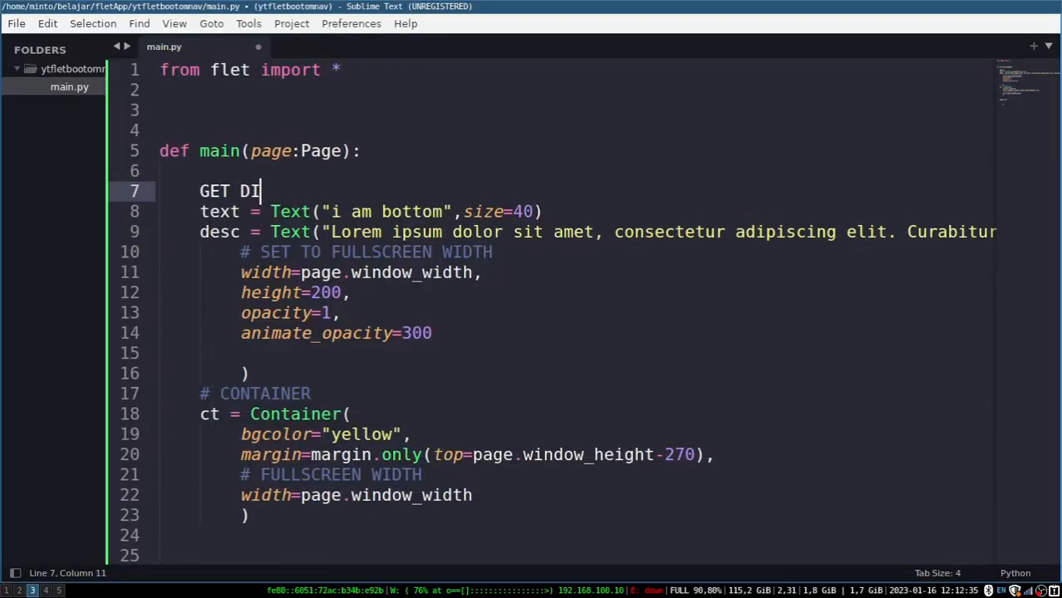
{"action": "type", "text": "MESION"}
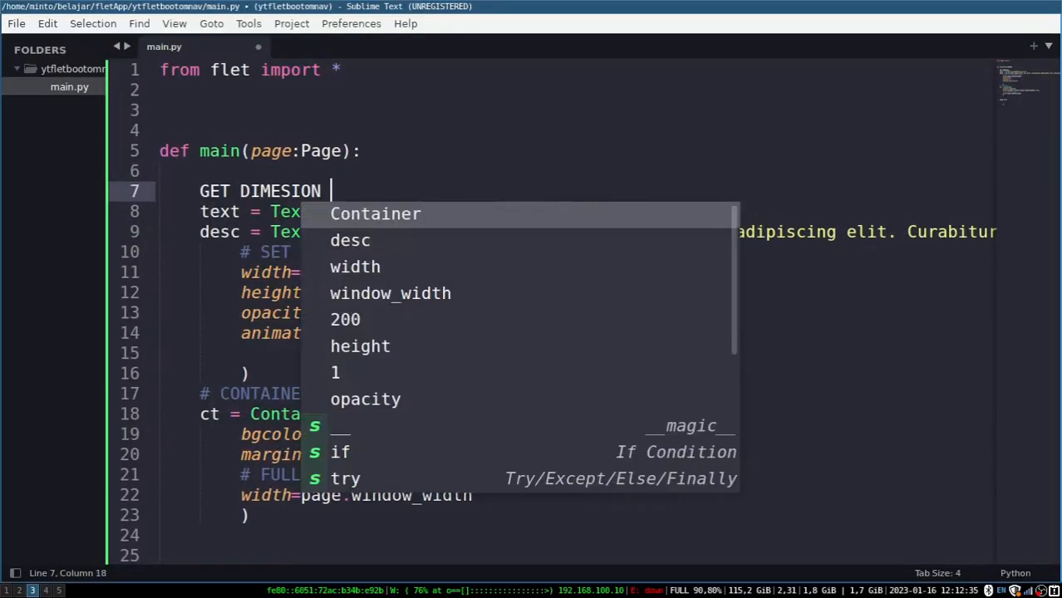
{"action": "type", "text": "HEIGHT SCREEN YOU"}
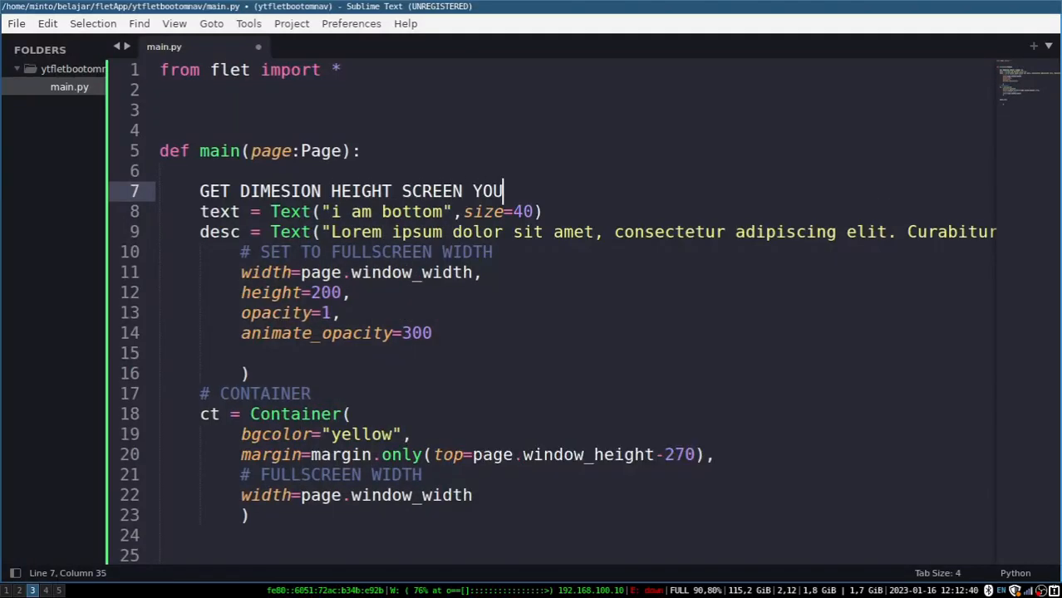
{"action": "type", "text": "heightscr  = page"}
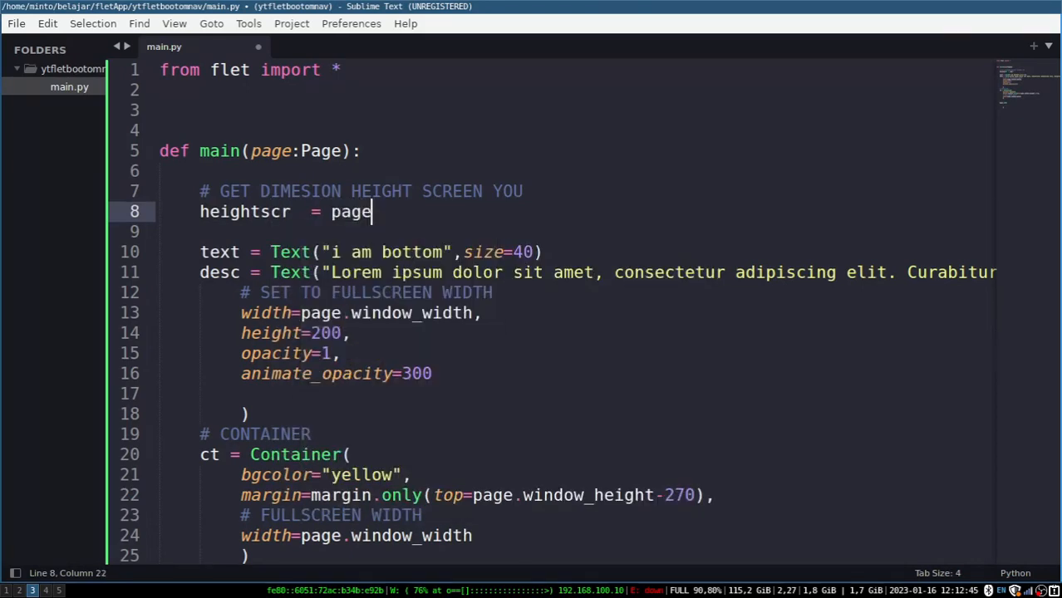
{"action": "type", "text": ".window_height"}
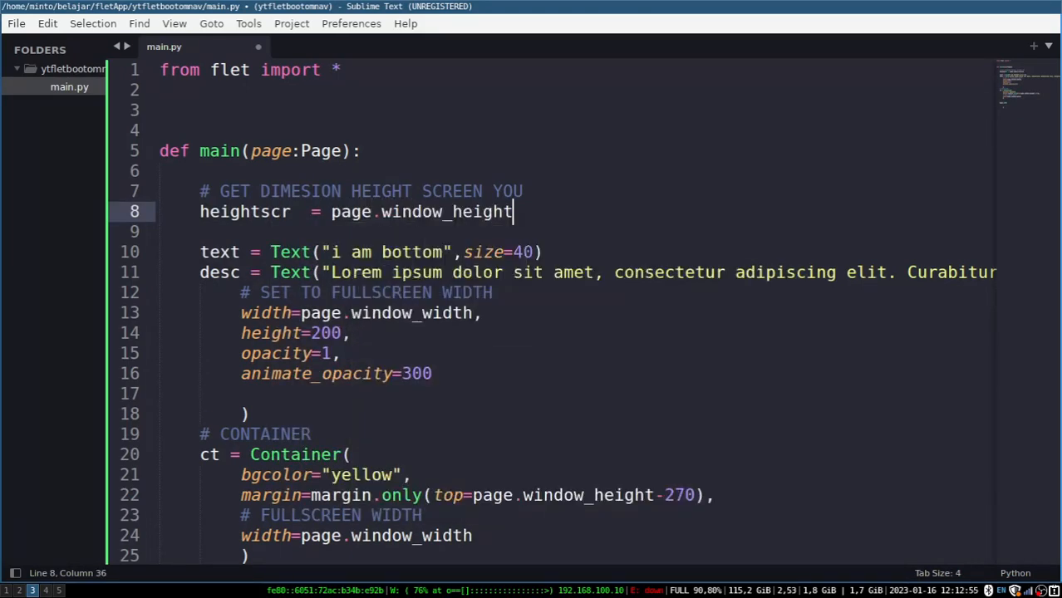
{"action": "type", "text": "-270"}
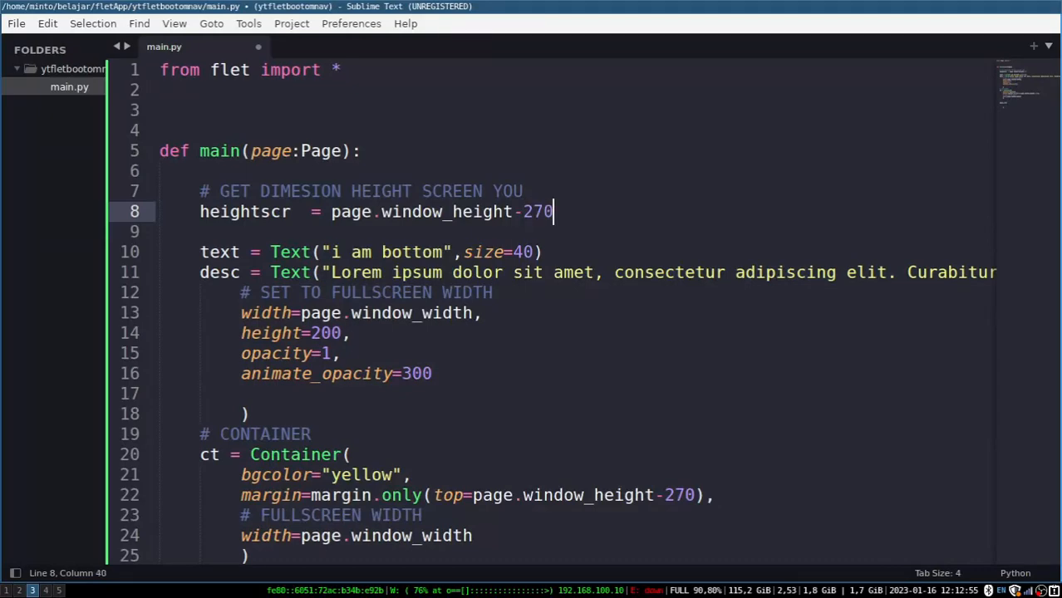
{"action": "scroll", "scroll_direction": "down", "scroll_amount": 3}
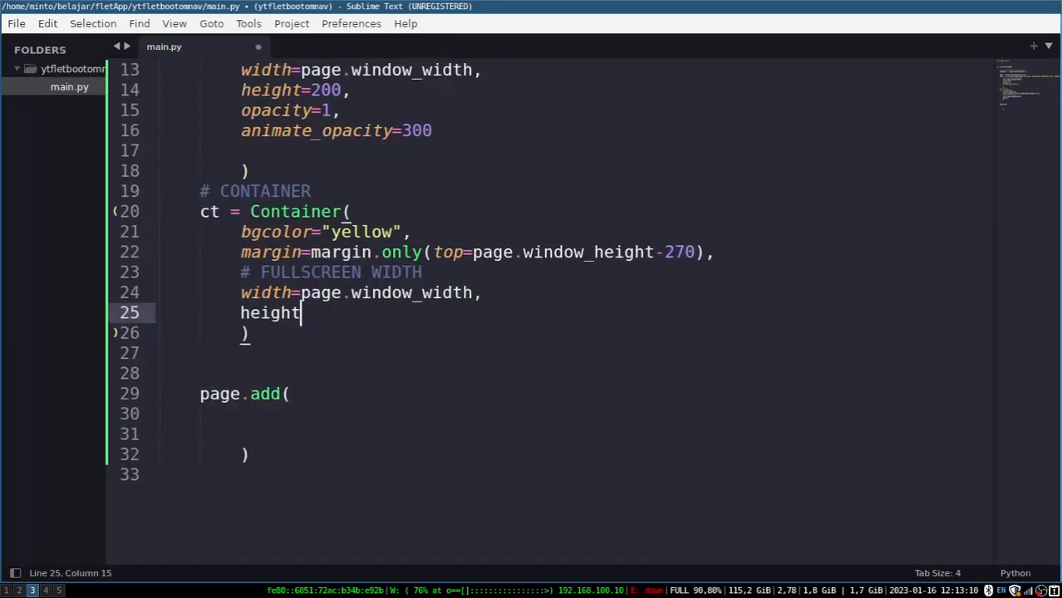
{"action": "type", "text": "=heightscr"}
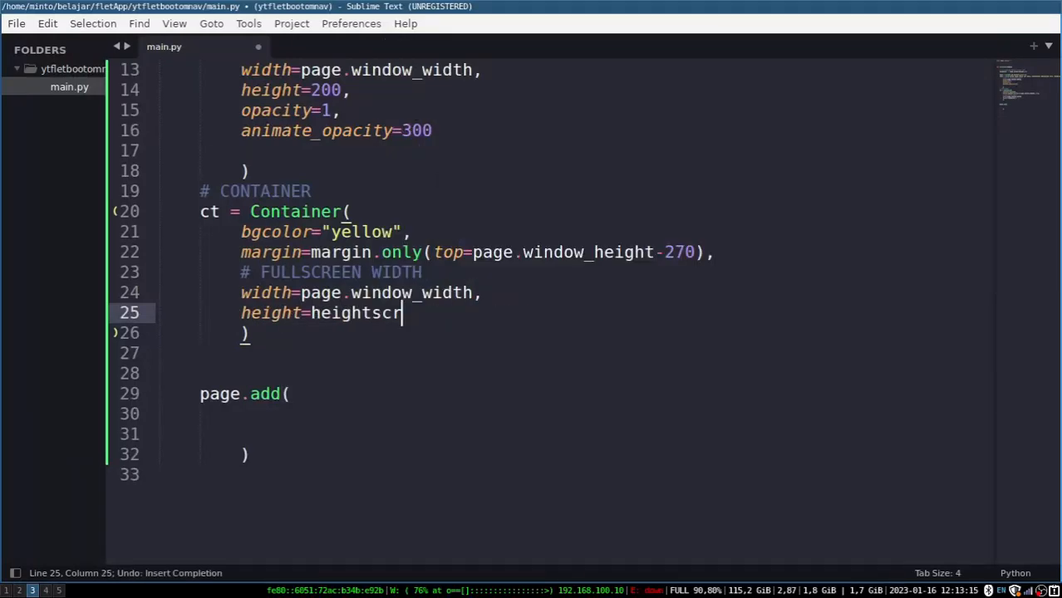
Set content=Column([text, desc, ElevatedButton("Hide", on_click=hidemodal)]) and start the gesture comment
{"action": "type", "text": "content=Column(["}
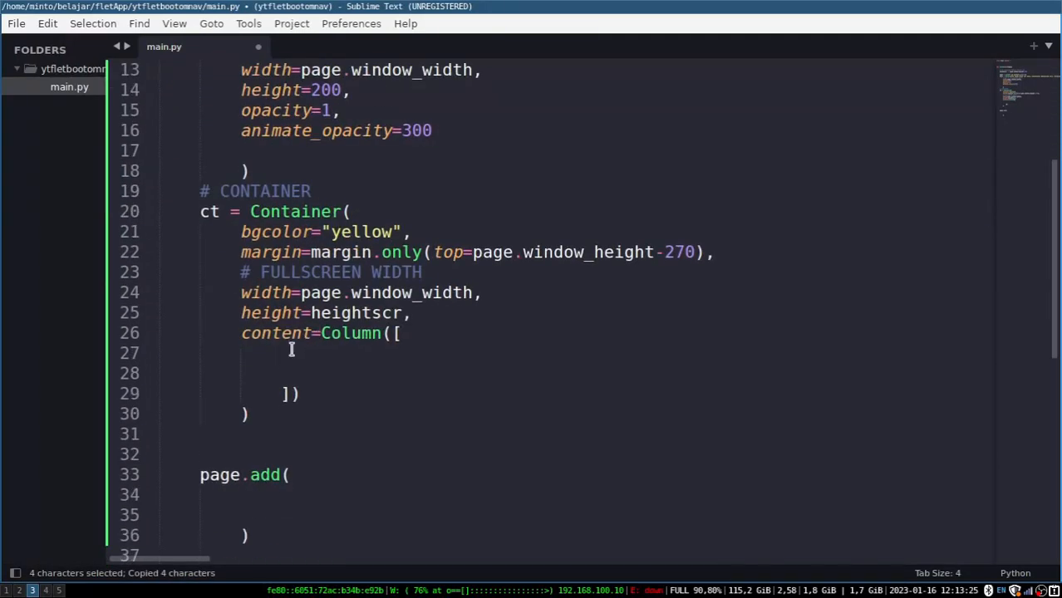
{"action": "type", "text": "text,"}
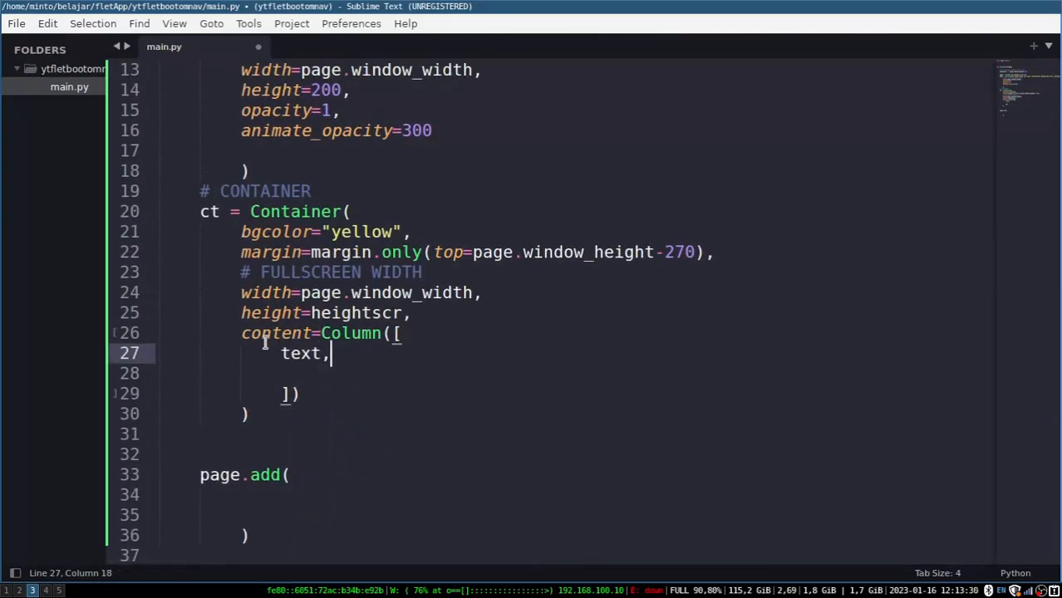
{"action": "right_click", "coordinate": [220, 212]}
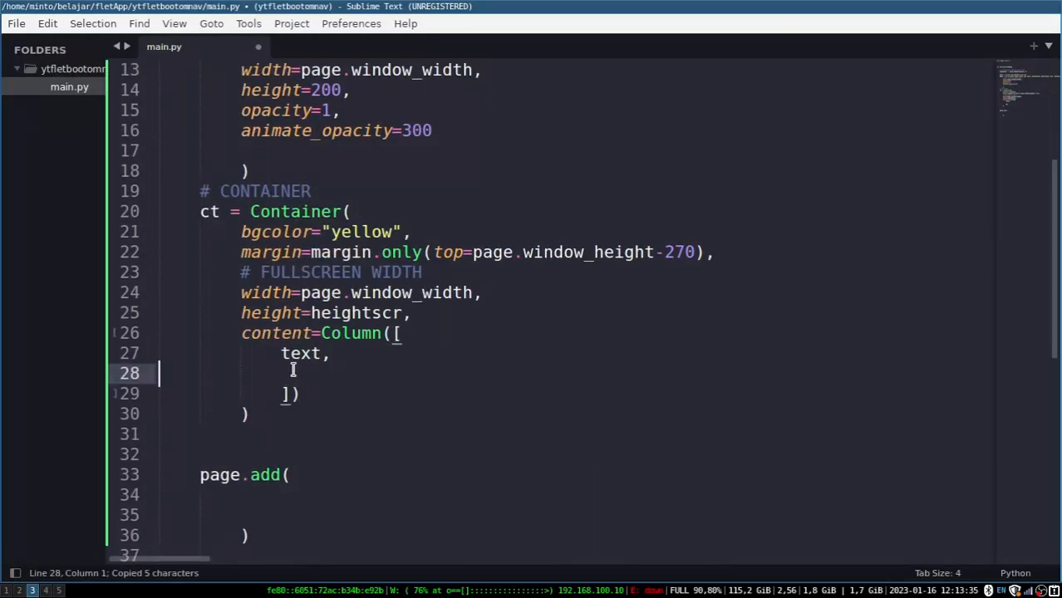
{"action": "type", "text": "desc"}
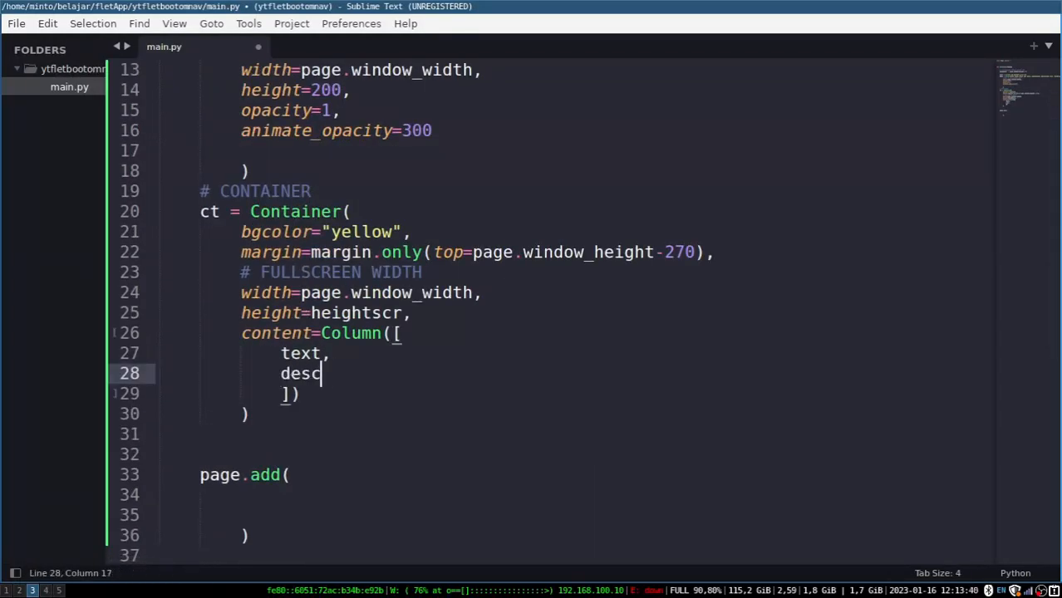
{"action": "type", "text": "ElevatedButton(\""}
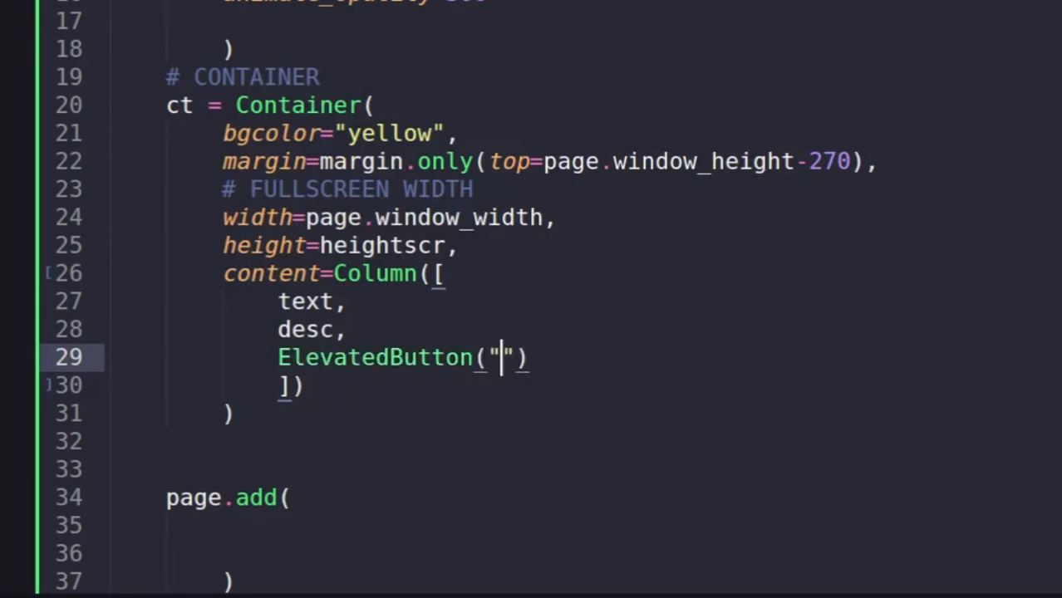
{"action": "type", "text": "Hide\","}
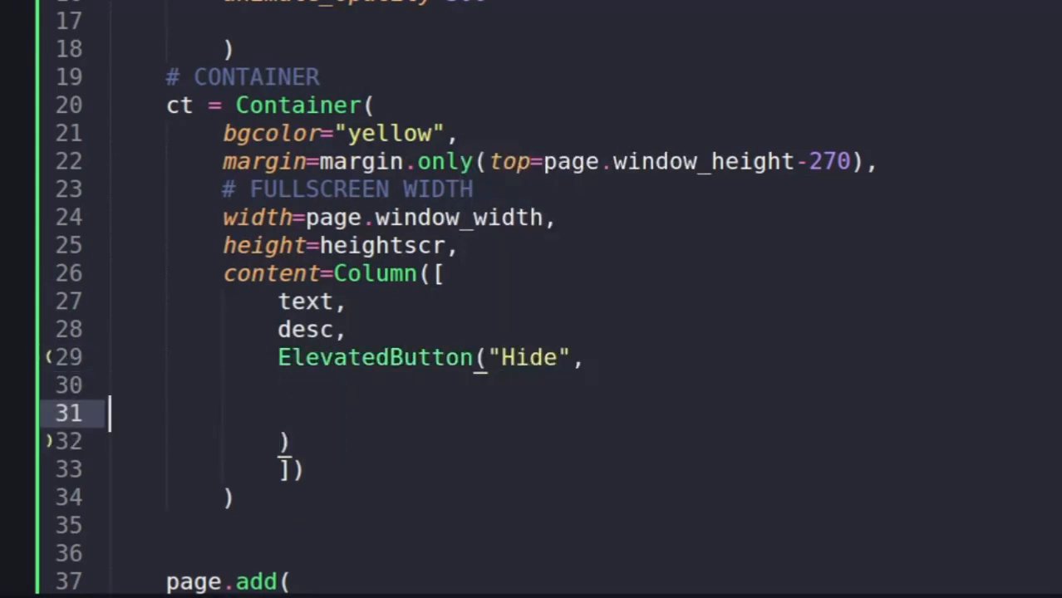
{"action": "type", "text": "on_cli"}
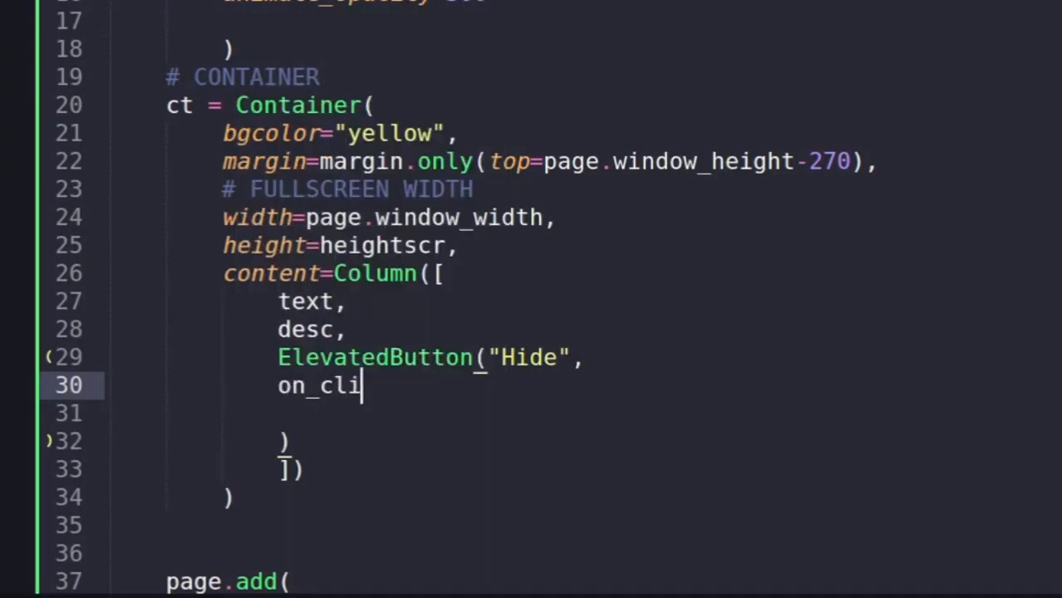
{"action": "type", "text": "ck=hidemoda"}
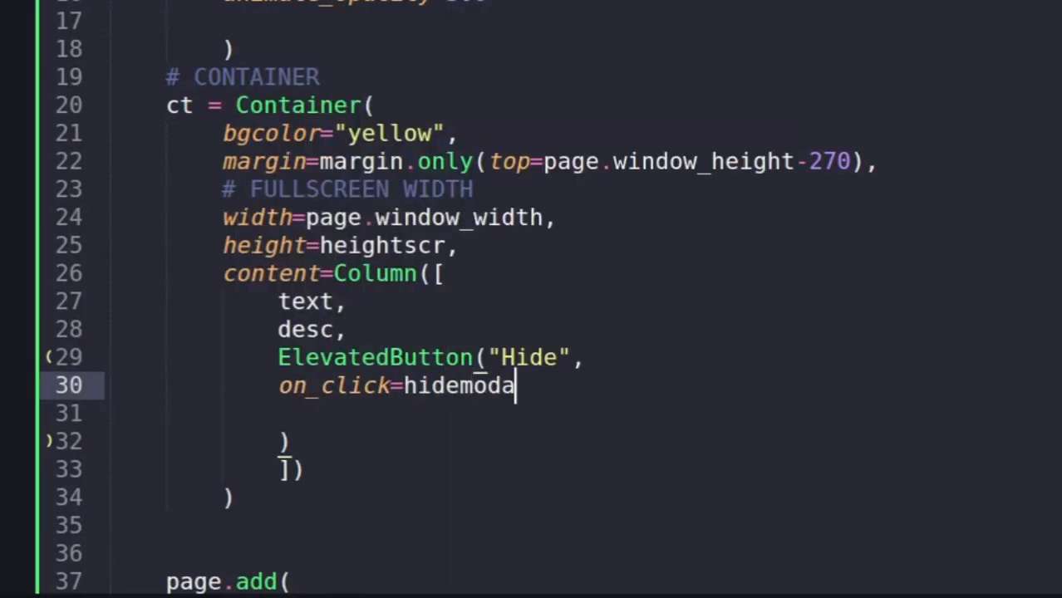
{"action": "type", "text": "l"}
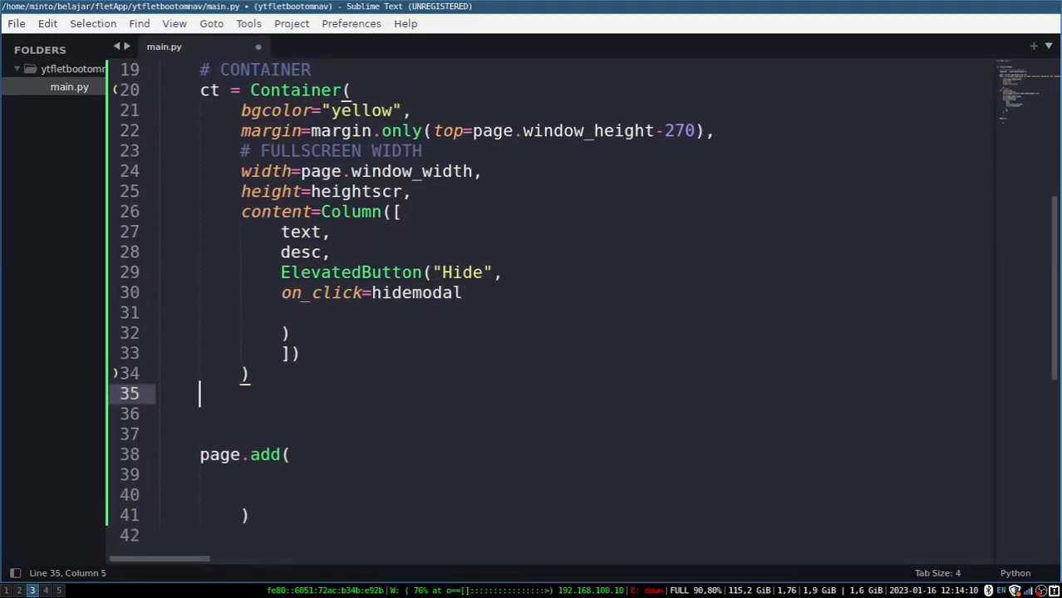
{"action": "type", "text": "CRA"}
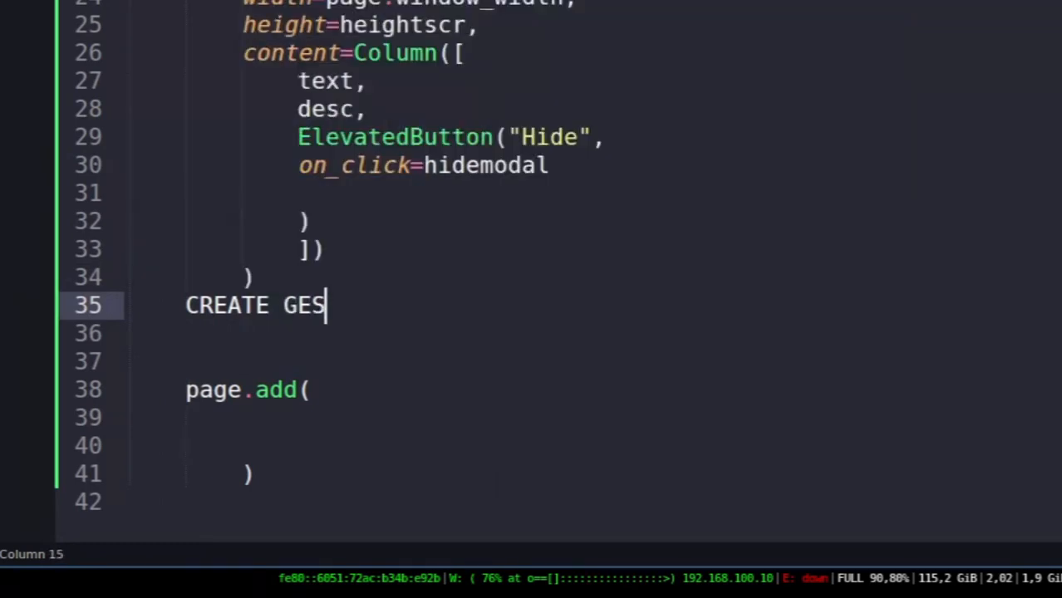
Write gd = GestureDetector(on_vertical_drag_update=on_updategd, drag_interval=10) under a gesture comment
{"action": "type", "text": "TURE FOR CONTAINER"}
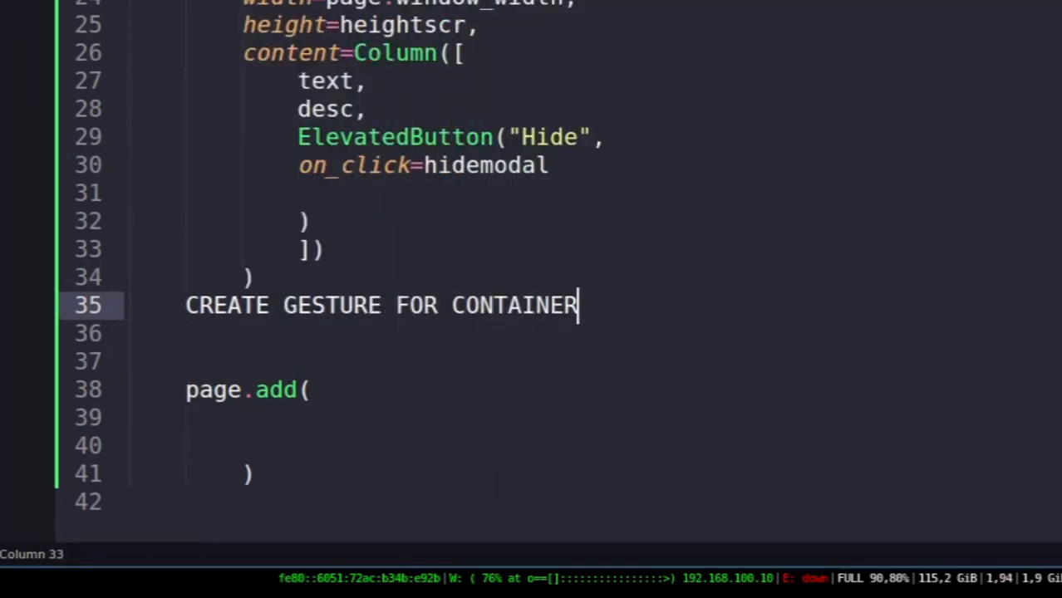
{"action": "type", "text": "gd = G"}
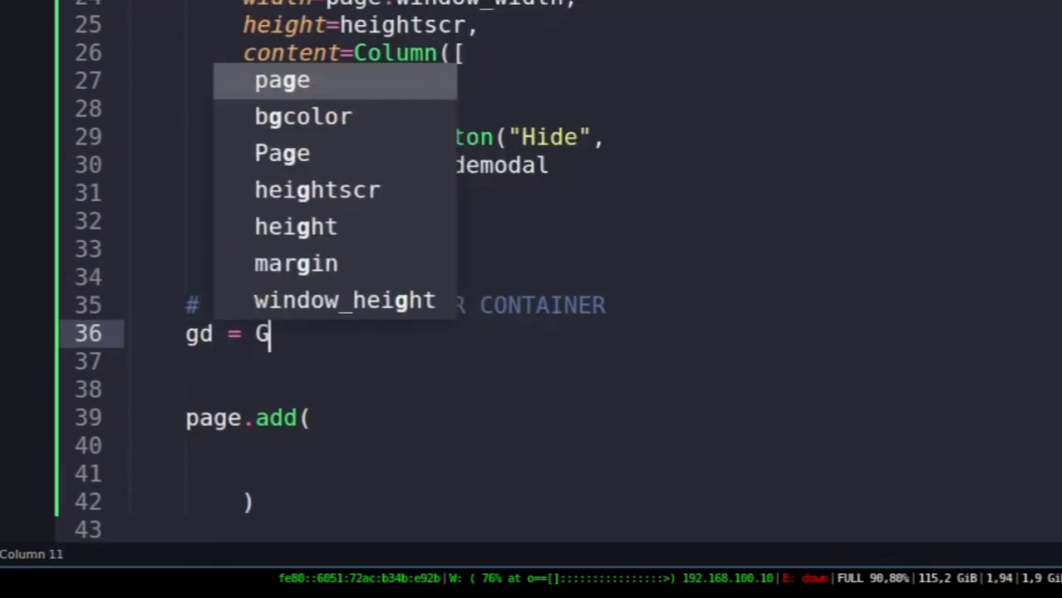
{"action": "type", "text": "esture"}
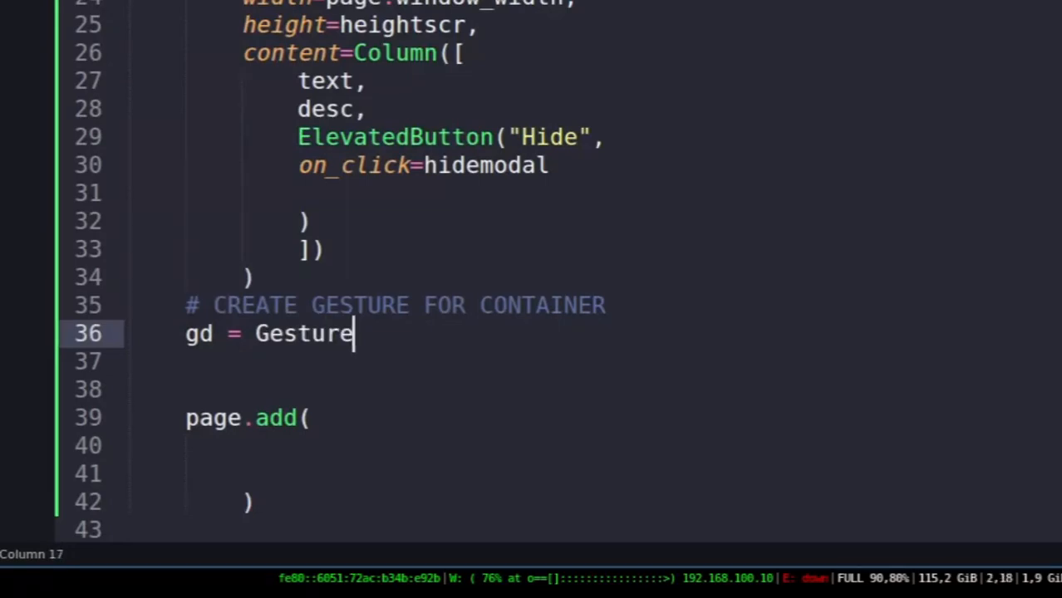
{"action": "type", "text": "Detector()"}
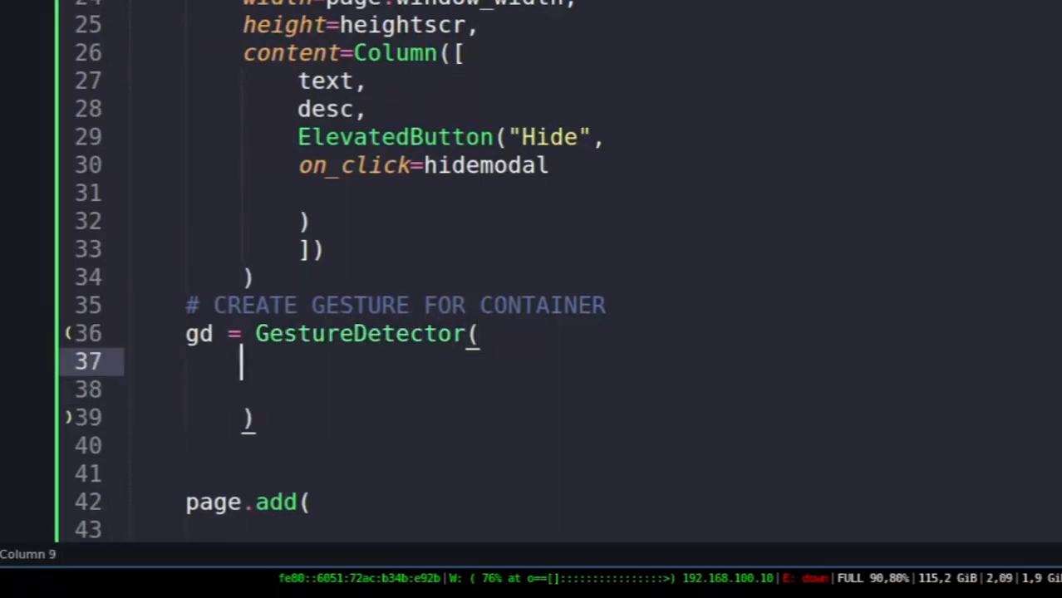
{"action": "type", "text": "on_vertical_"}
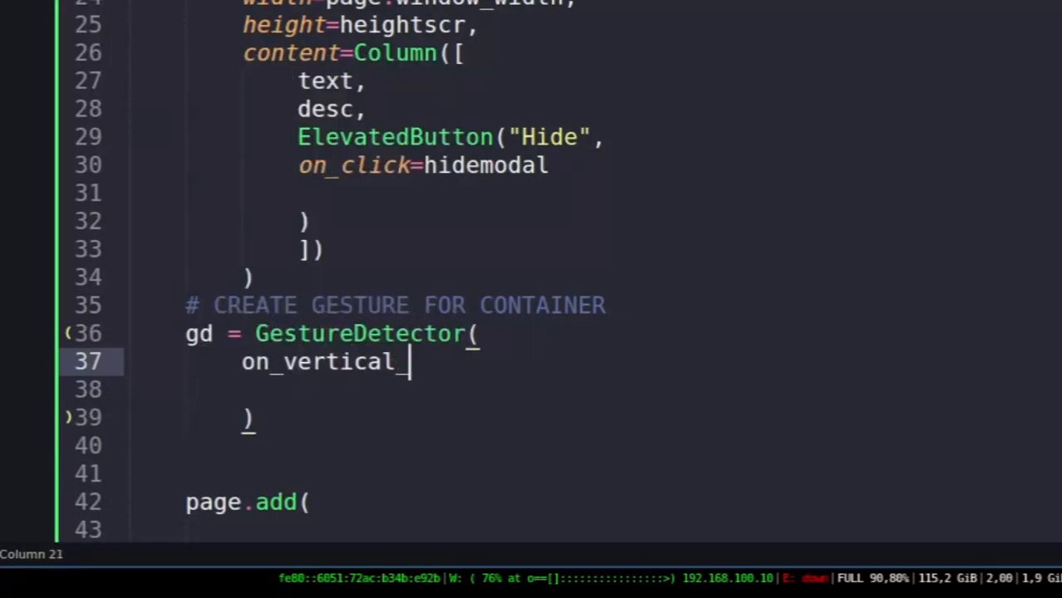
{"action": "type", "text": "drag_update="}
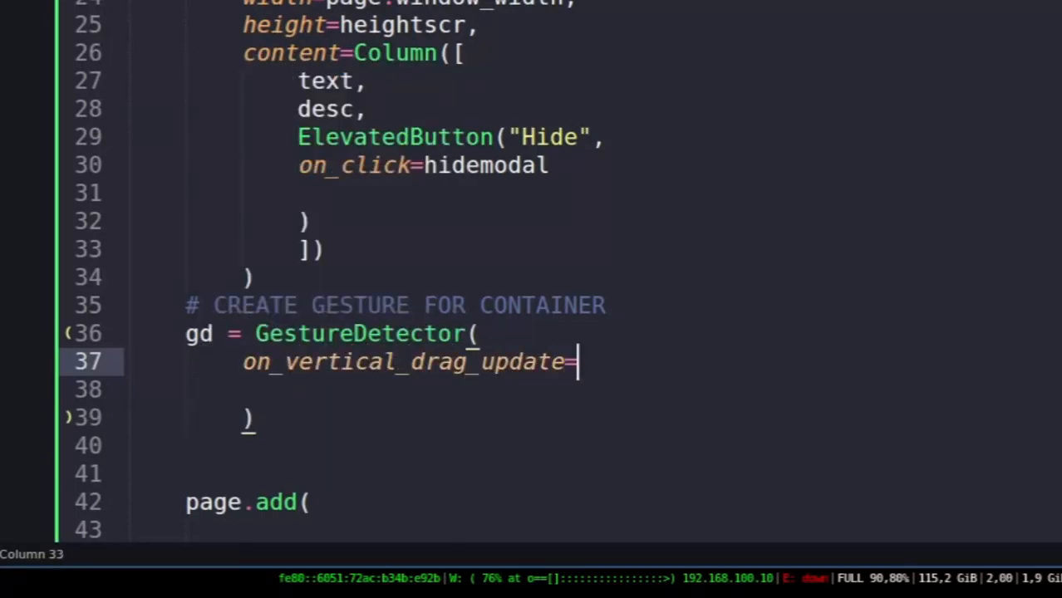
{"action": "type", "text": "on_updategd,"}
{"action": "type", "text": "content="}
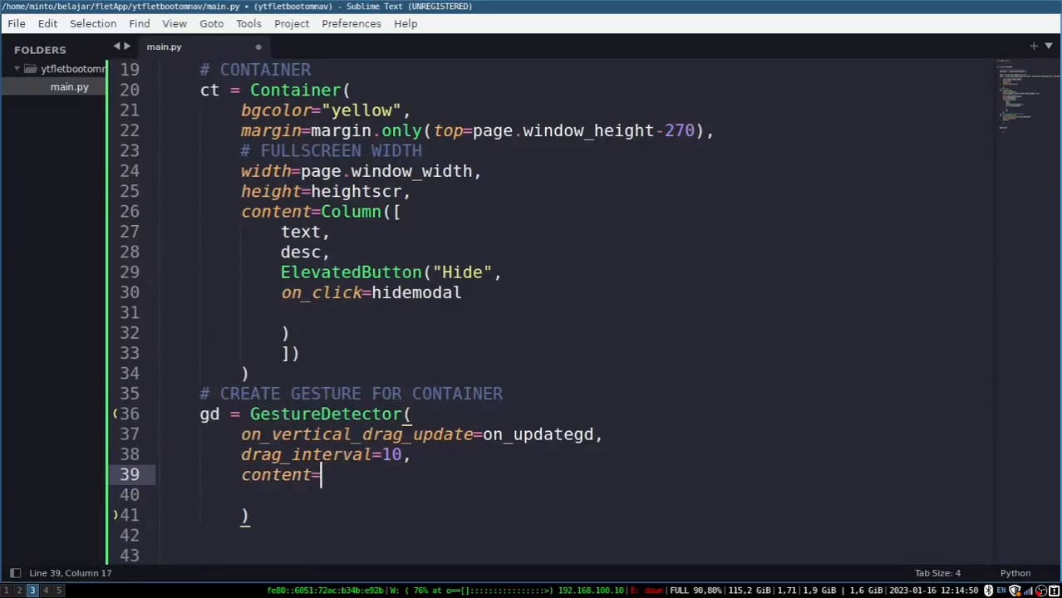
Copy the container name ct and paste it as the detector's content
{"action": "double_click", "coordinate": [210, 89]}
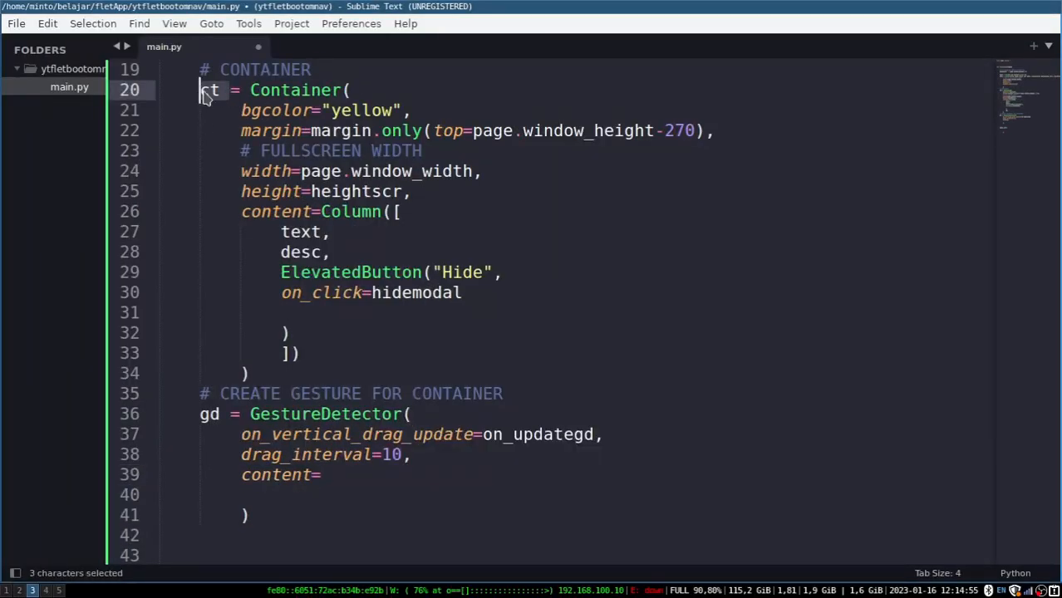
{"action": "key", "text": "ctrl+c"}
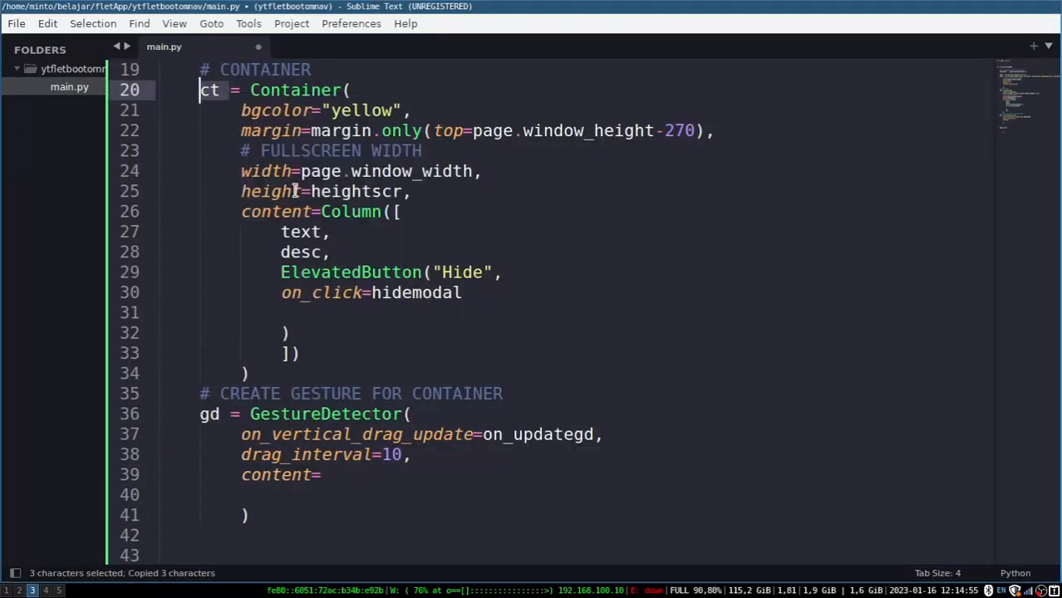
{"action": "right_click", "coordinate": [319, 476]}
{"action": "type", "text": "page.add("}
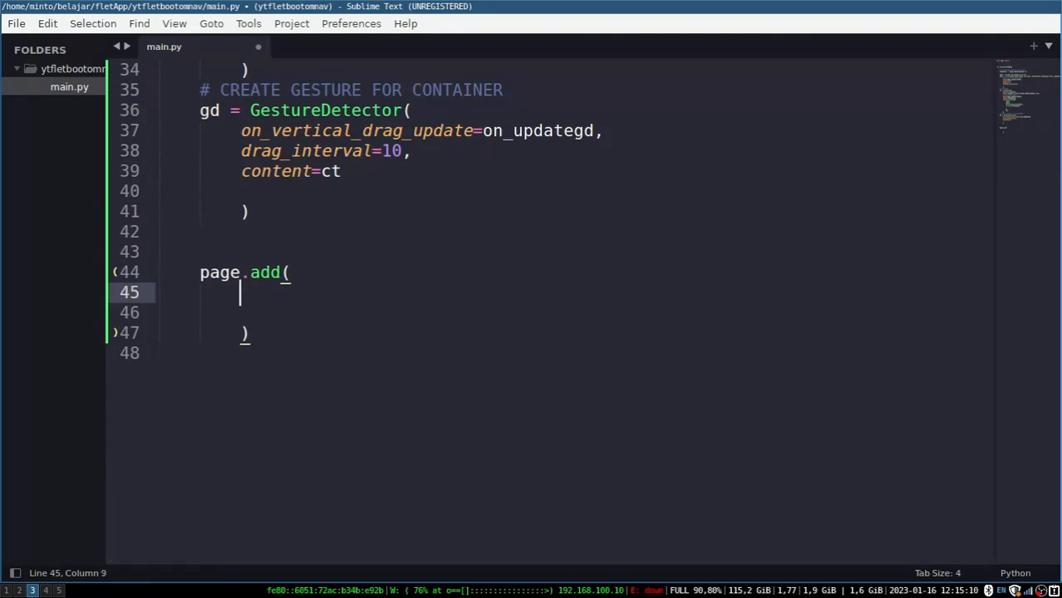
Fill page.add with Stack([gd, ElevatedButton("show", on_click=showmodal)])
{"action": "type", "text": "Stack(["}
{"action": "type", "text": "ElevatedButton("}
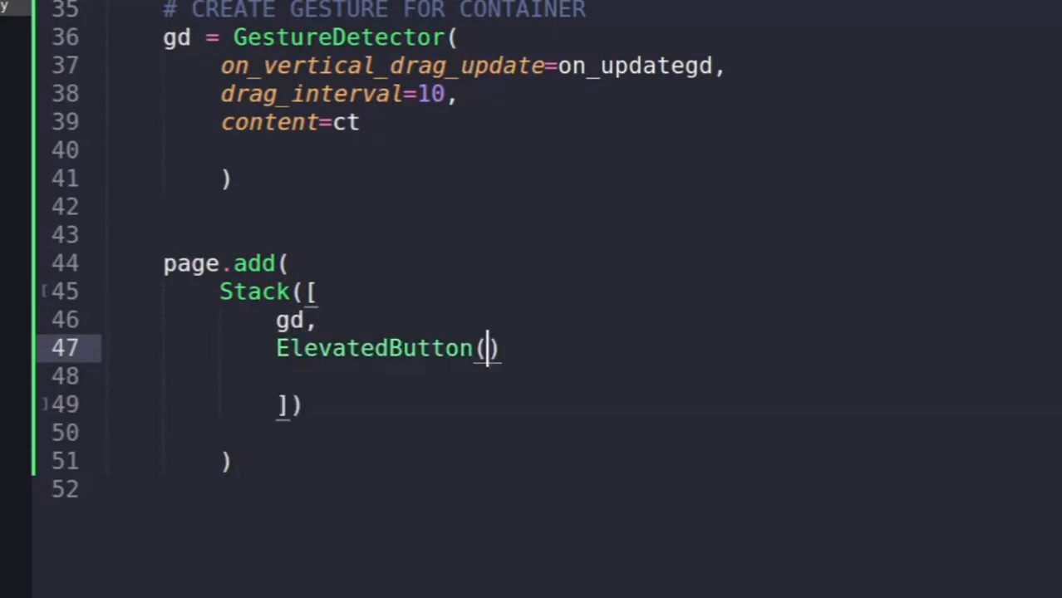
{"action": "type", "text": "\"show\","}
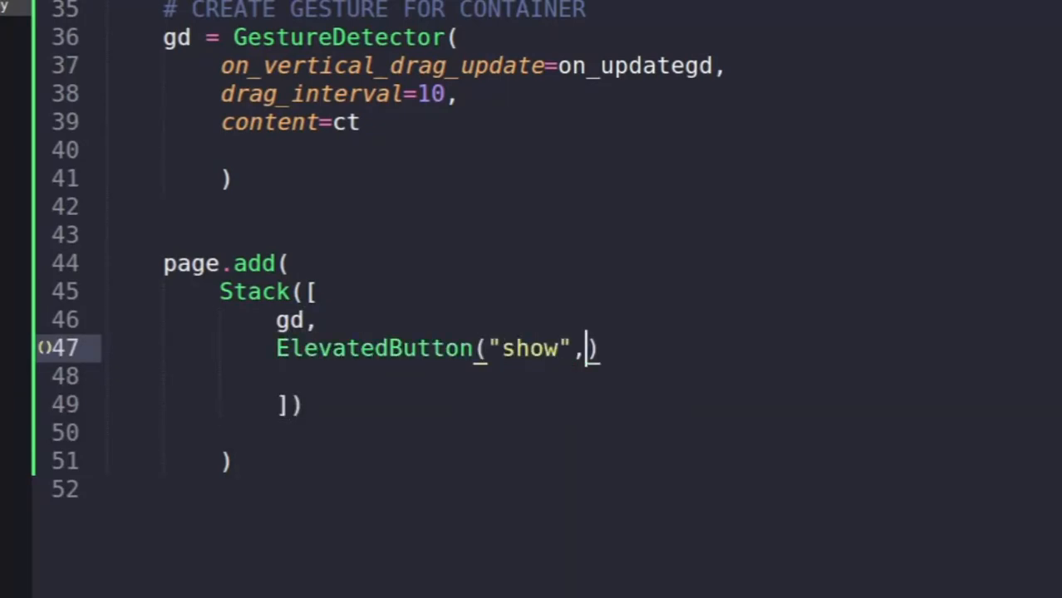
{"action": "type", "text": "on"}
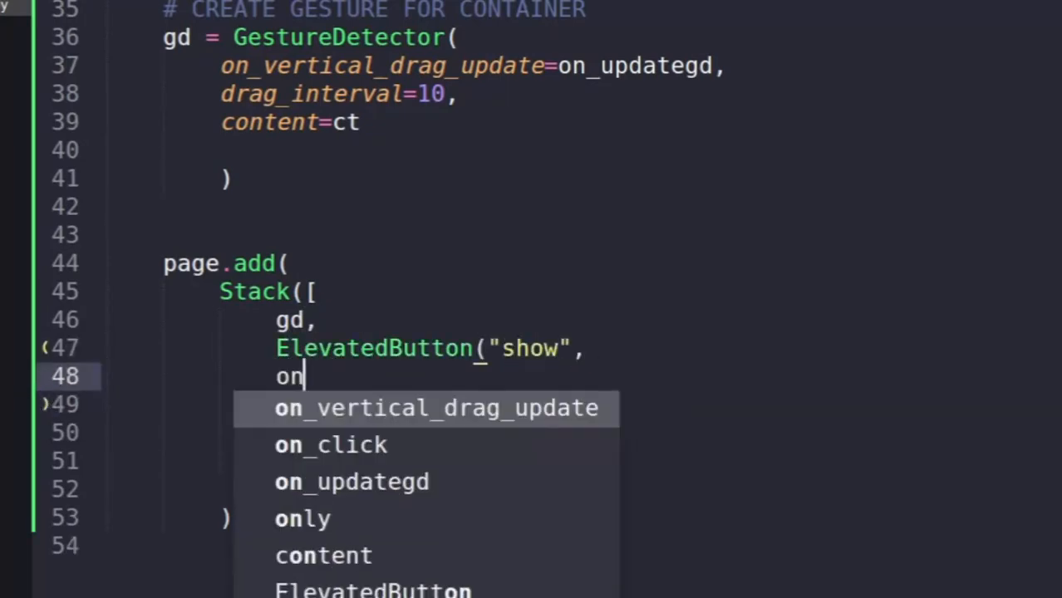
{"action": "left_click", "coordinate": [329, 445]}
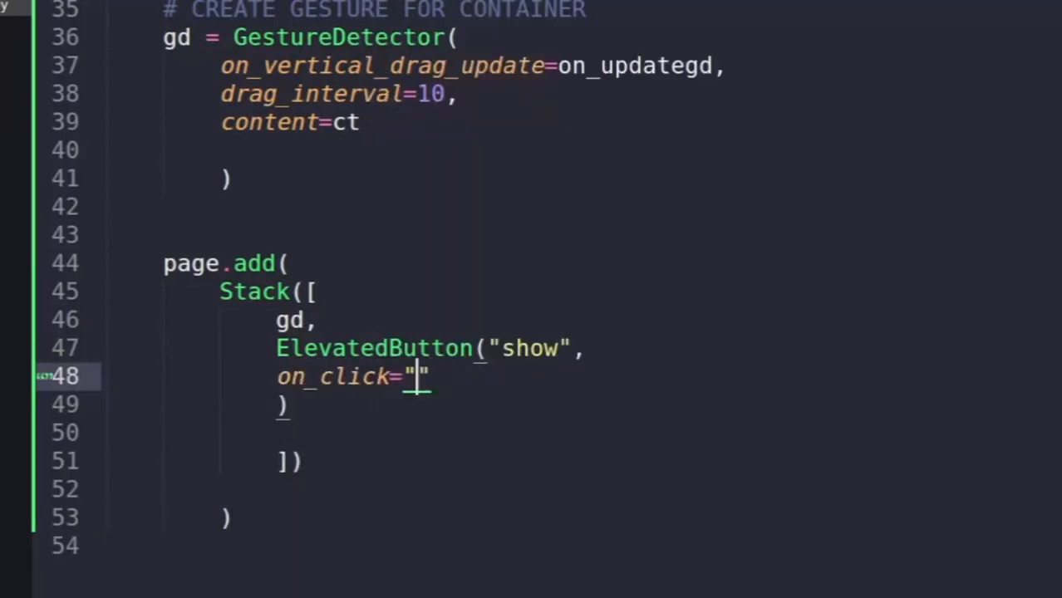
{"action": "type", "text": "showmodal"}
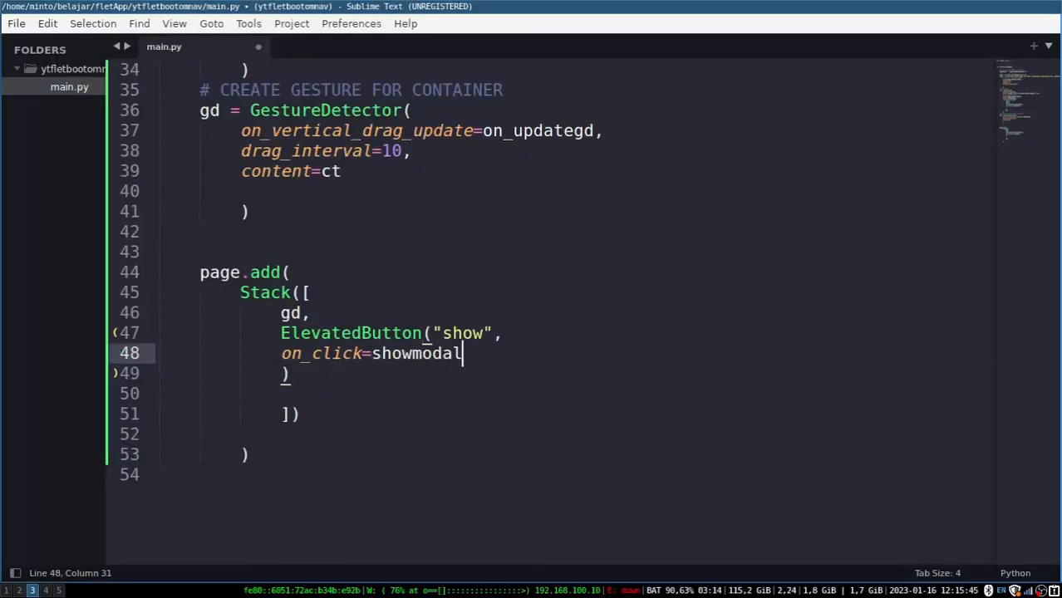
Save main.py and run flet main.py -d from the terminal
{"action": "type", "text": "f"}
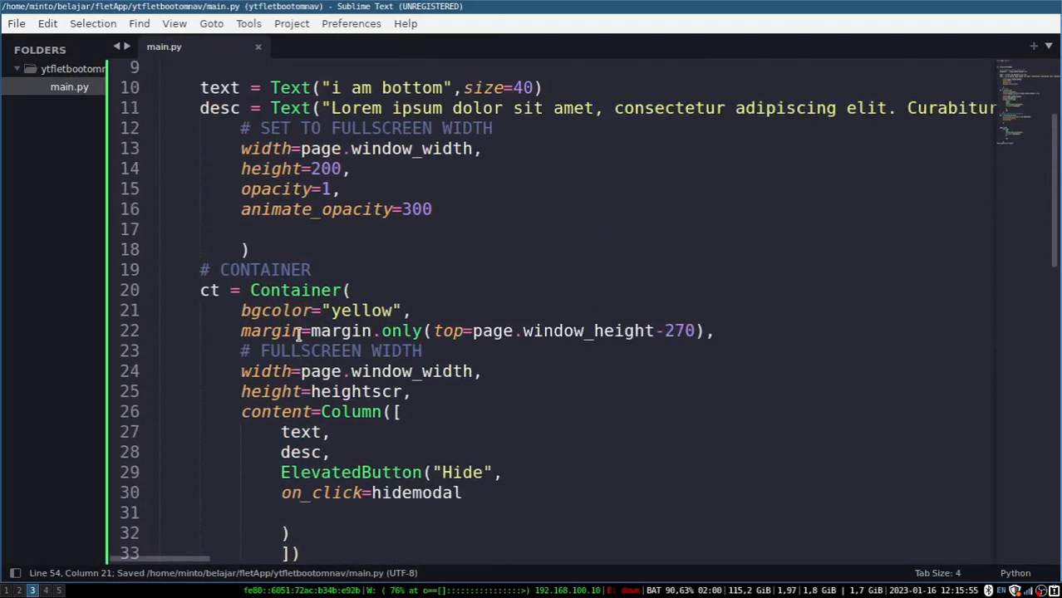
{"action": "scroll", "scroll_direction": "down", "scroll_amount": 3}
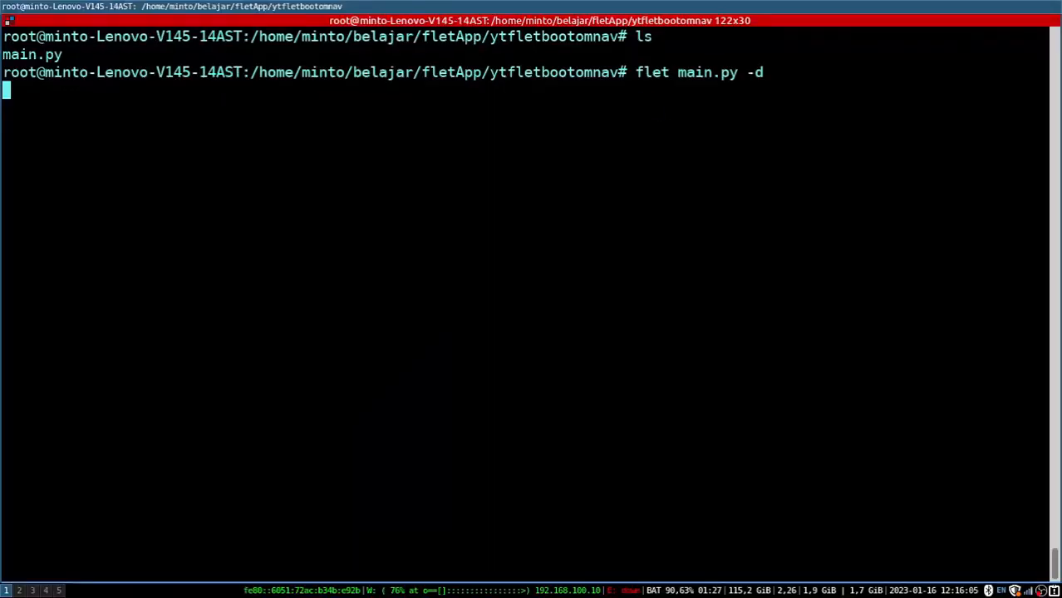
{"action": "key", "text": "Return"}
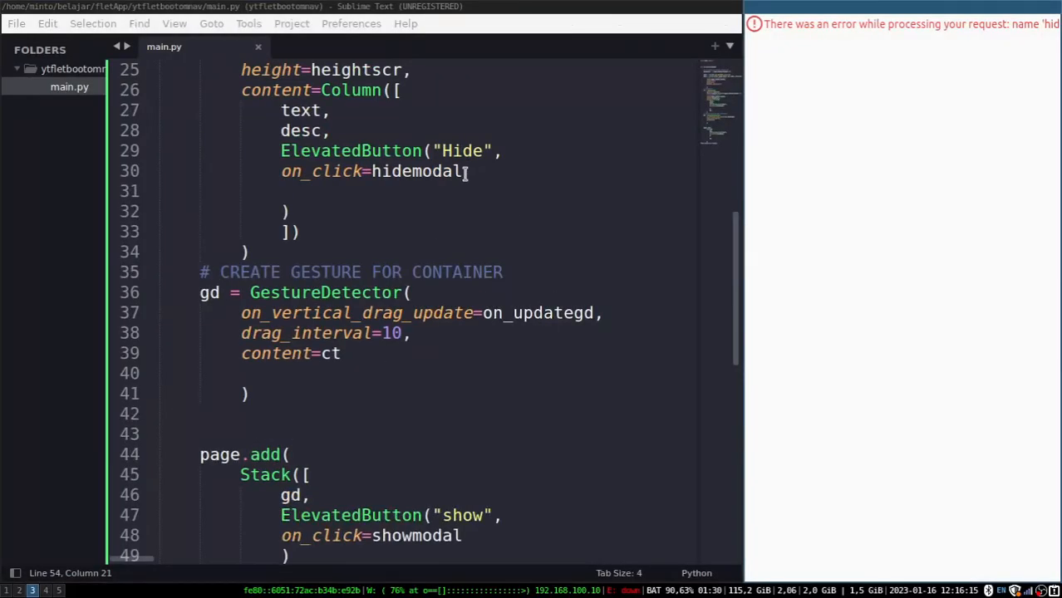
Add a comma after the container Column's closing ]) so more properties can follow
{"action": "right_click", "coordinate": [418, 169]}
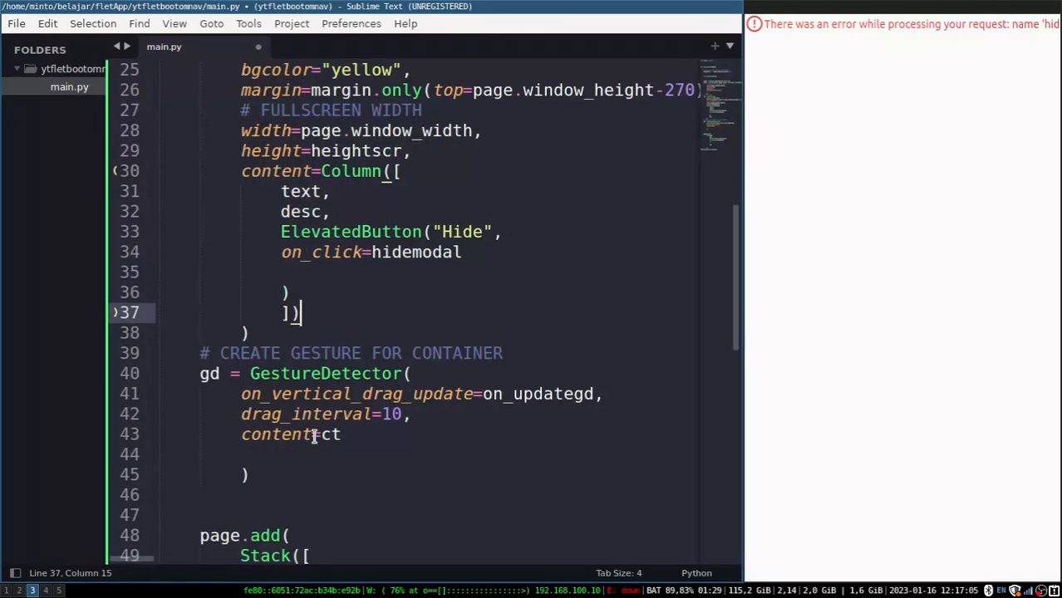
Add a # SET SLIDE UP SLIDE DOWN EFFECT comment and offset=transform.Offset(0,2)
{"action": "type", "text": "SET SLIDE"}
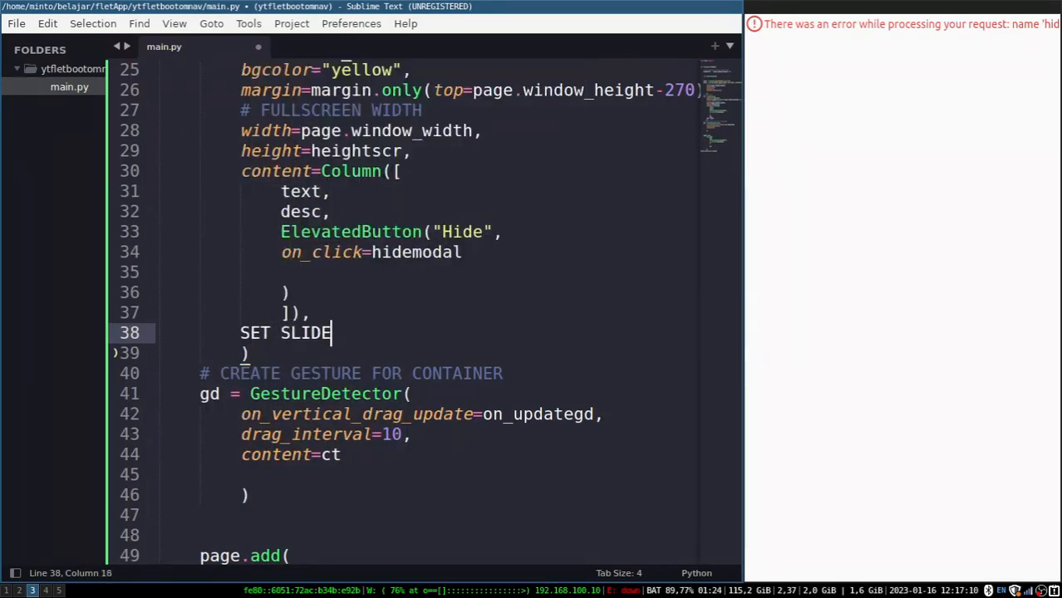
{"action": "type", "text": "UP SLIDE DOWN EFFECT"}
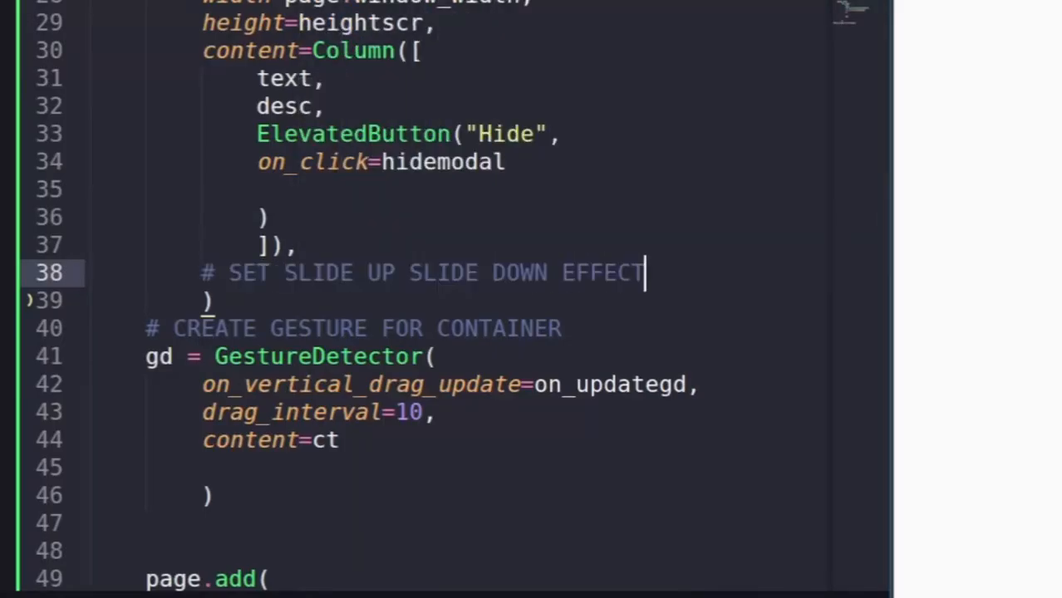
{"action": "type", "text": "offset ="}
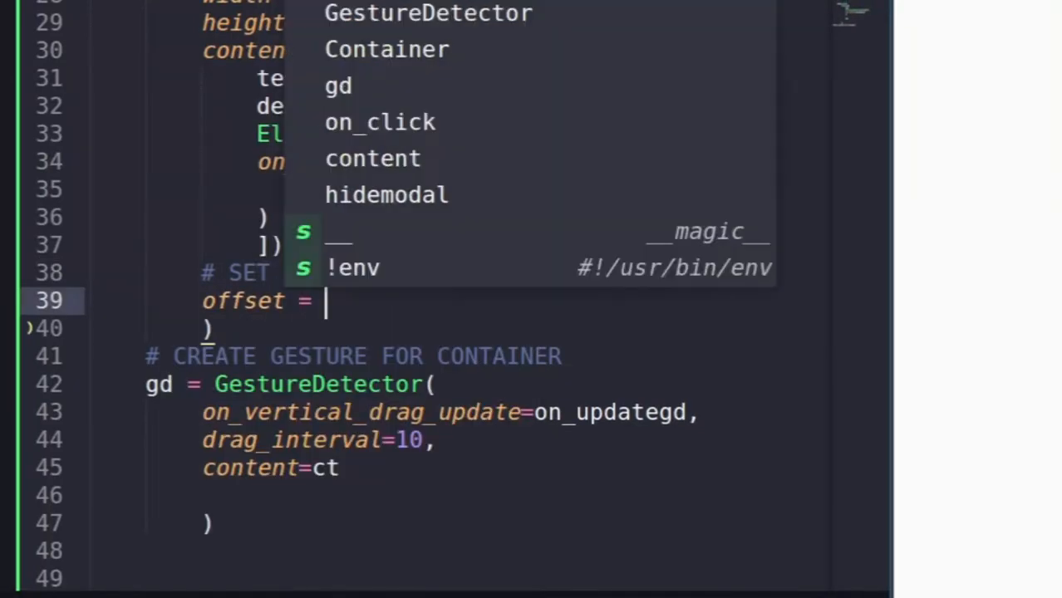
{"action": "type", "text": "transform.Offset(0,2"}
{"action": "type", "text": "animate_offset"}
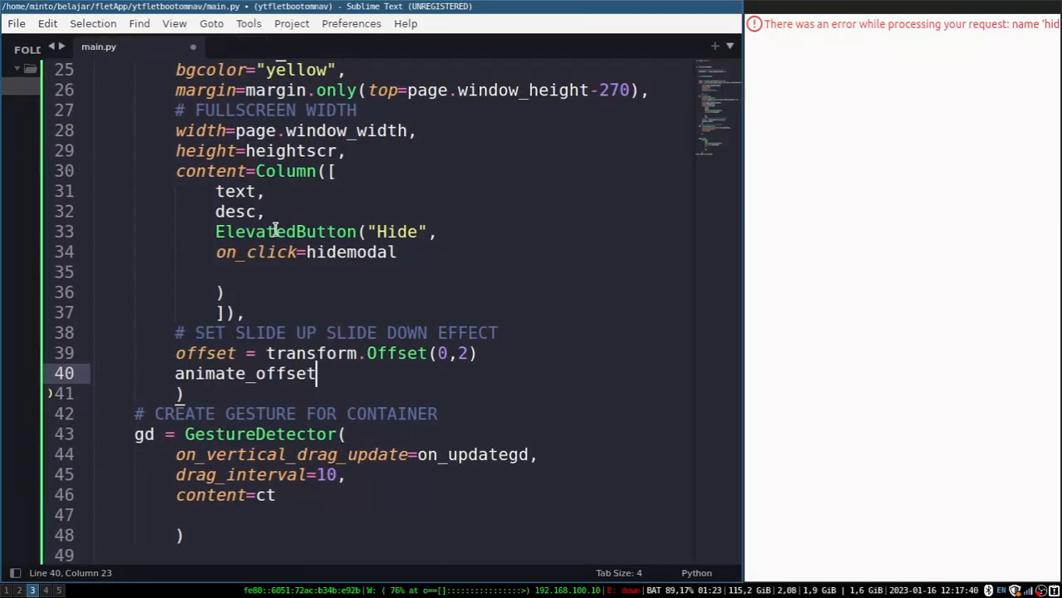
Set animate_offset=animation.Animation(600, curve="easeIn") on the container
{"action": "type", "text": "=a"}
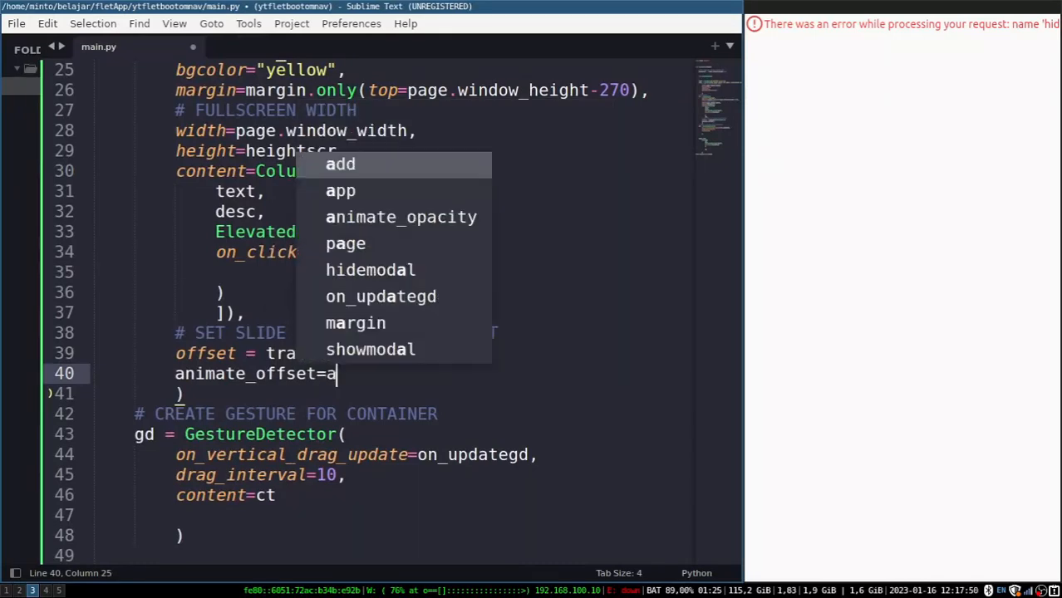
{"action": "type", "text": "nimation.An"}
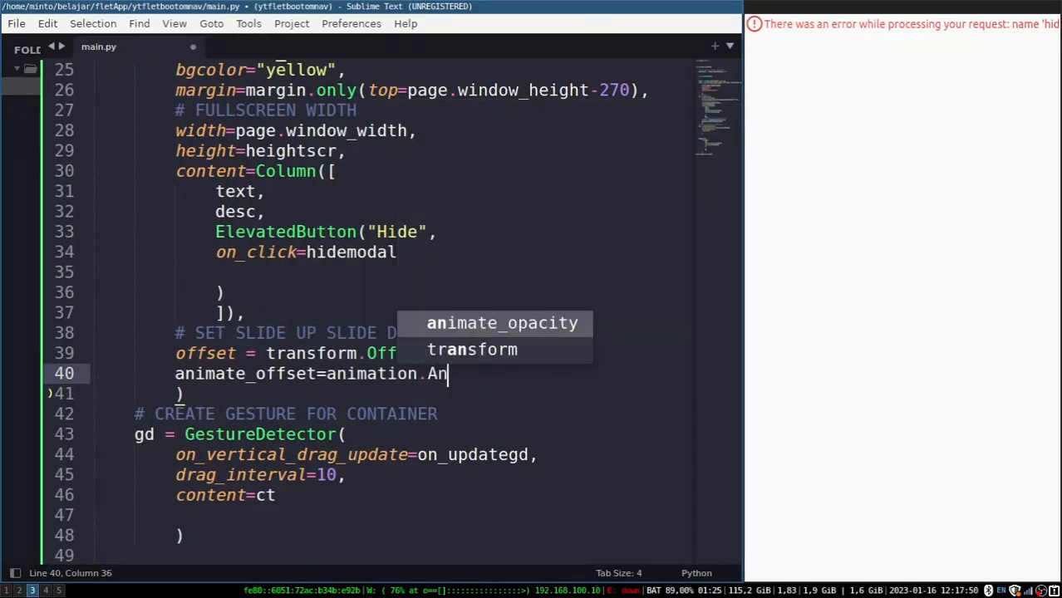
{"action": "type", "text": "imation(d"}
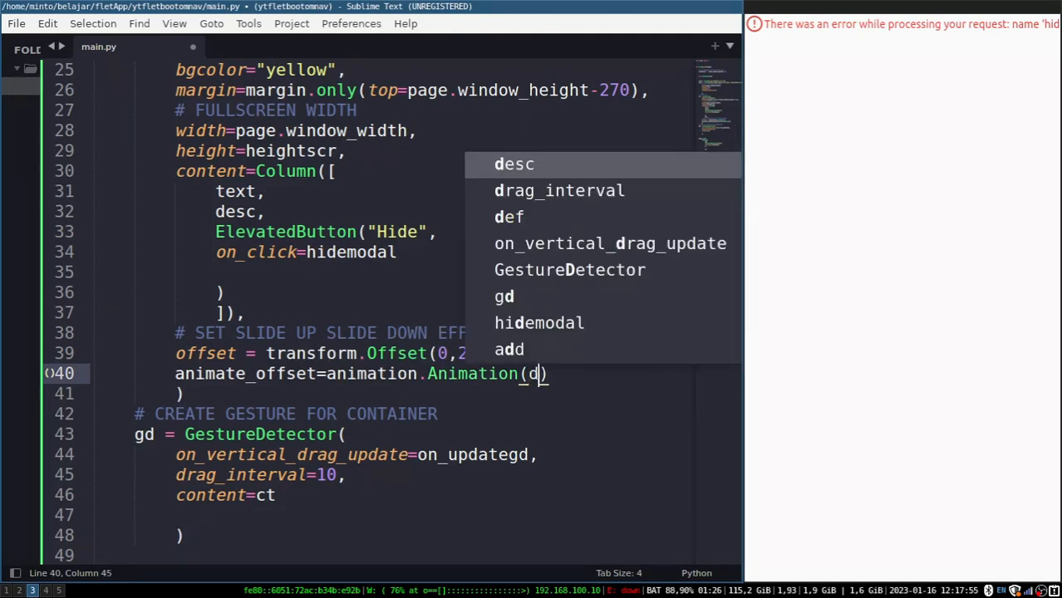
{"action": "key", "text": "Escape"}
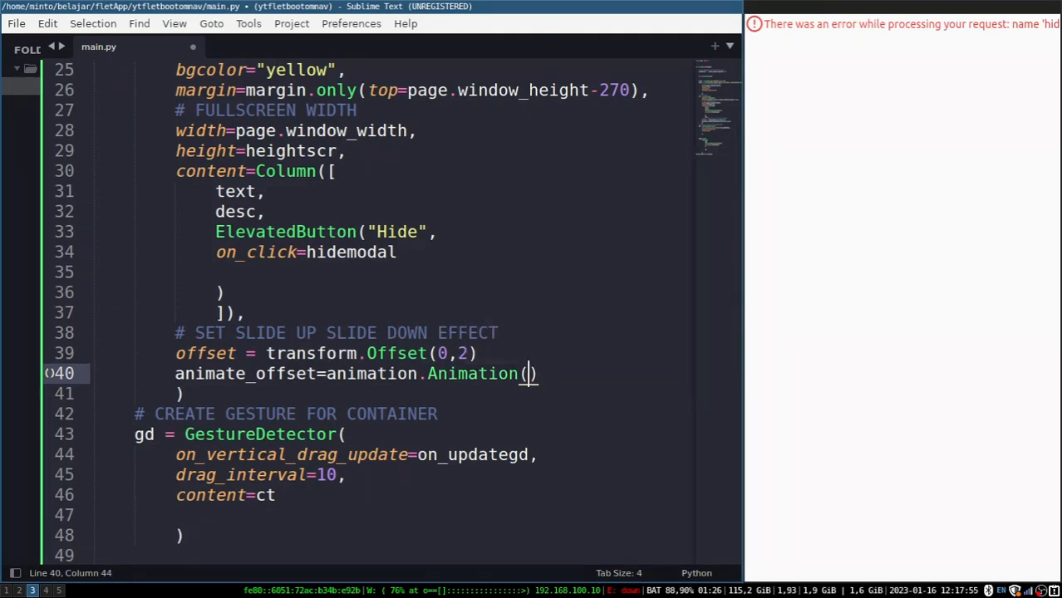
{"action": "type", "text": "600,cur"}
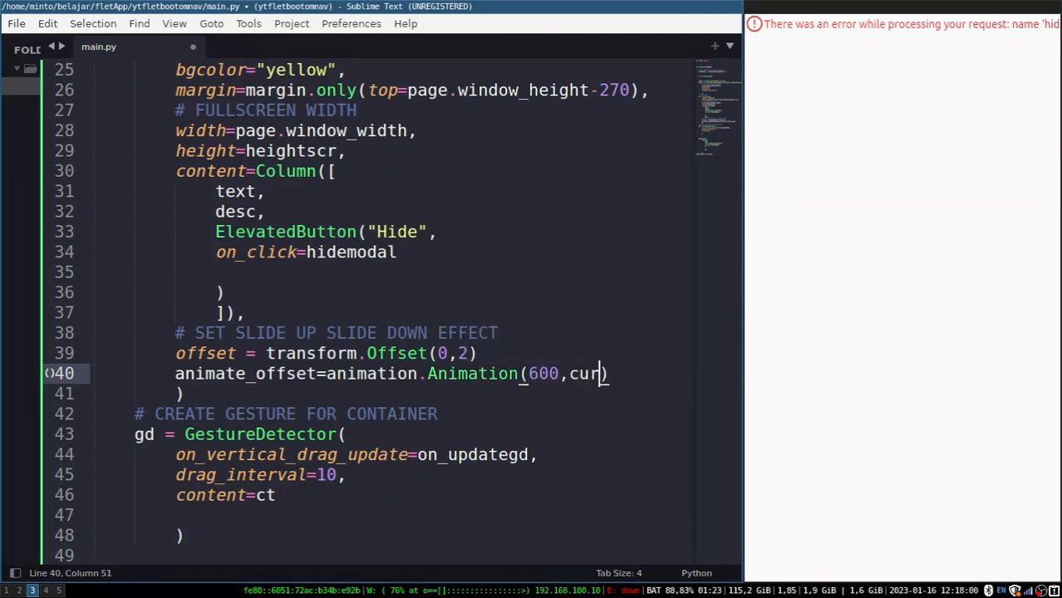
{"action": "type", "text": ",curve=\"easeIn"}
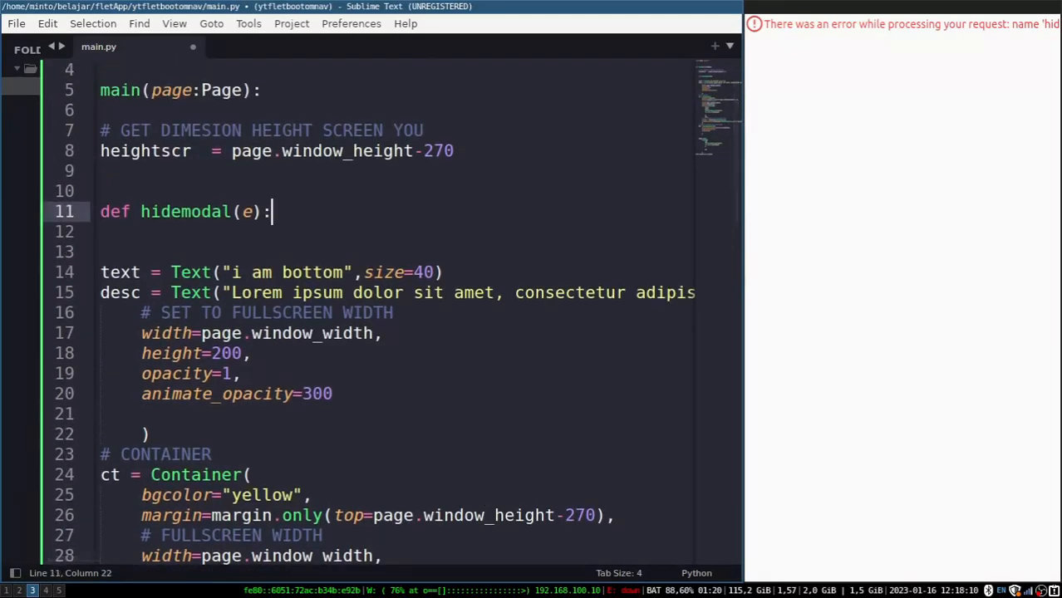
In hidemodal set gd.content.Offset = transform.Offset(0,2) and call page.update()
{"action": "type", "text": "gd"}
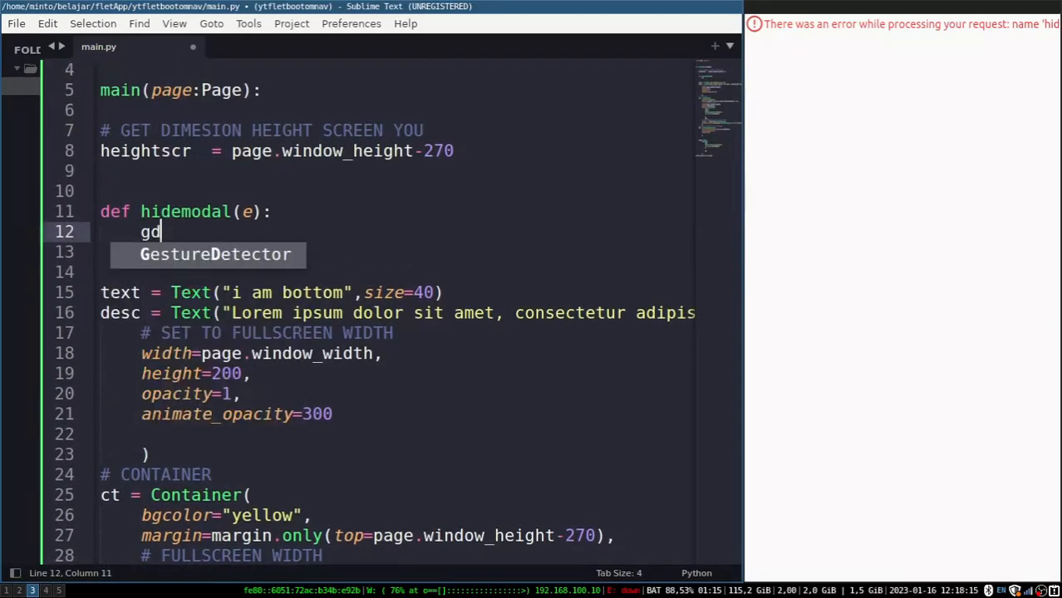
{"action": "type", "text": ".conte"}
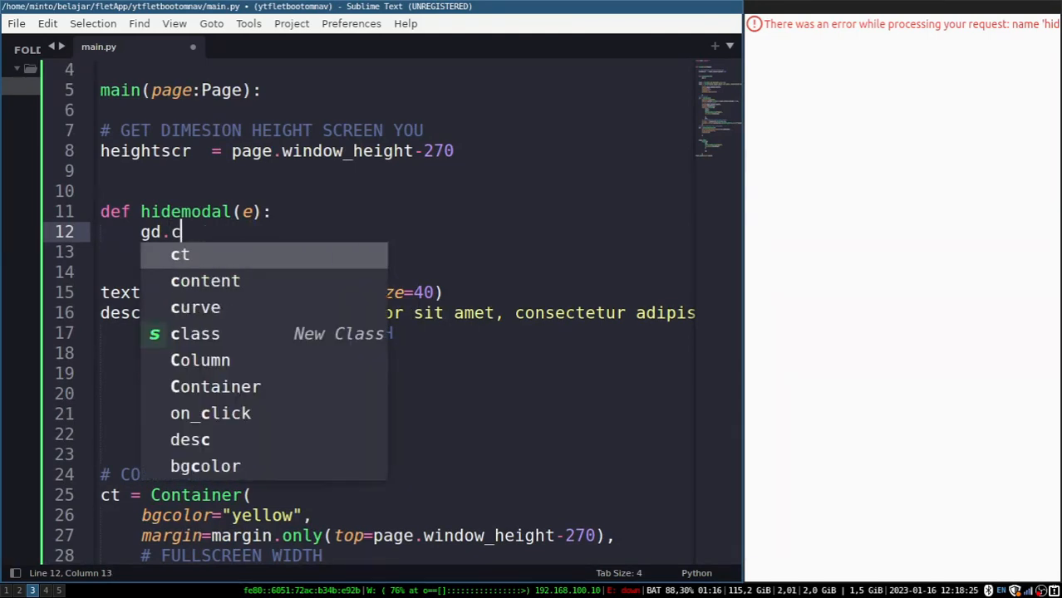
{"action": "type", "text": "ontent.Offset"}
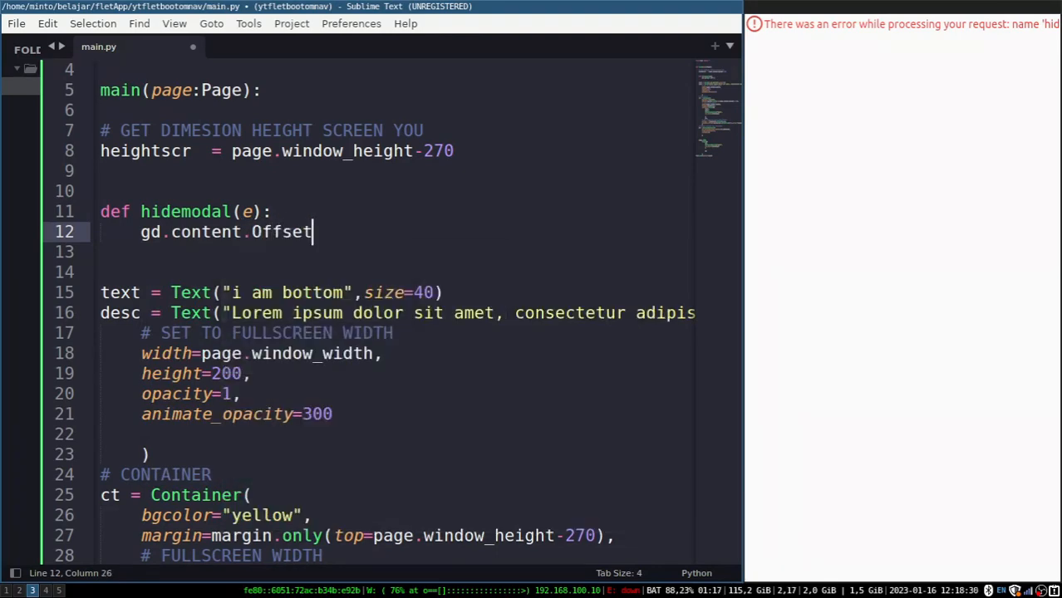
{"action": "type", "text": "= transform.Offset("}
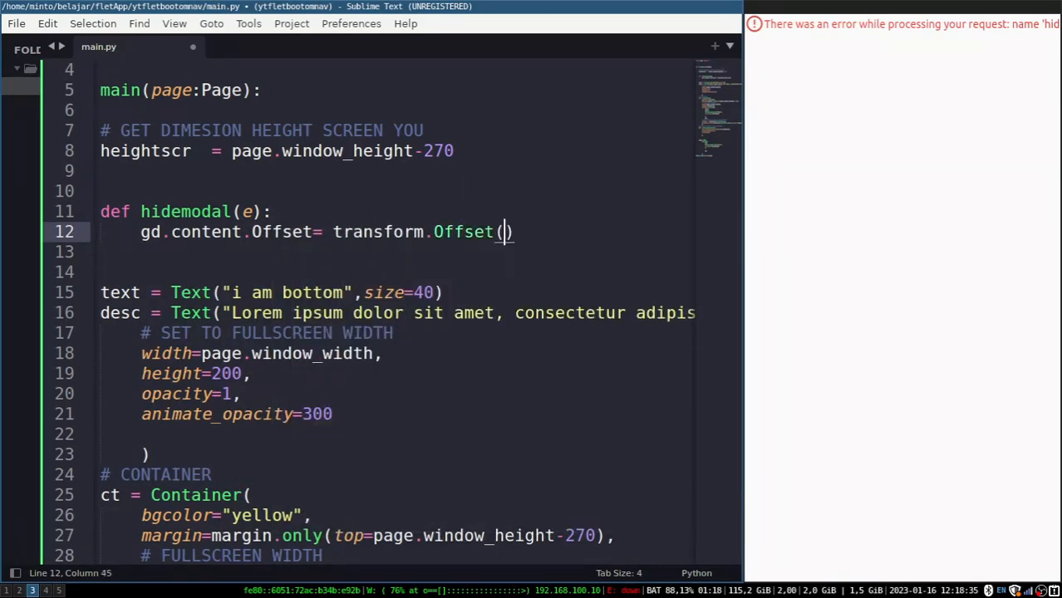
{"action": "type", "text": "0,2"}
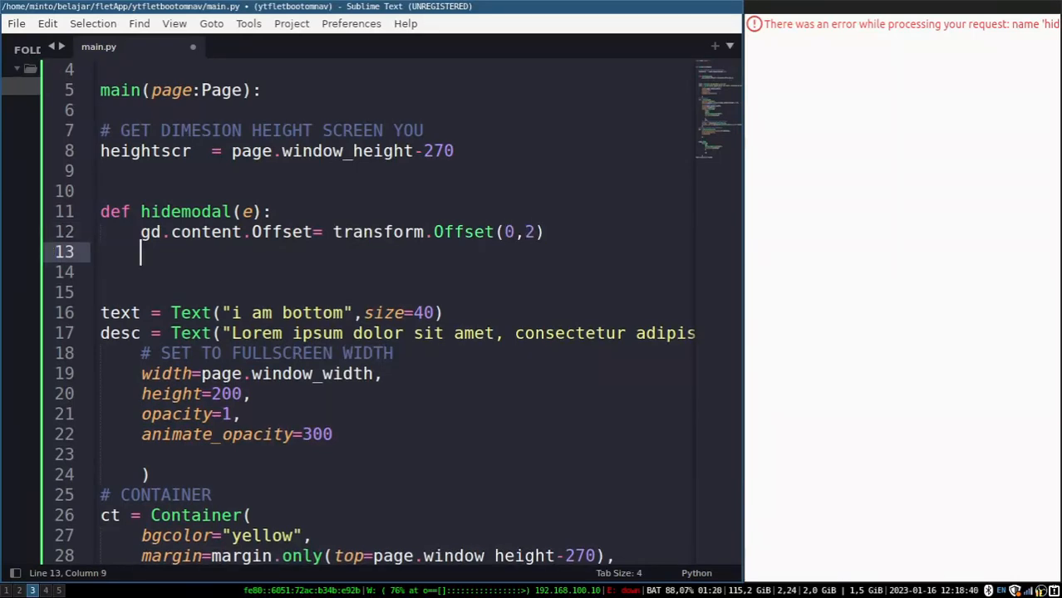
{"action": "type", "text": "page.update()"}
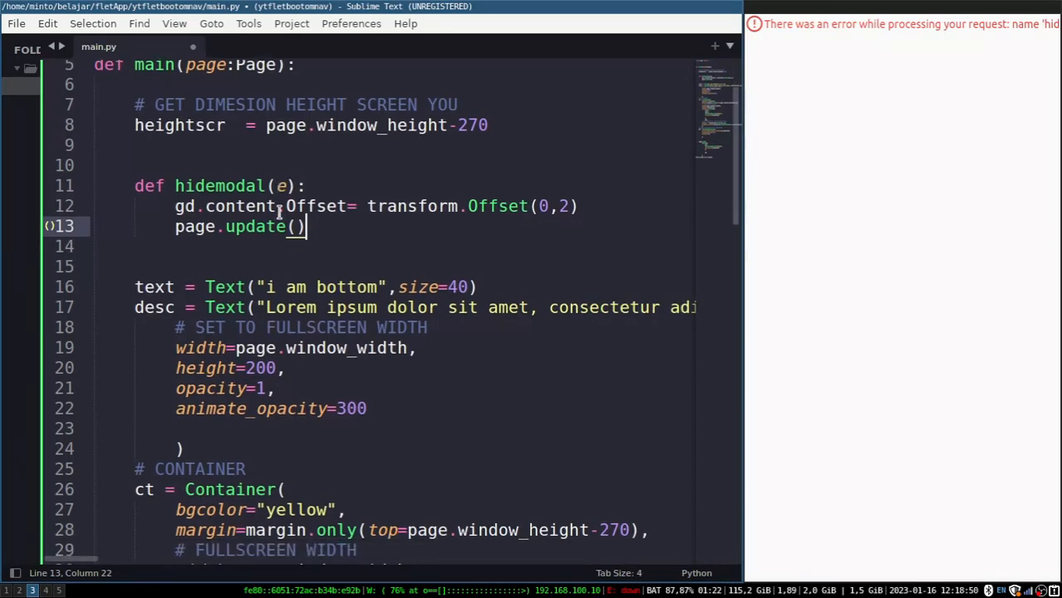
{"action": "scroll", "scroll_direction": "down", "scroll_amount": 3}
{"action": "type", "text": "def showmodal(e):"}
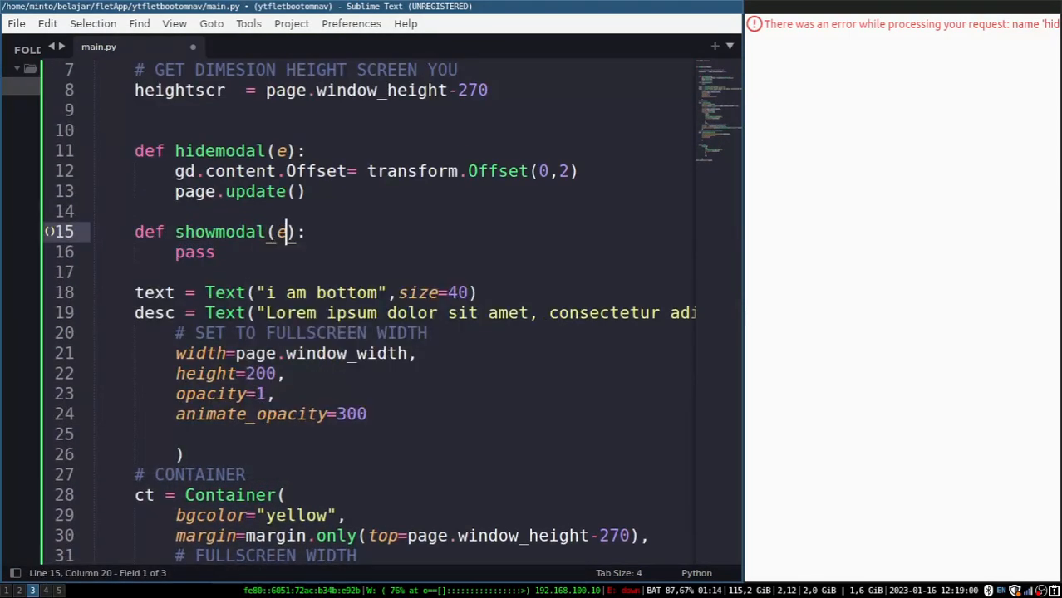
Copy hidemodal's two body lines into showmodal, replacing pass, with offset (0,0)
{"action": "left_click_drag", "start_coordinate": [176, 170], "coordinate": [306, 191]}
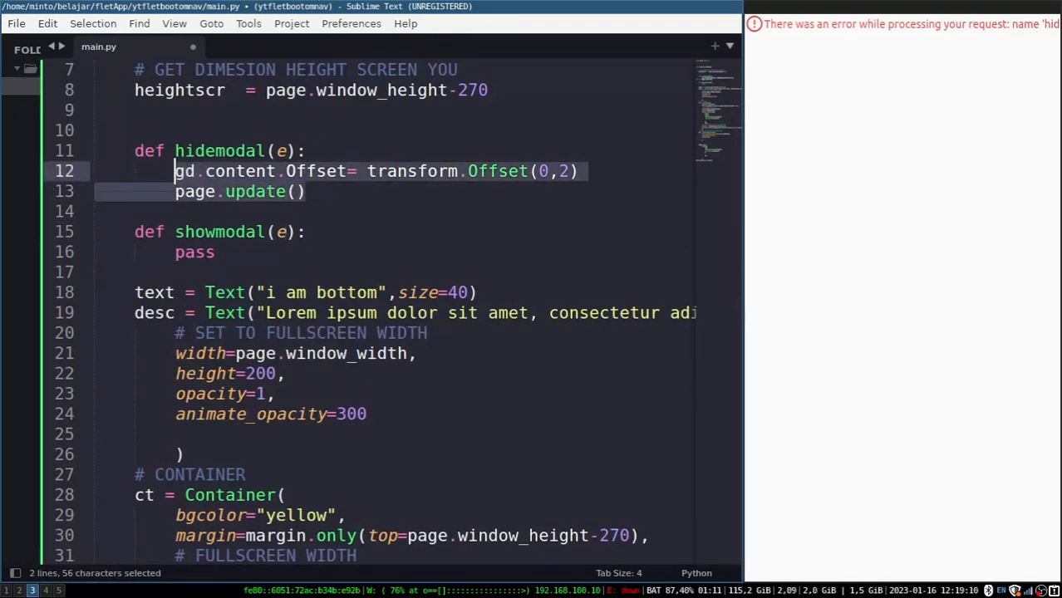
{"action": "right_click", "coordinate": [213, 169]}
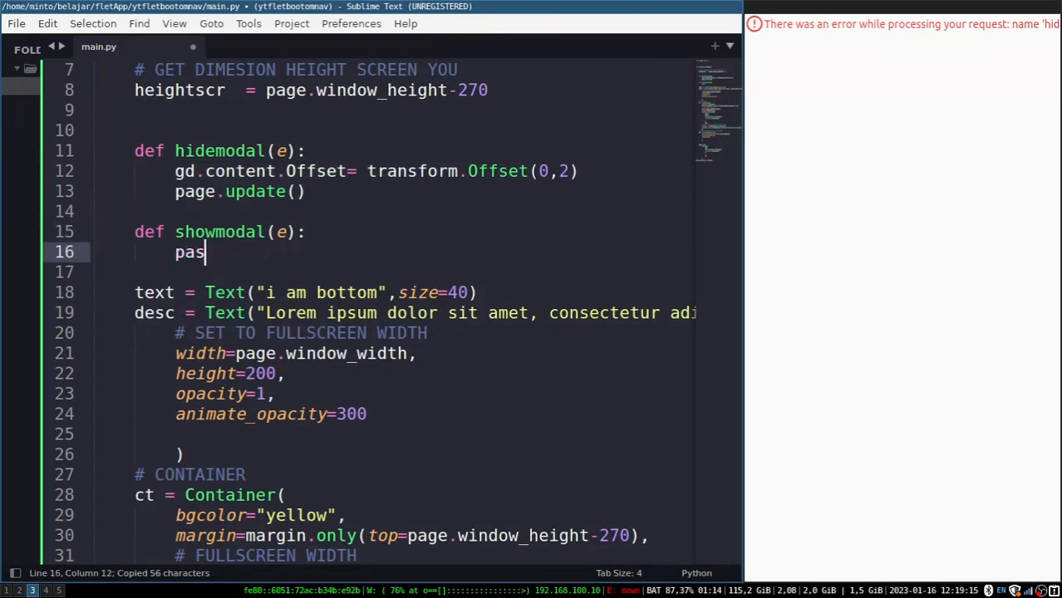
{"action": "key", "text": "BackSpace"}
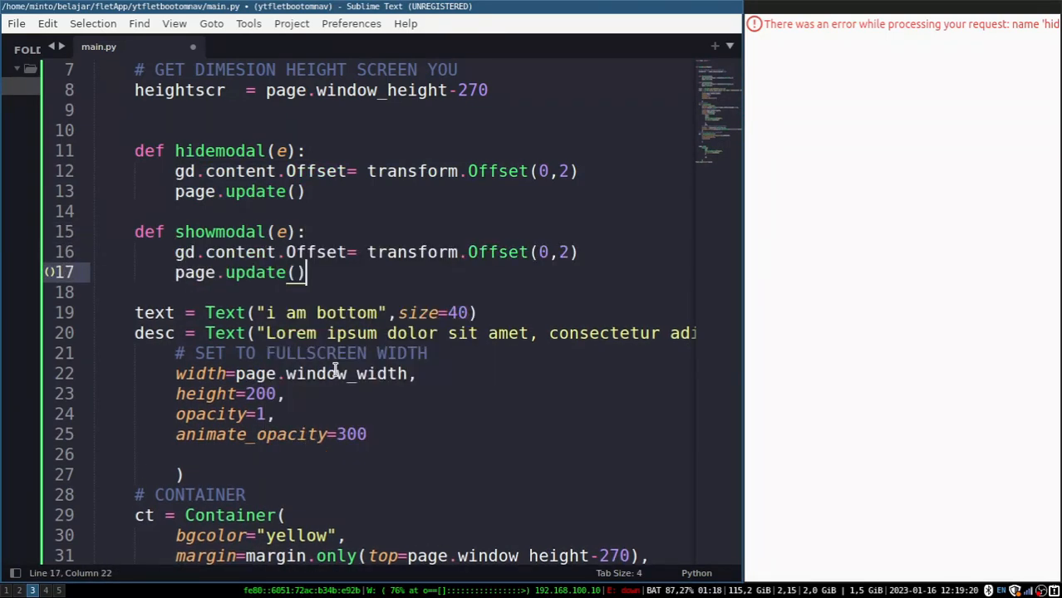
{"action": "mouse_move", "coordinate": [448, 186]}
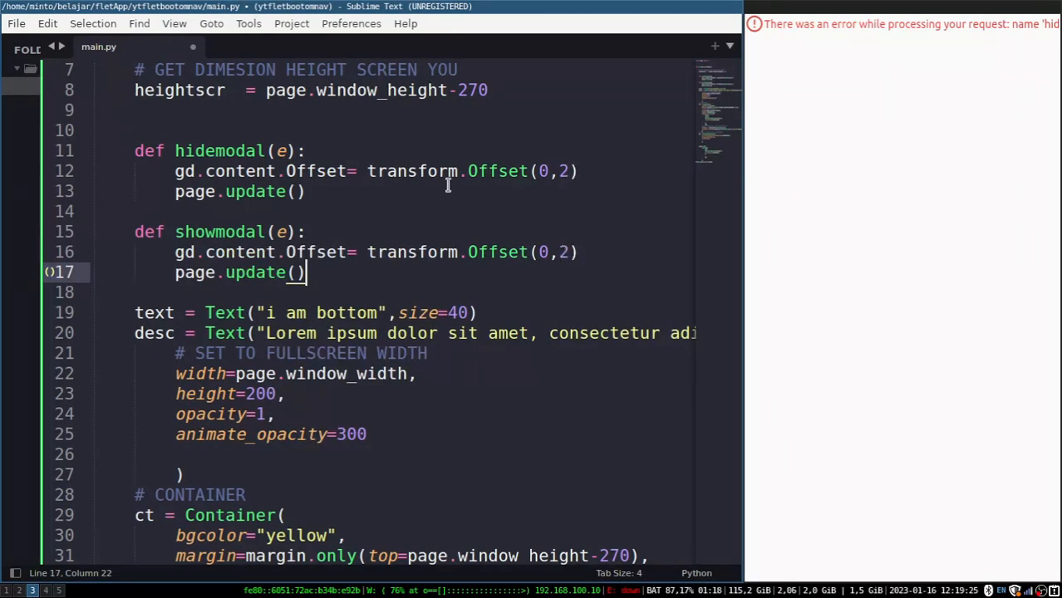
{"action": "key", "text": "BackSpace"}
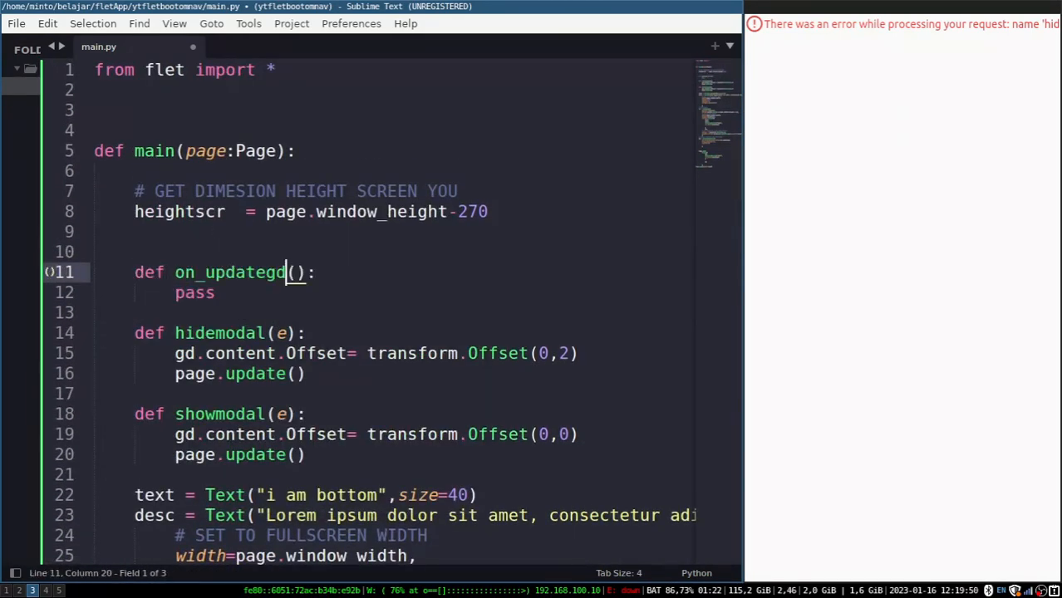
Give on_updategd an e:DragUpdateEvent parameter and a 'SET MARGIN MAXIMAL IF DRAG TO TOP' comment
{"action": "type", "text": "e:DragUpdateEvent"}
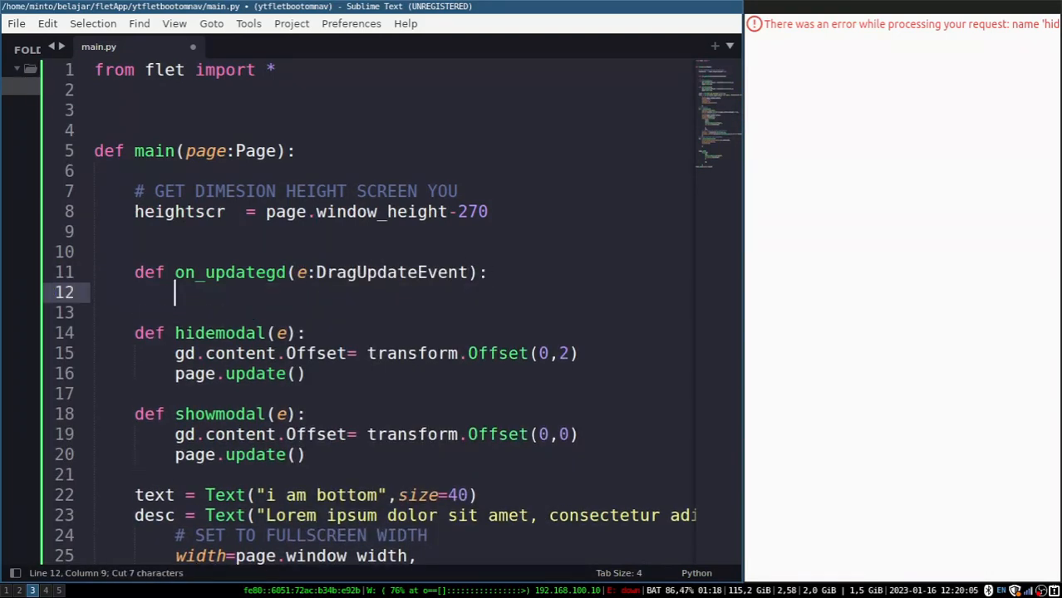
{"action": "scroll", "scroll_direction": "down", "scroll_amount": 3}
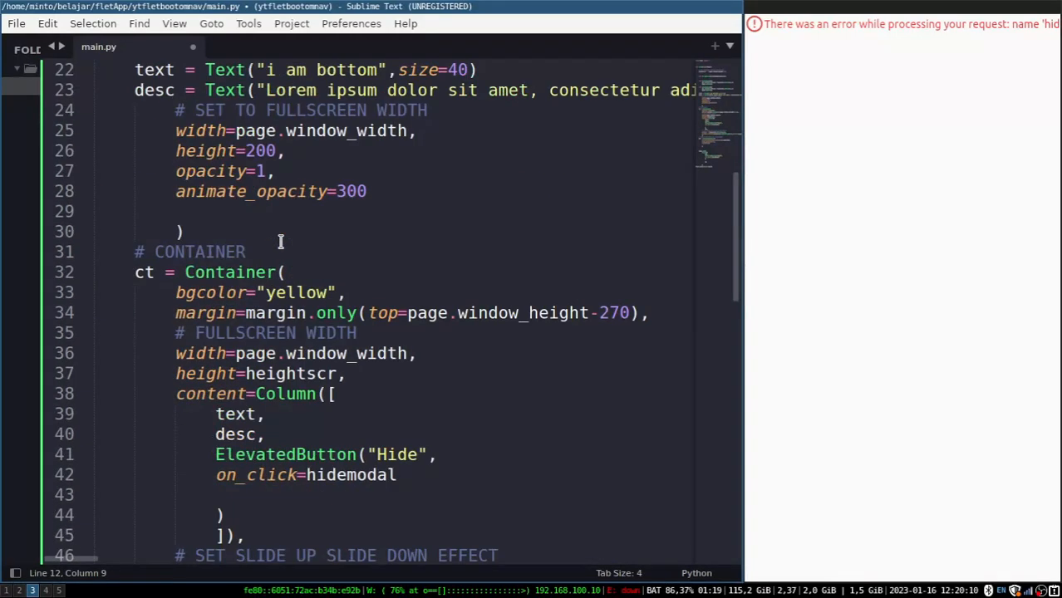
{"action": "scroll", "scroll_direction": "down", "scroll_amount": 3}
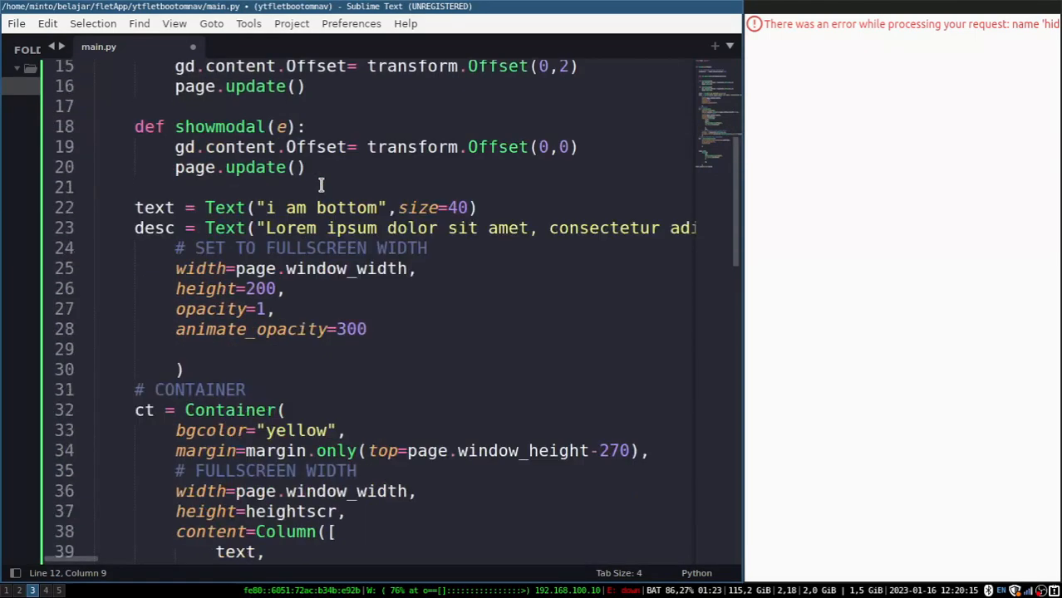
{"action": "type", "text": "SET"}
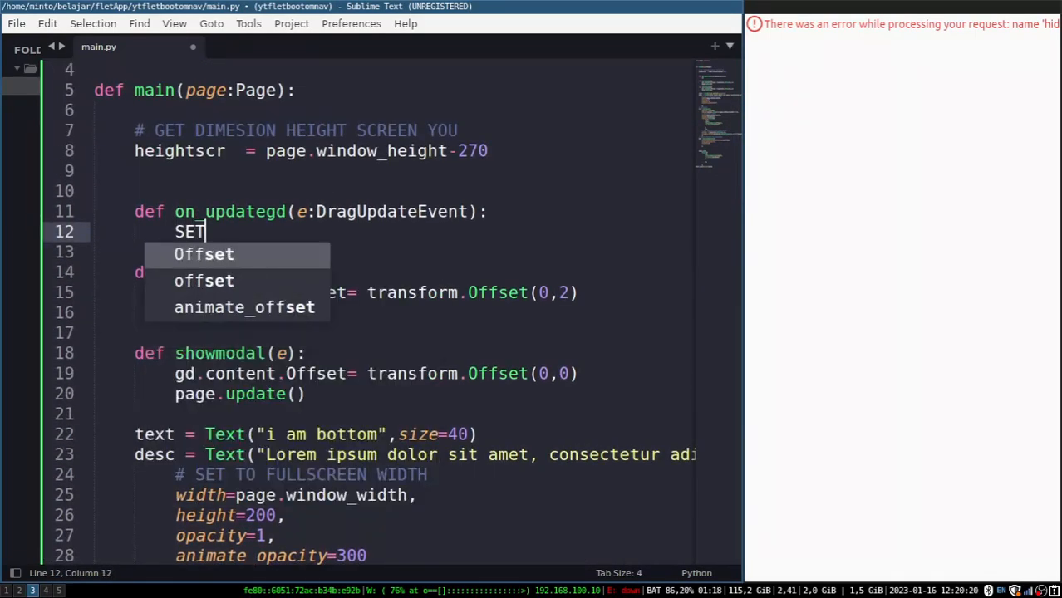
{"action": "type", "text": "MARGIN MAXIMAL IF DRAG TO TOP"}
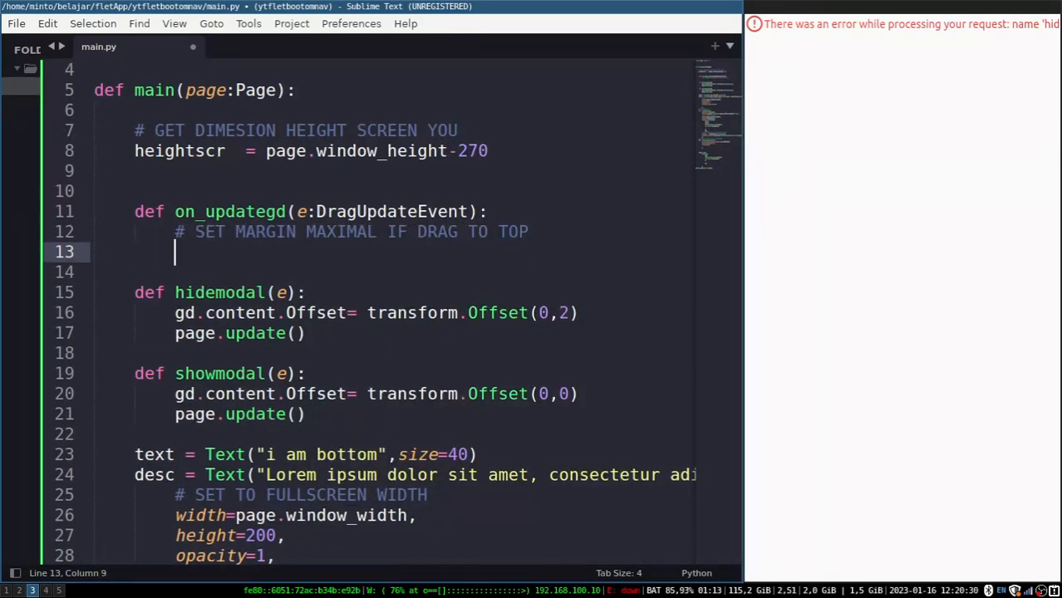
Set ct.margin to a top-only margin increased by the drag delta
{"action": "type", "text": "ct.margin"}
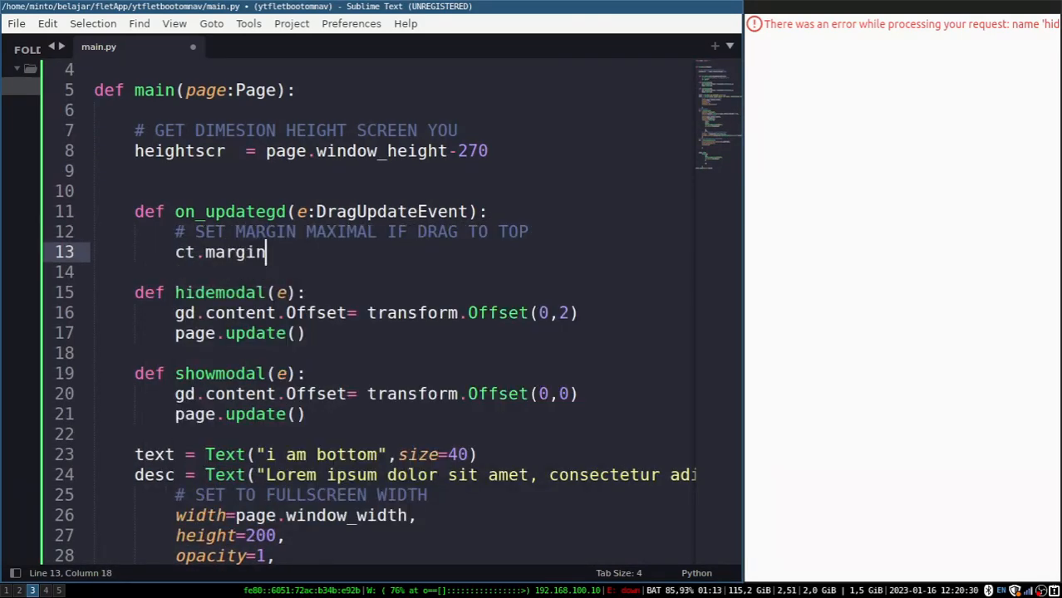
{"action": "type", "text": "= margin.onl"}
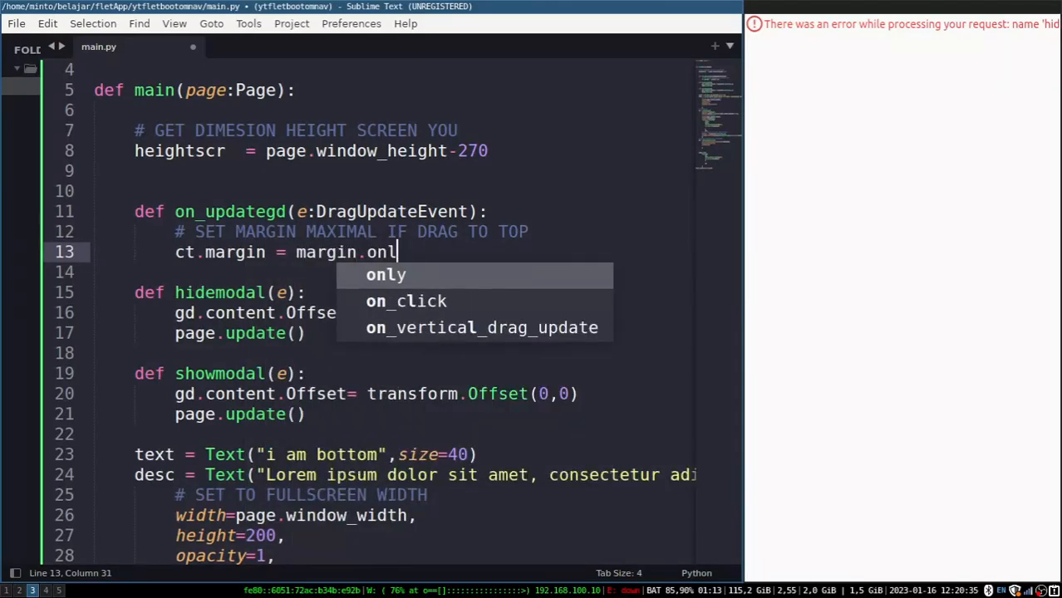
{"action": "type", "text": "y(top=max(20,c"}
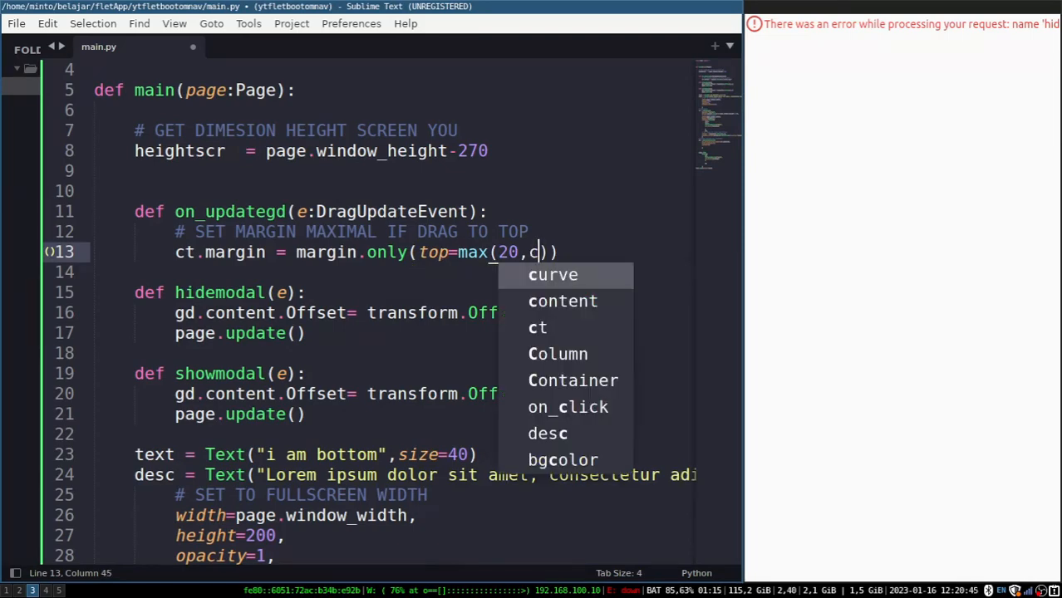
{"action": "type", "text": "t.heigh"}
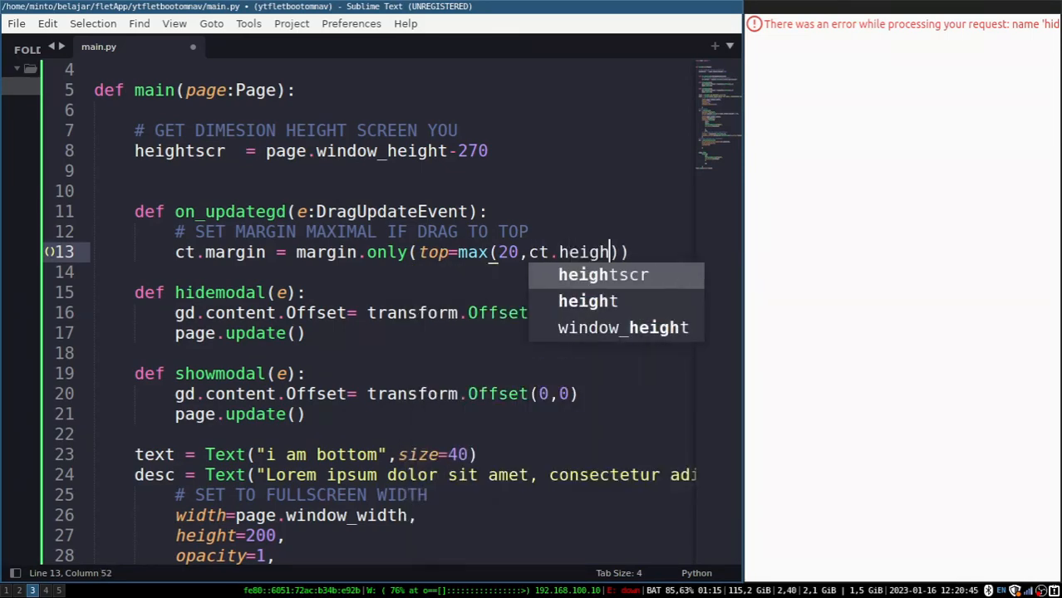
{"action": "type", "text": "+ ct.d"}
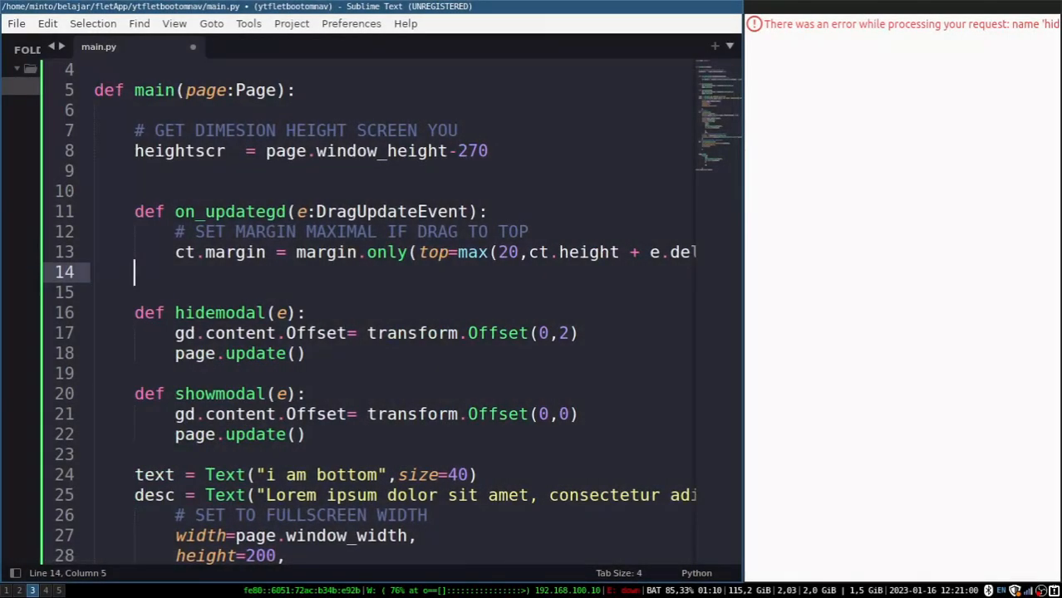
{"action": "type", "text": "h"}
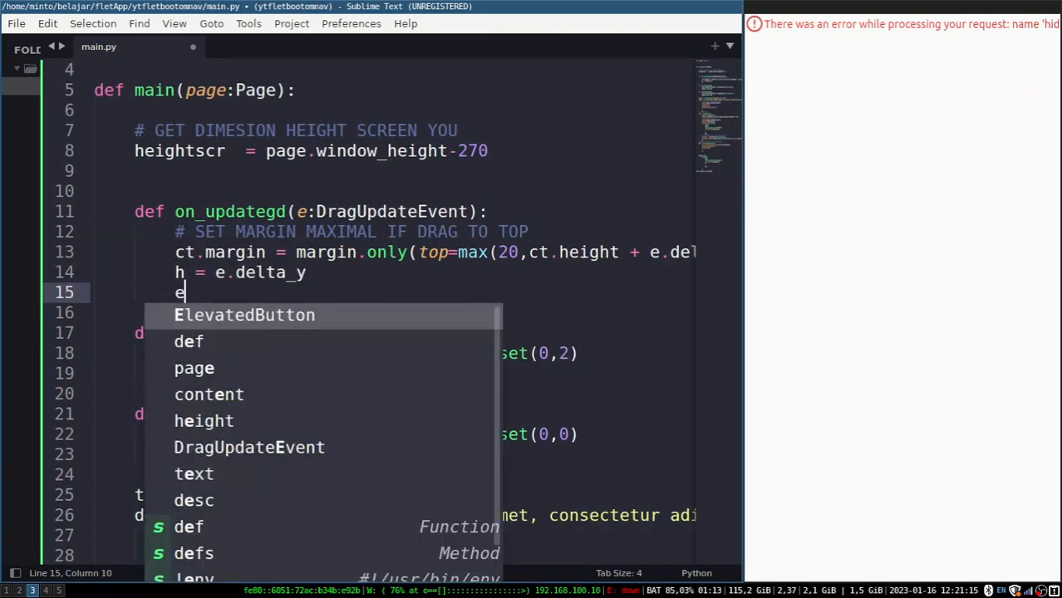
Resize the sheet content height from the drag with a minimum of 120
{"action": "type", "text": ".control.content."}
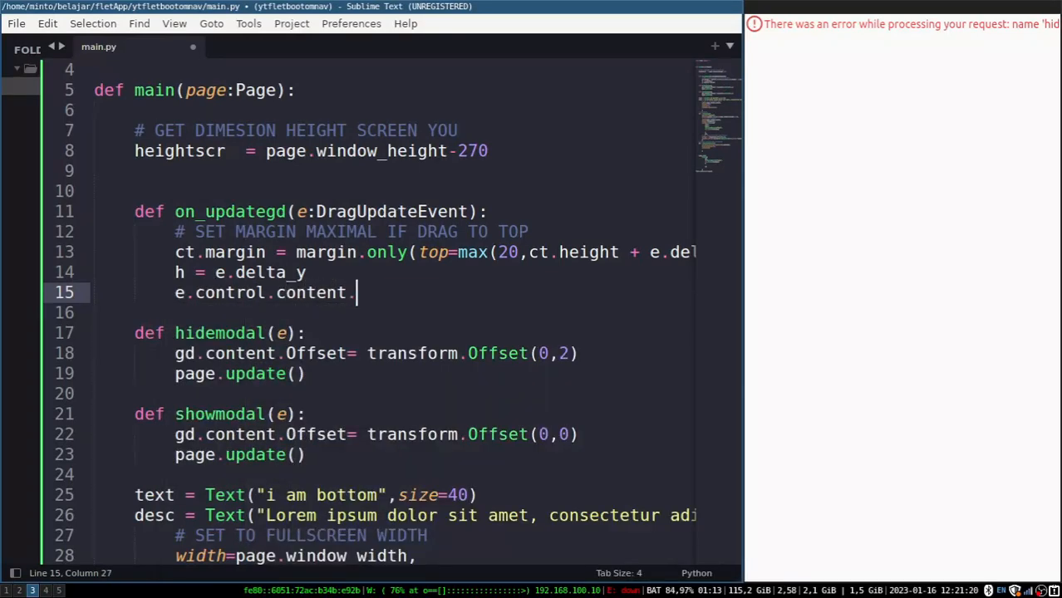
{"action": "type", "text": "height = max"}
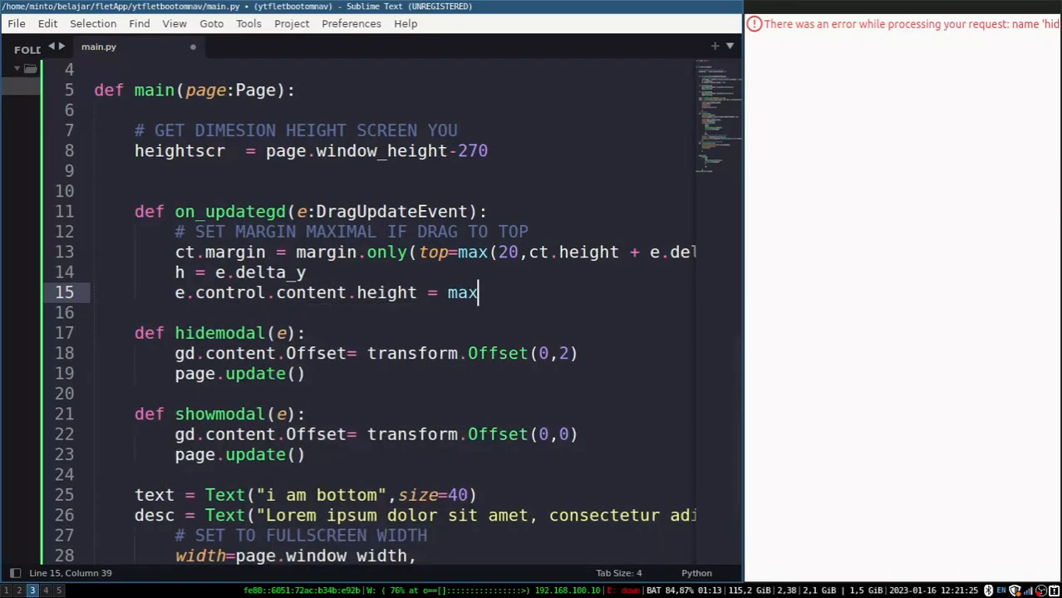
{"action": "type", "text": "(120,"}
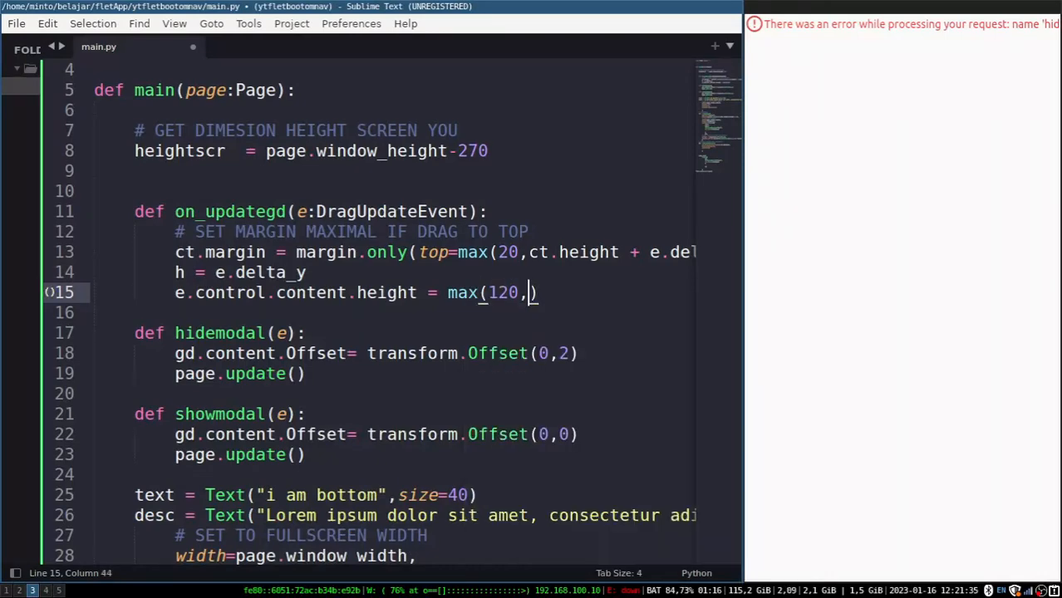
{"action": "type", "text": "e.con"}
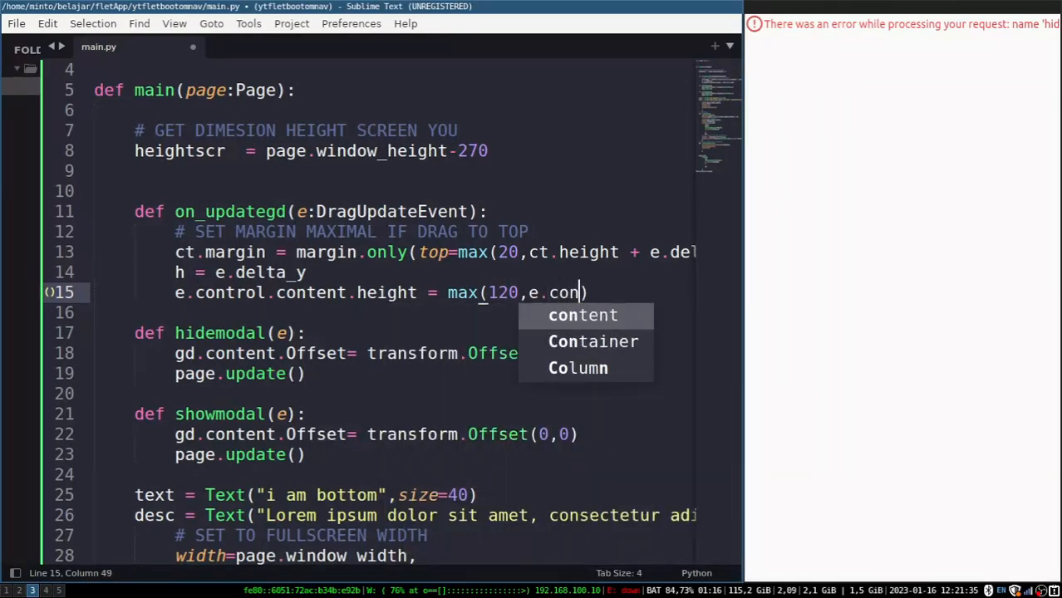
{"action": "type", "text": "trol.content"}
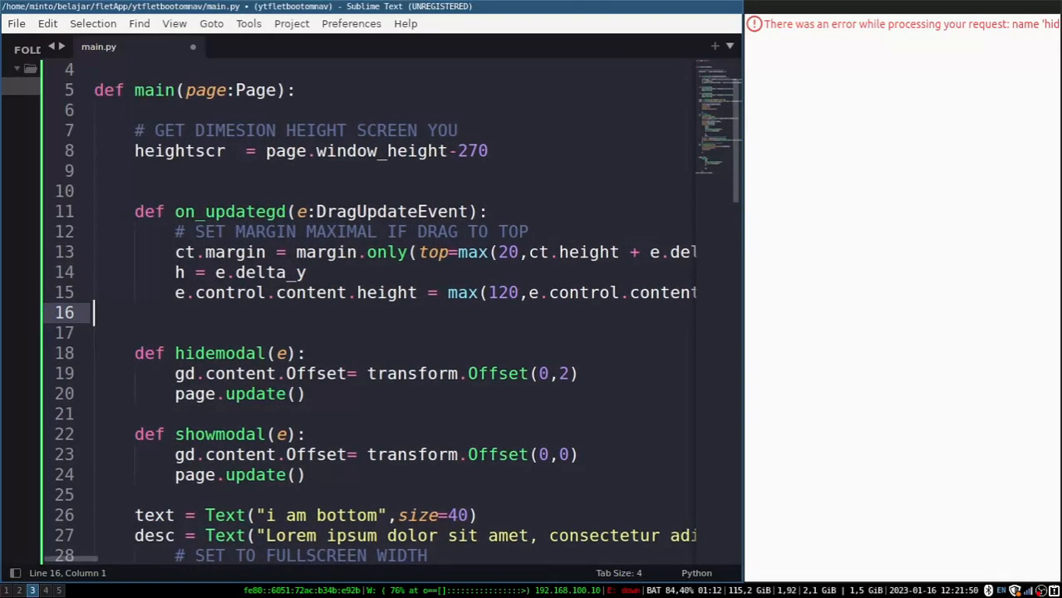
Call page.update() at the end of the handler and save the script
{"action": "type", "text": "p"}
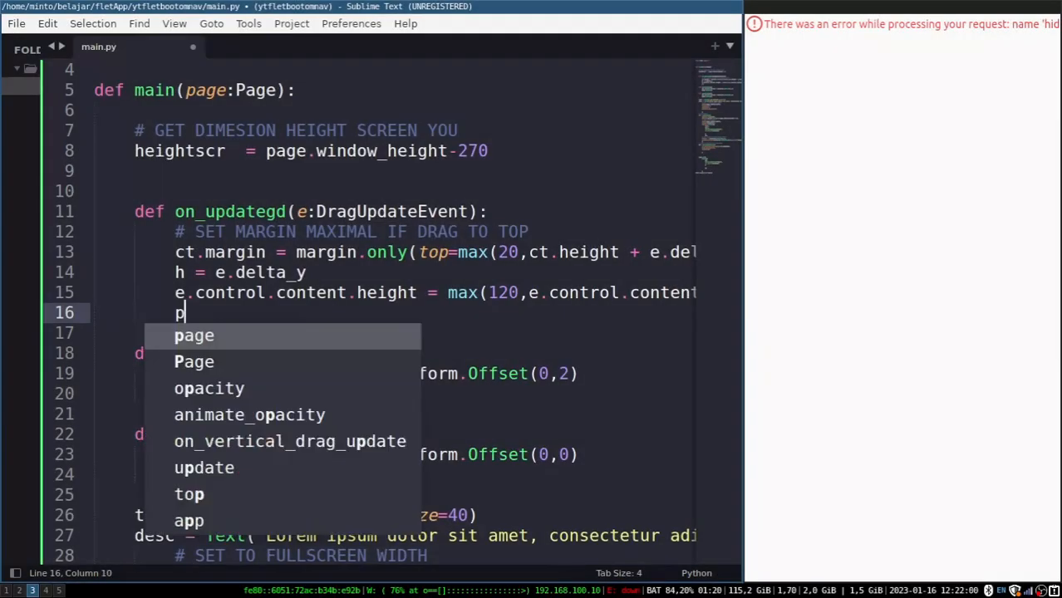
{"action": "type", "text": "age.update()"}
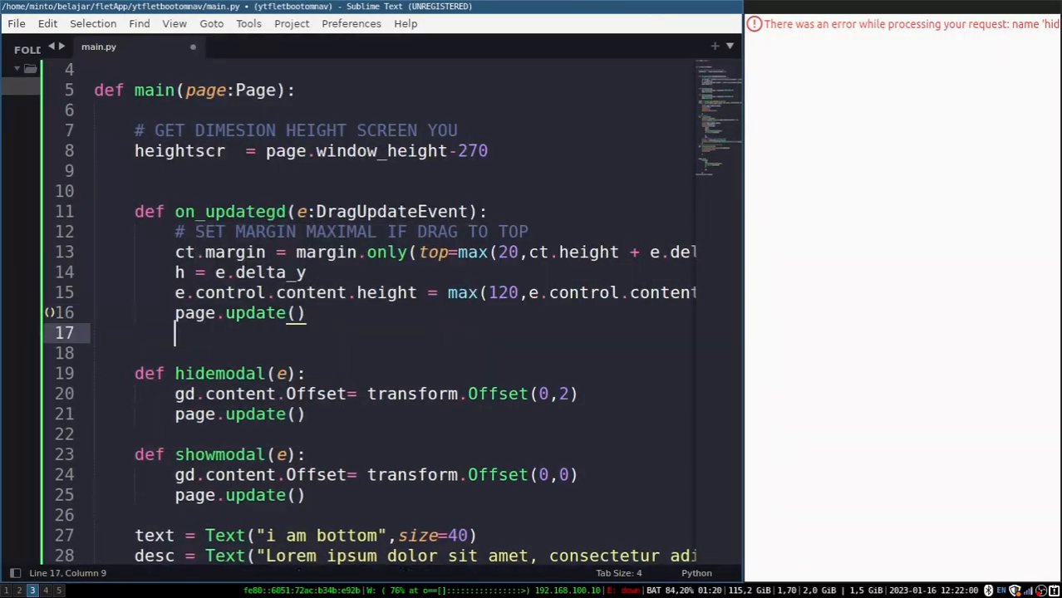
{"action": "key", "text": "ctrl+s"}
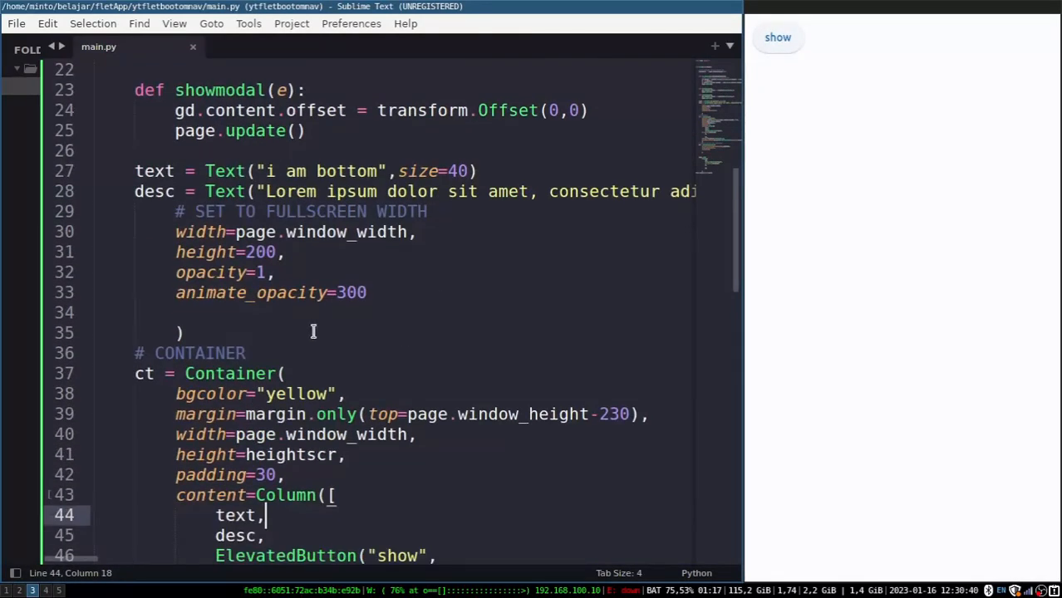
Change the description Text's opacity from 1 to 0 and check the running app
{"action": "type", "text": "0"}
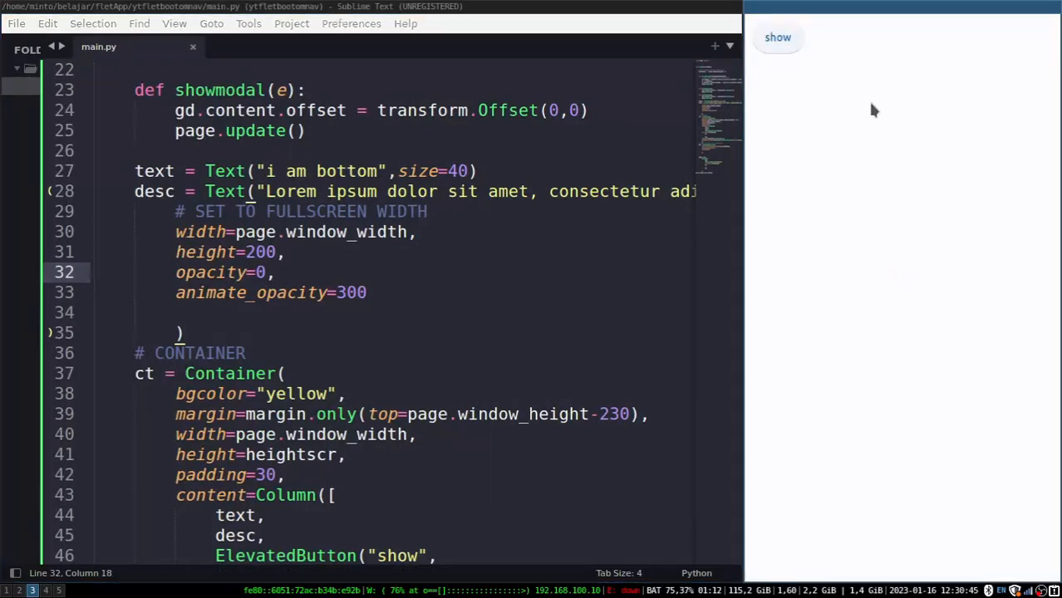
{"action": "left_click", "coordinate": [778, 37]}
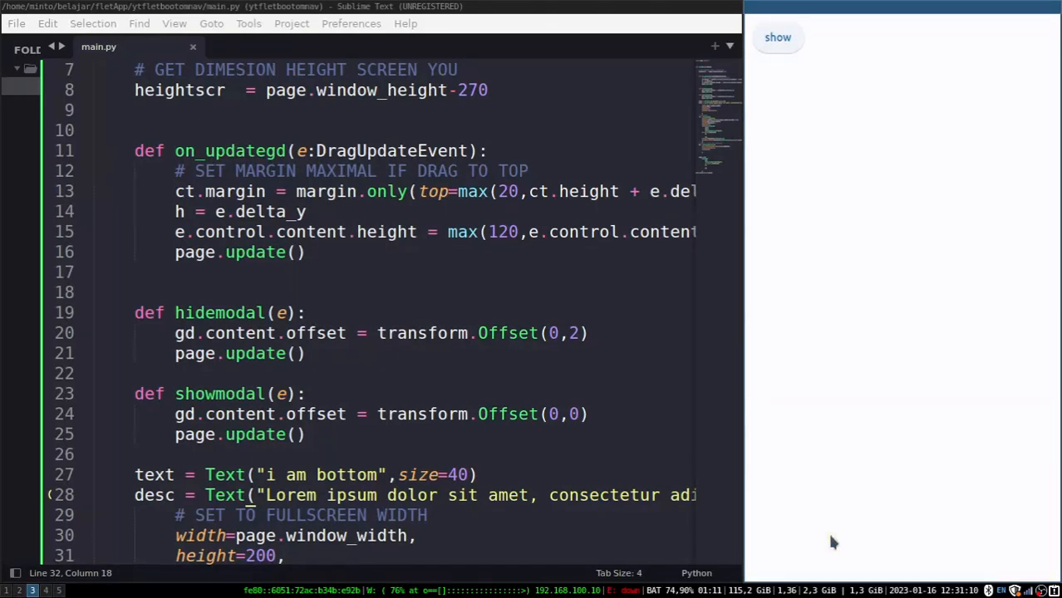
{"action": "left_click", "coordinate": [778, 36]}
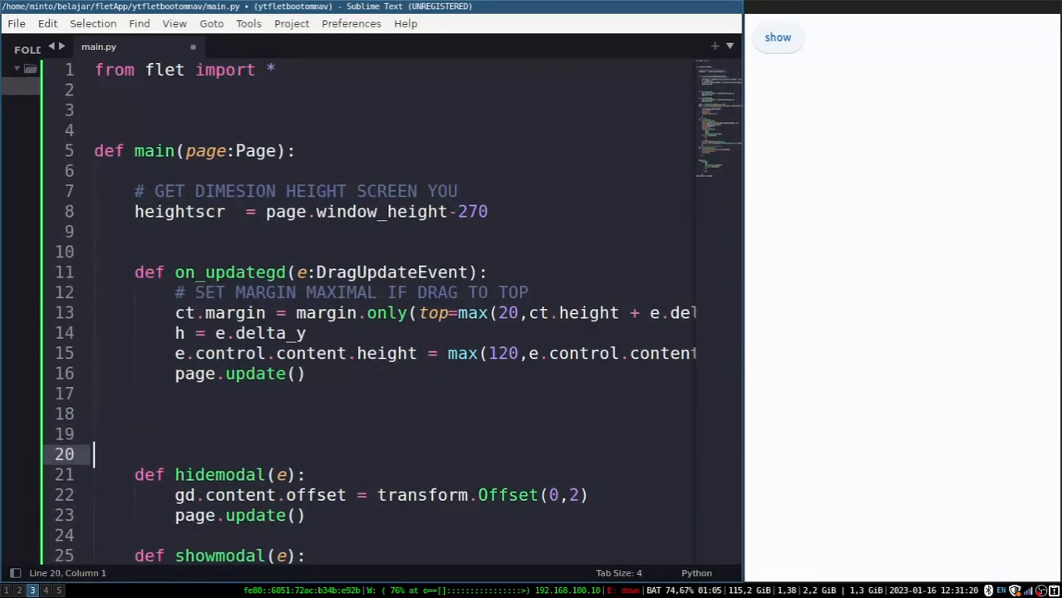
Add a 'CREATE SHOW SLIDE CONTENT' comment and an if content height < 200 check
{"action": "type", "text": "CREATE IF"}
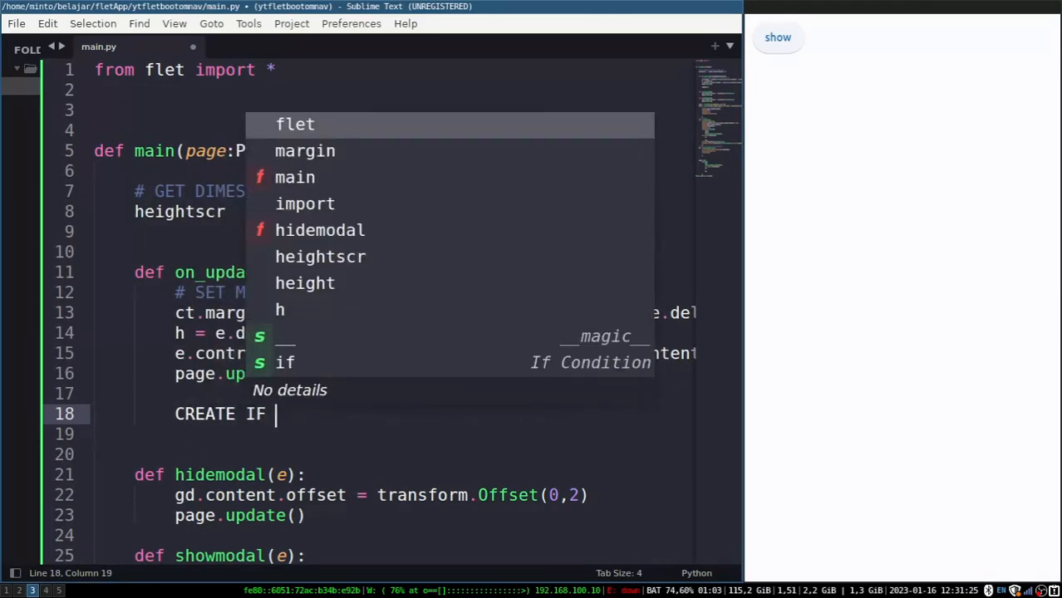
{"action": "type", "text": "SHOW SLIDE C"}
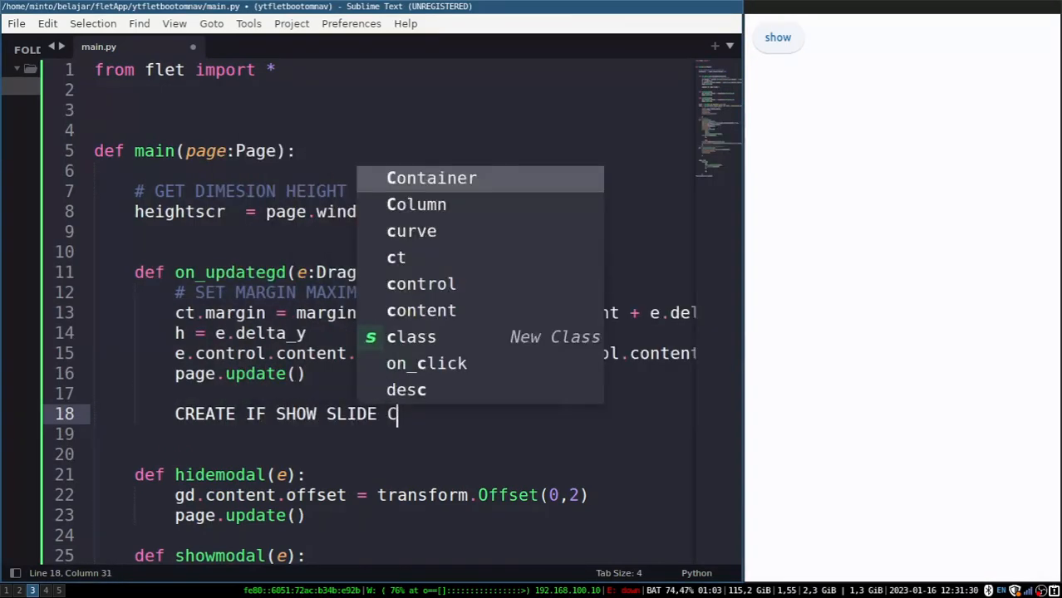
{"action": "type", "text": "ONTENT AND SIZE TITLE"}
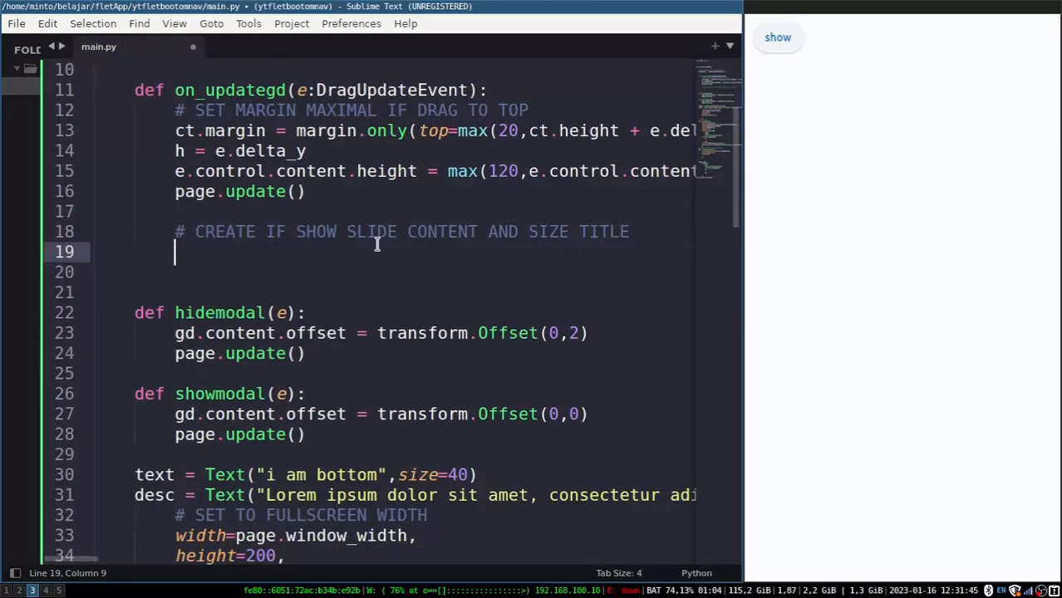
{"action": "type", "text": "if e.control"}
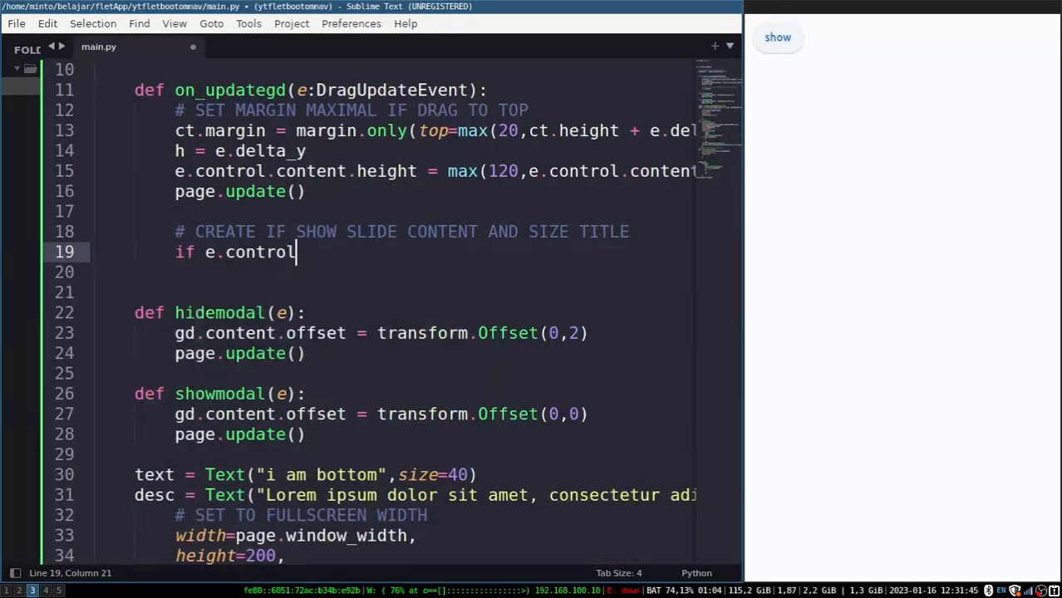
{"action": "type", "text": ".content.height < 2"}
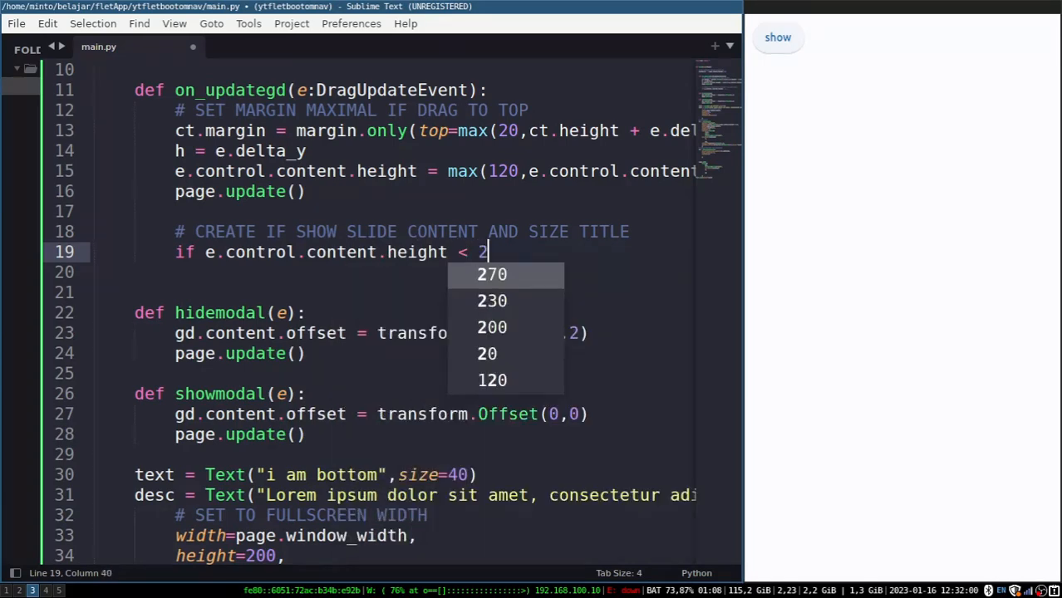
{"action": "type", "text": "00 :"}
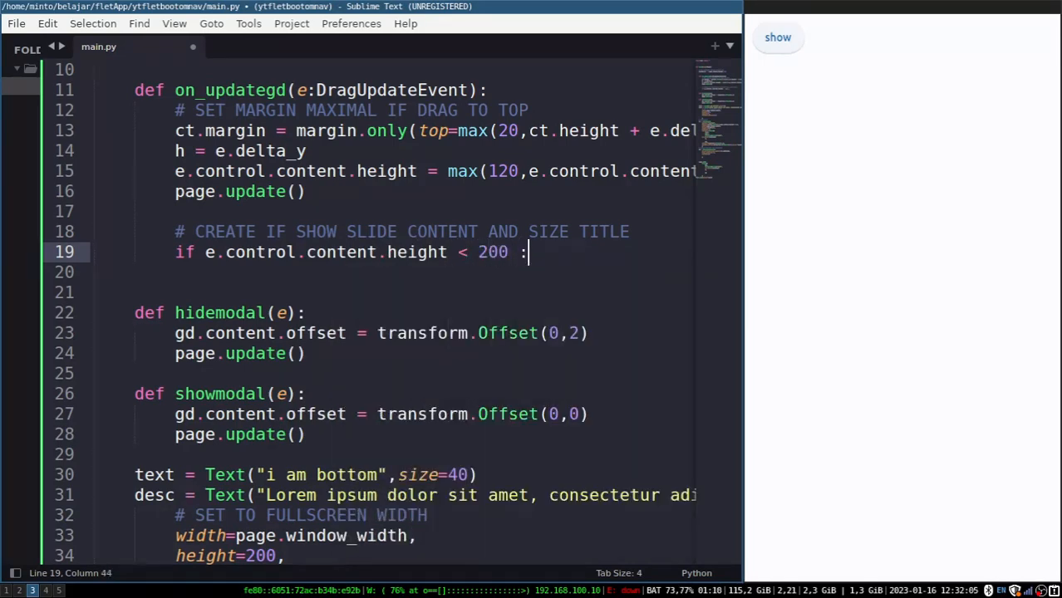
Inside the check set text.size 20, desc opacity 1 and desc.visible False
{"action": "type", "text": "text"}
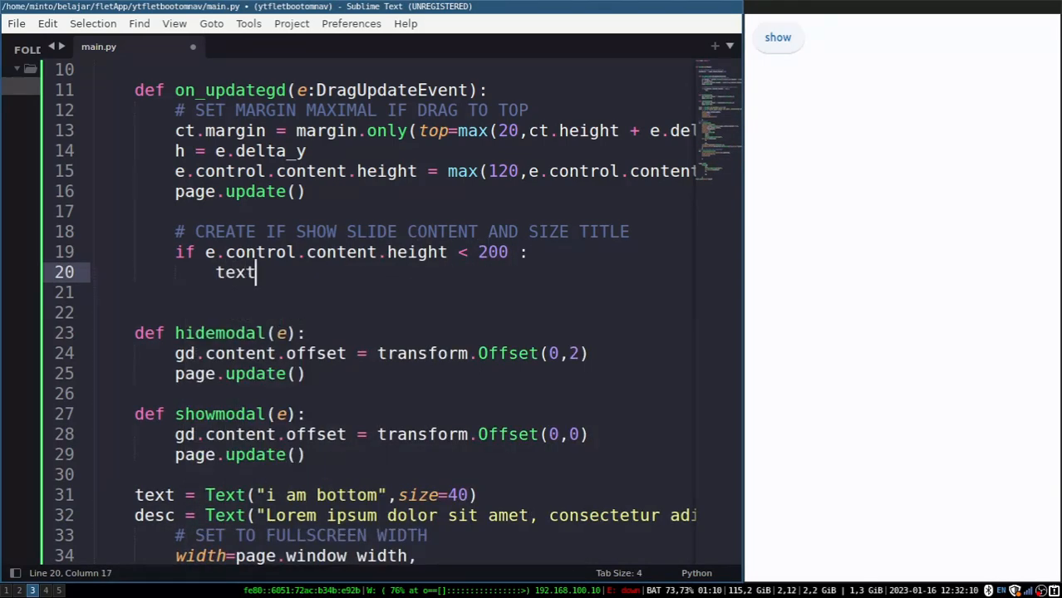
{"action": "type", "text": ".size = 20"}
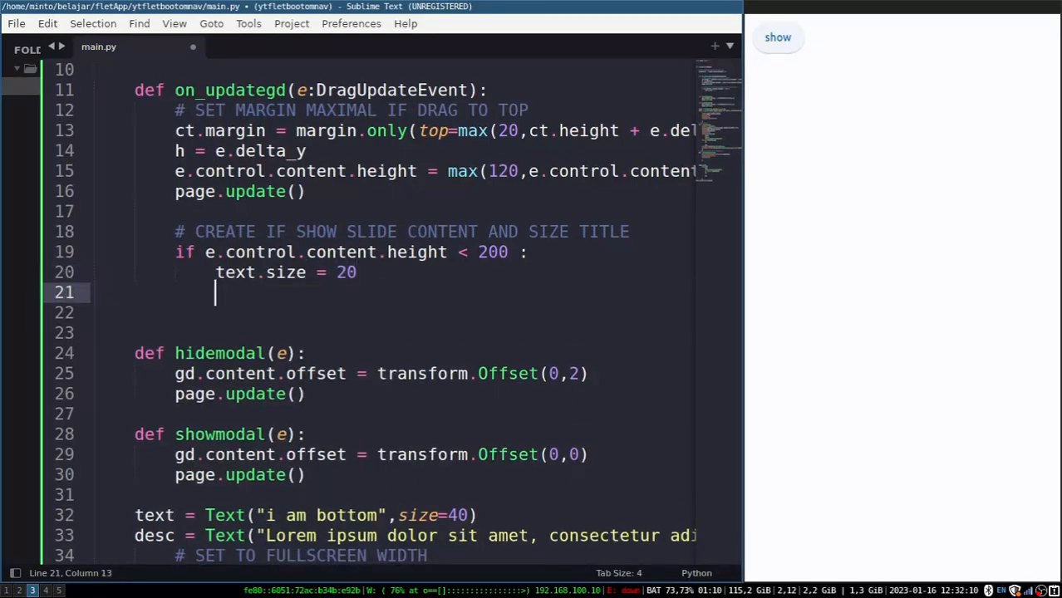
{"action": "type", "text": "desc.op"}
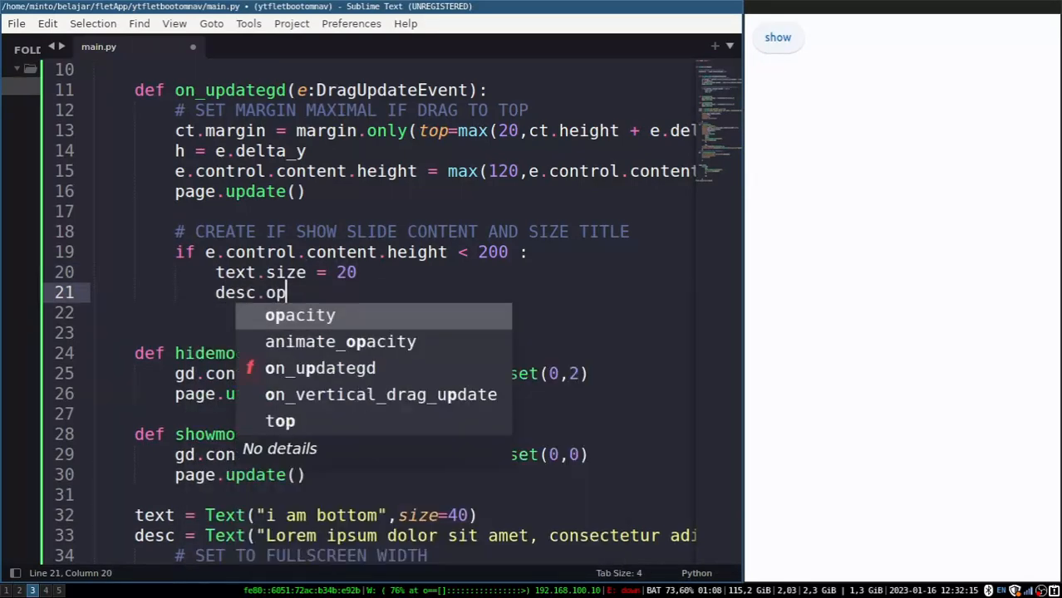
{"action": "type", "text": "opacity = 1"}
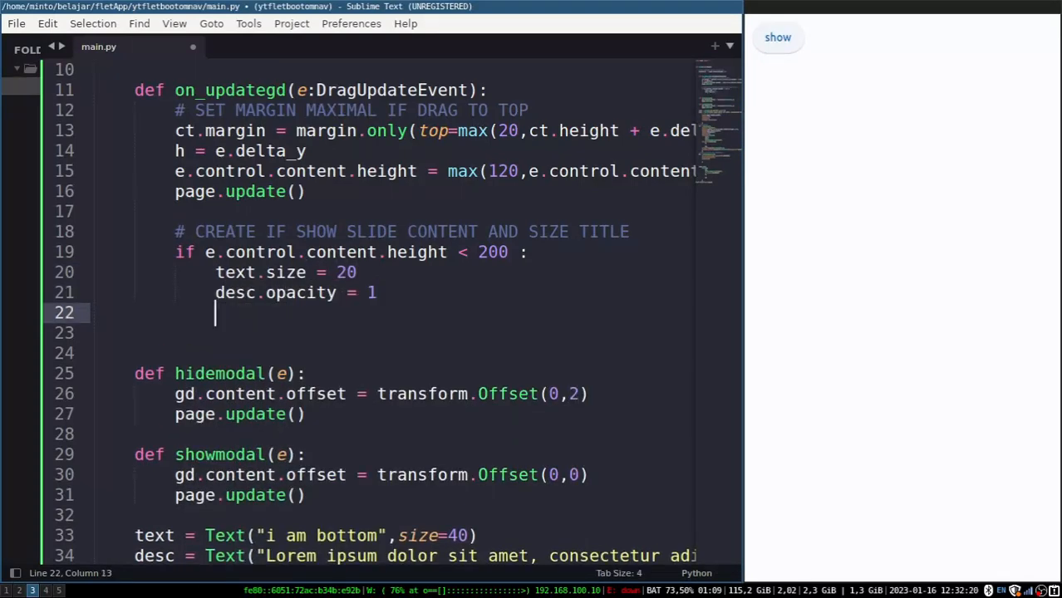
{"action": "type", "text": "desc.visible"}
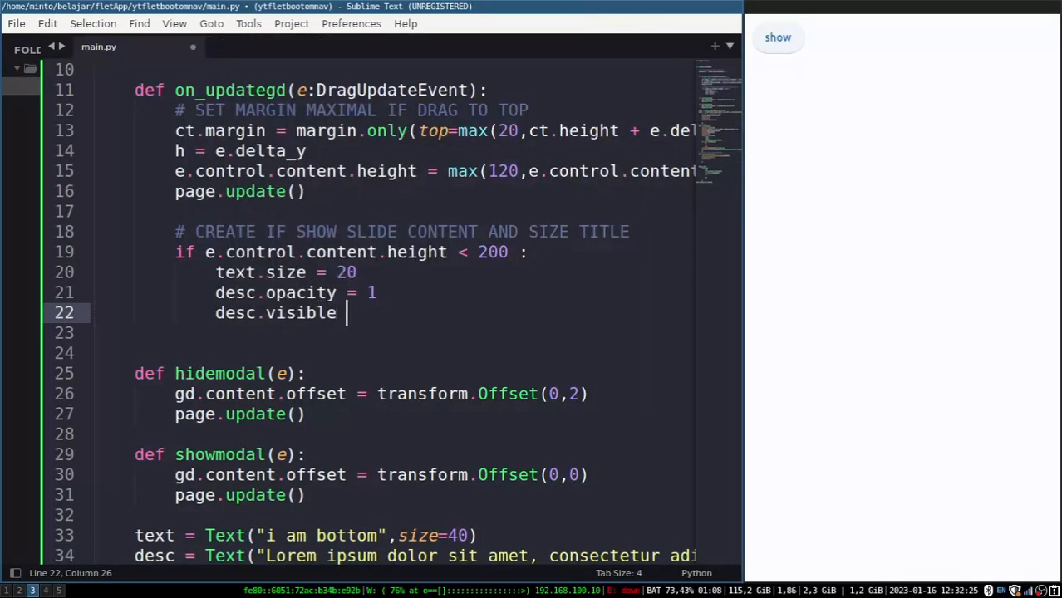
{"action": "type", "text": "= False"}
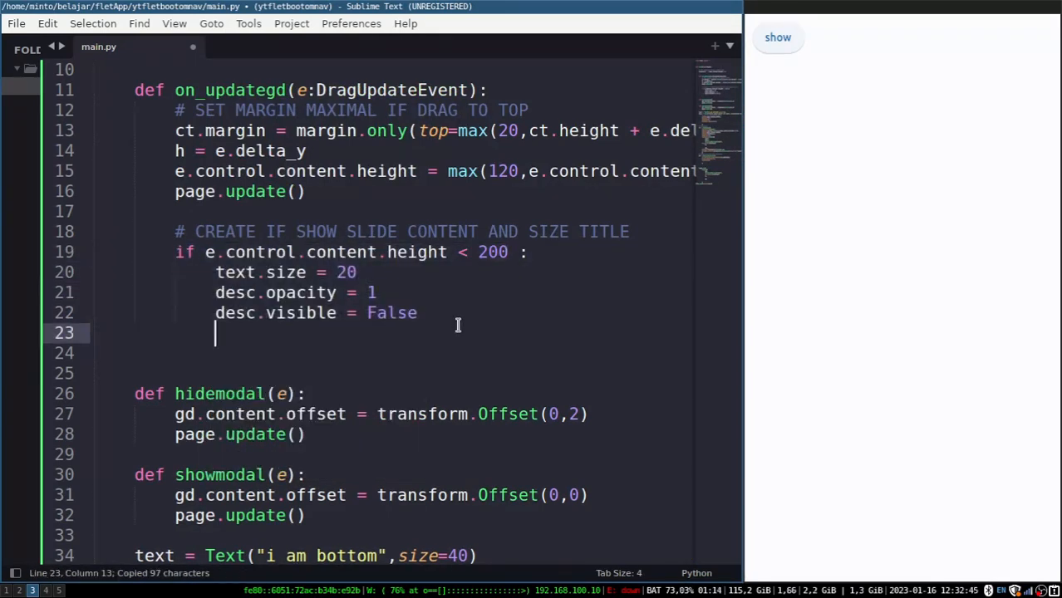
Duplicate the block into a < 574 hidemodal check and a > 200 branch, then page.update()
{"action": "key", "text": "ctrl+v"}
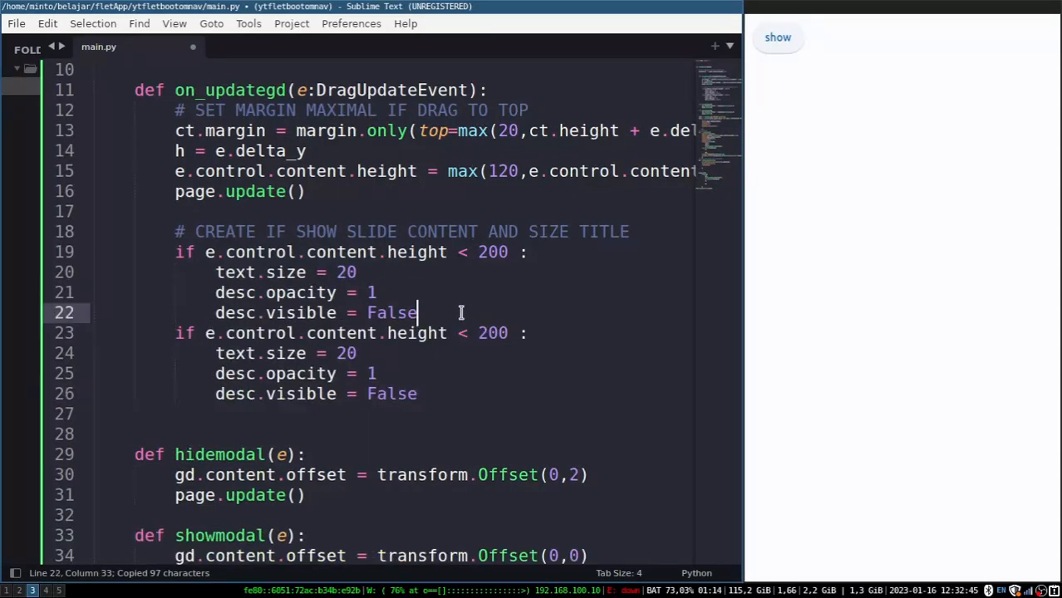
{"action": "key", "text": "enter"}
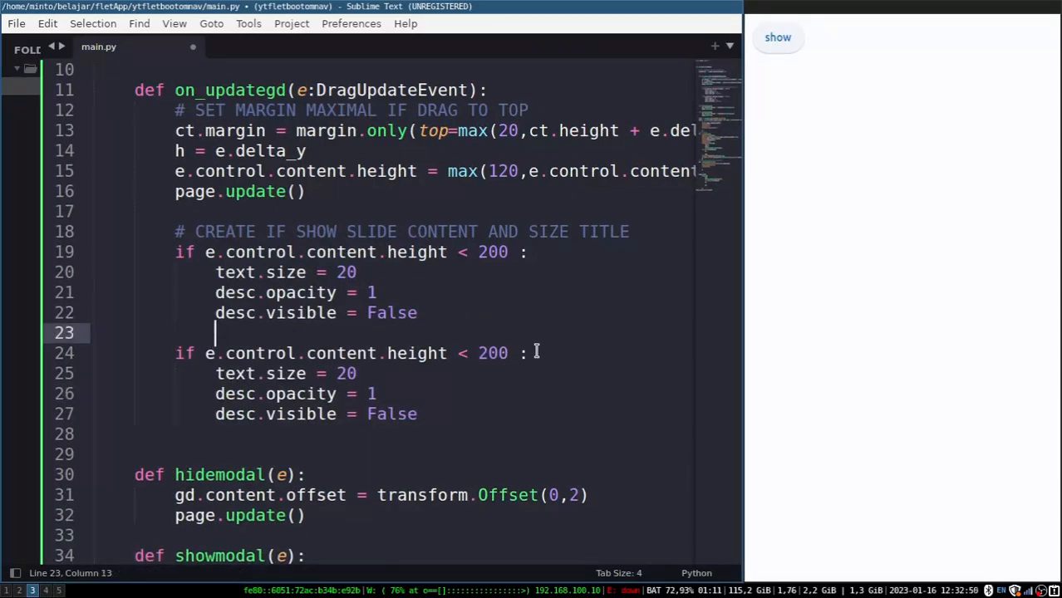
{"action": "type", "text": "574 :"}
{"action": "type", "text": "hidemodal(e"}
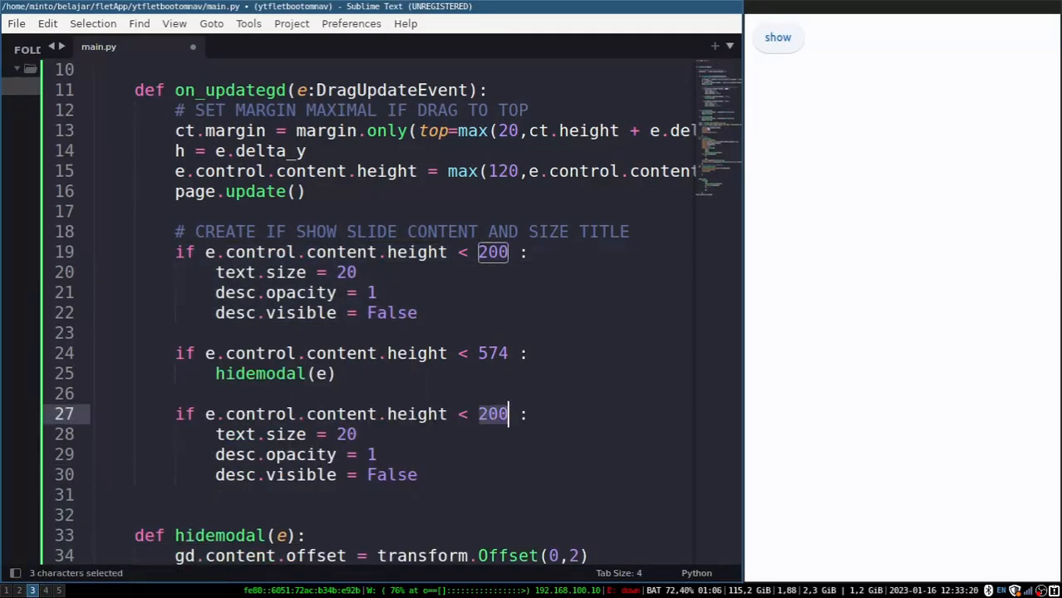
{"action": "type", "text": ">"}
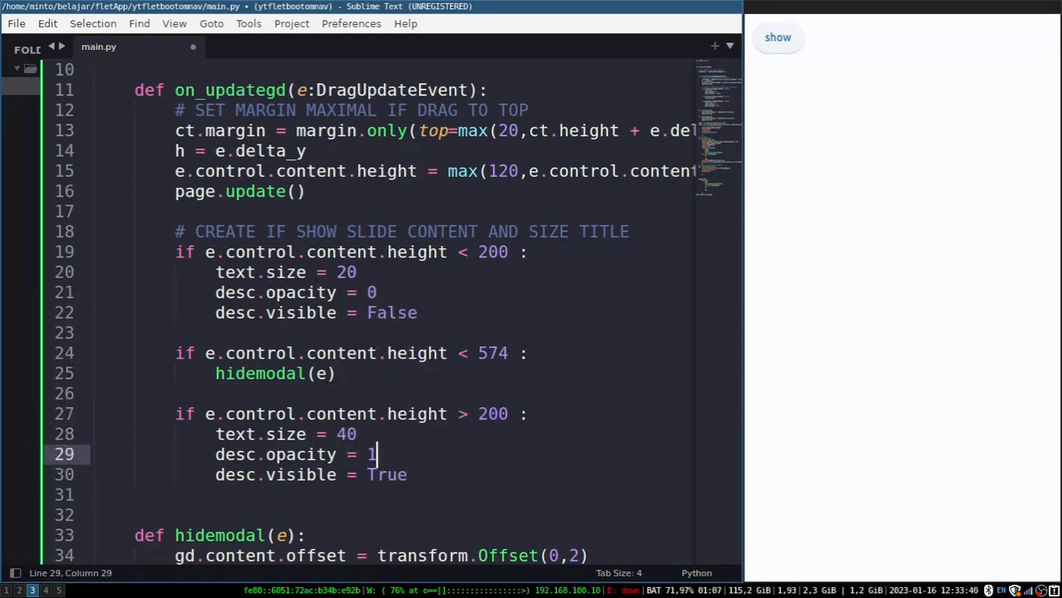
{"action": "type", "text": "page.update("}
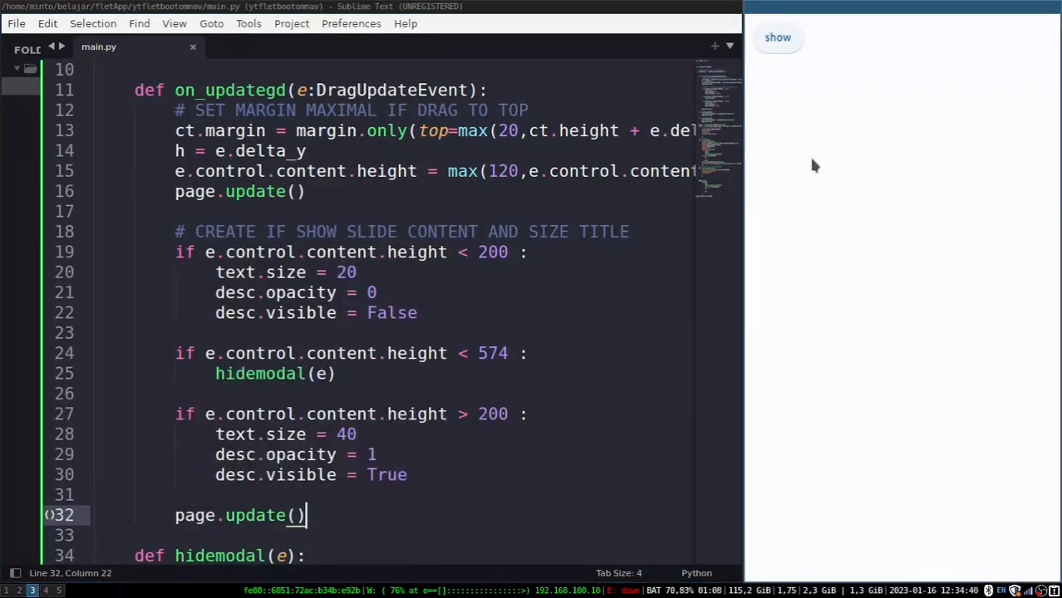
Add print(e.control.content.height, ct.margin) before the final page.update()
{"action": "left_click", "coordinate": [777, 36]}
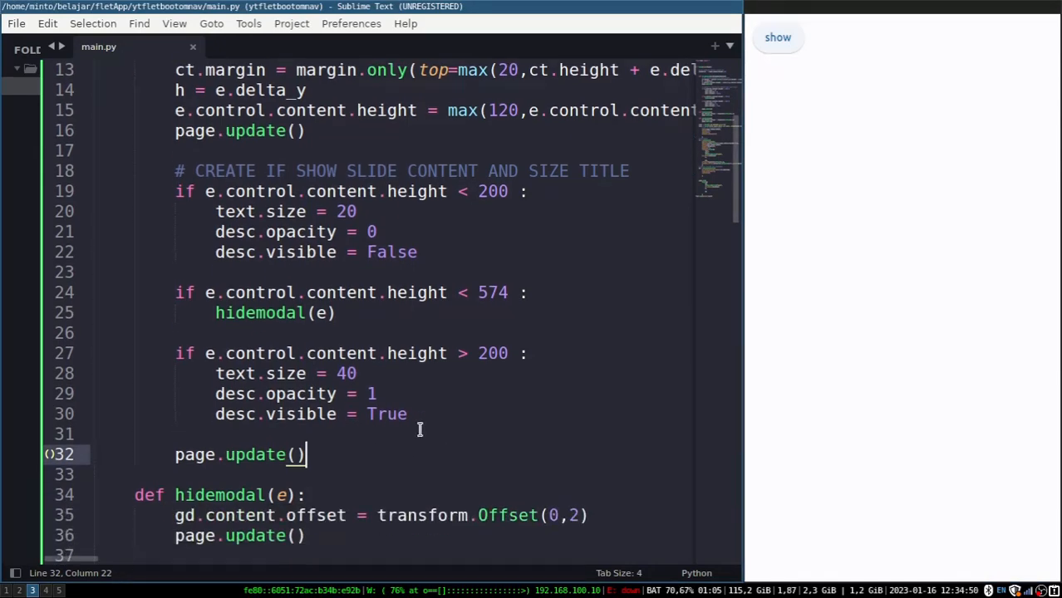
{"action": "type", "text": "print"}
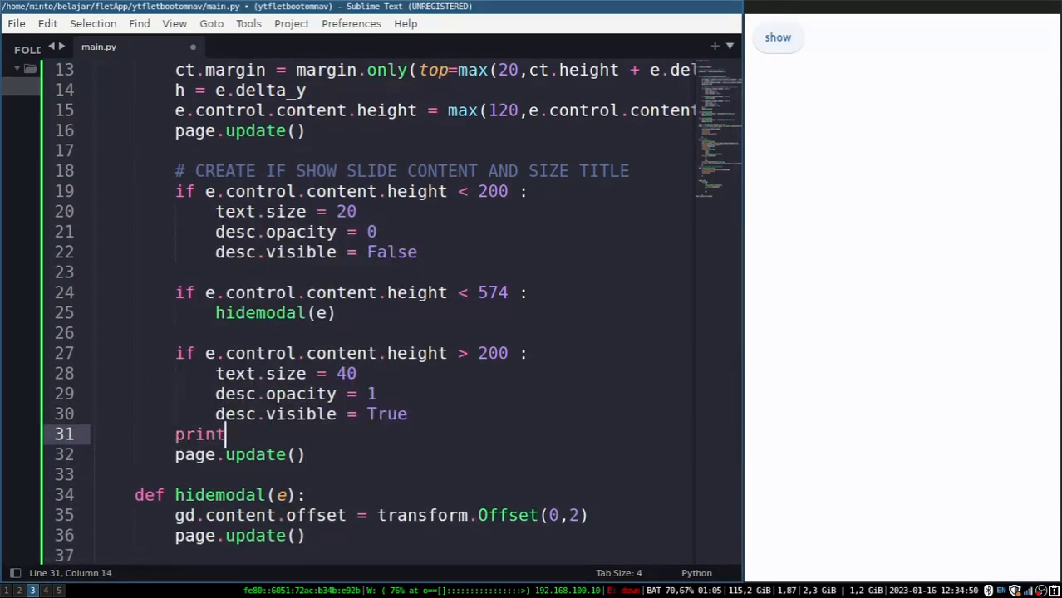
{"action": "type", "text": "(e.co"}
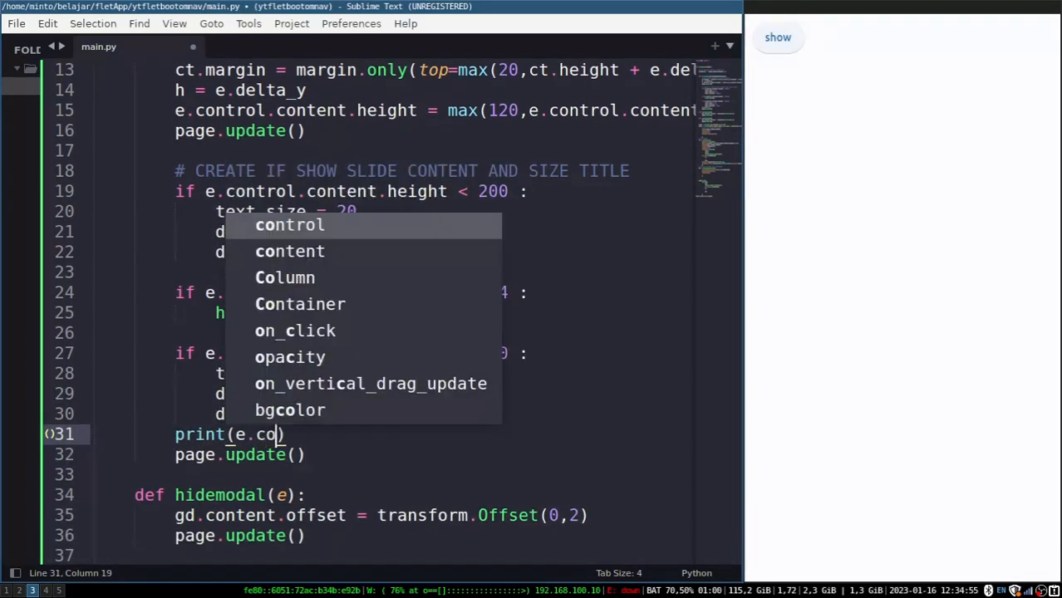
{"action": "type", "text": "ntrol.content.height,"}
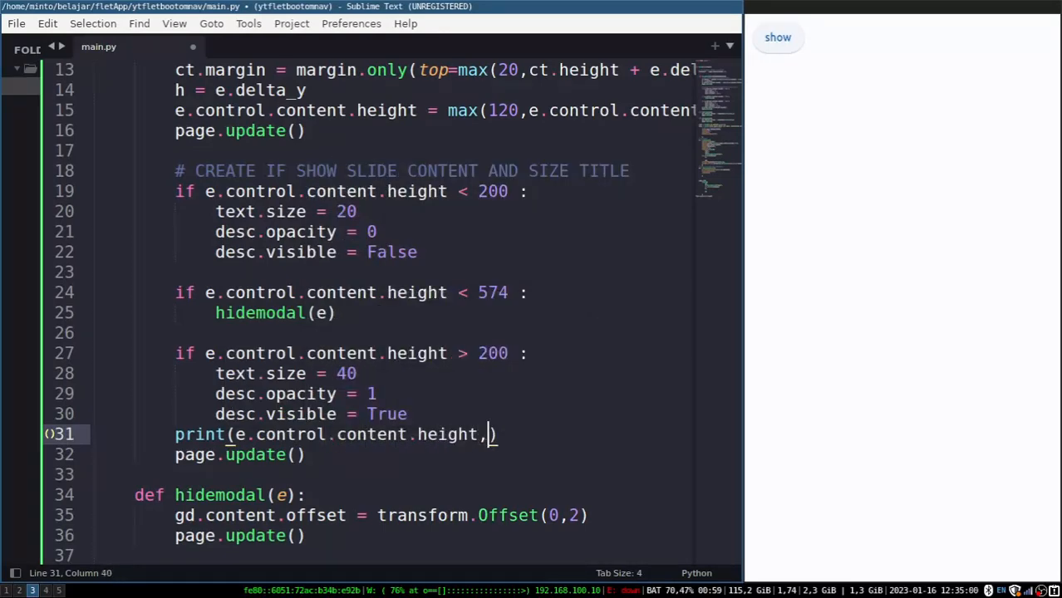
{"action": "type", "text": "h,ct.margin"}
{"action": "left_click", "coordinate": [353, 293]}
{"action": "type", "text": ">"}
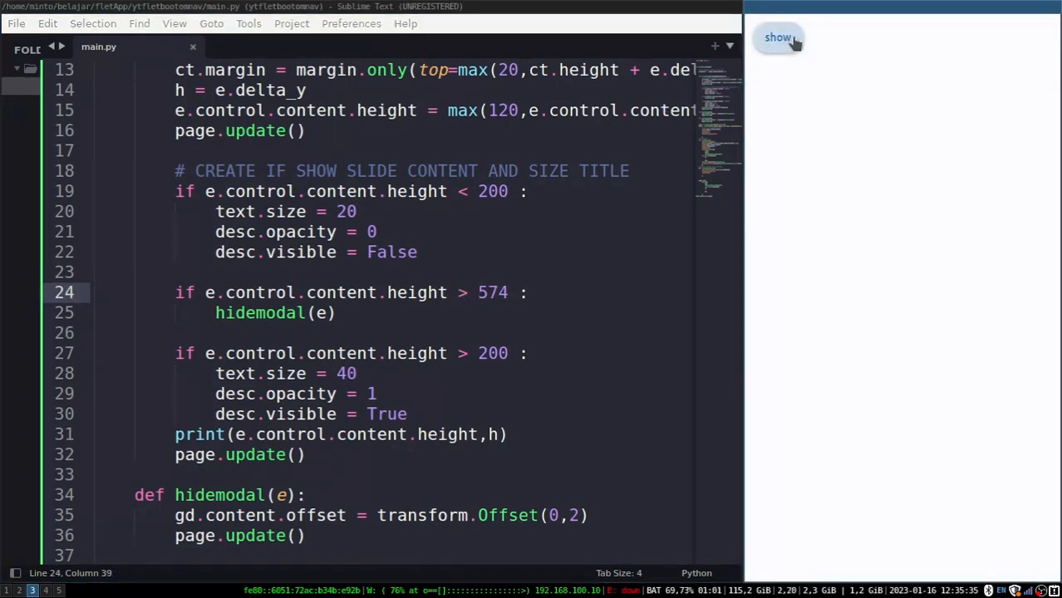
{"action": "left_click", "coordinate": [778, 36]}
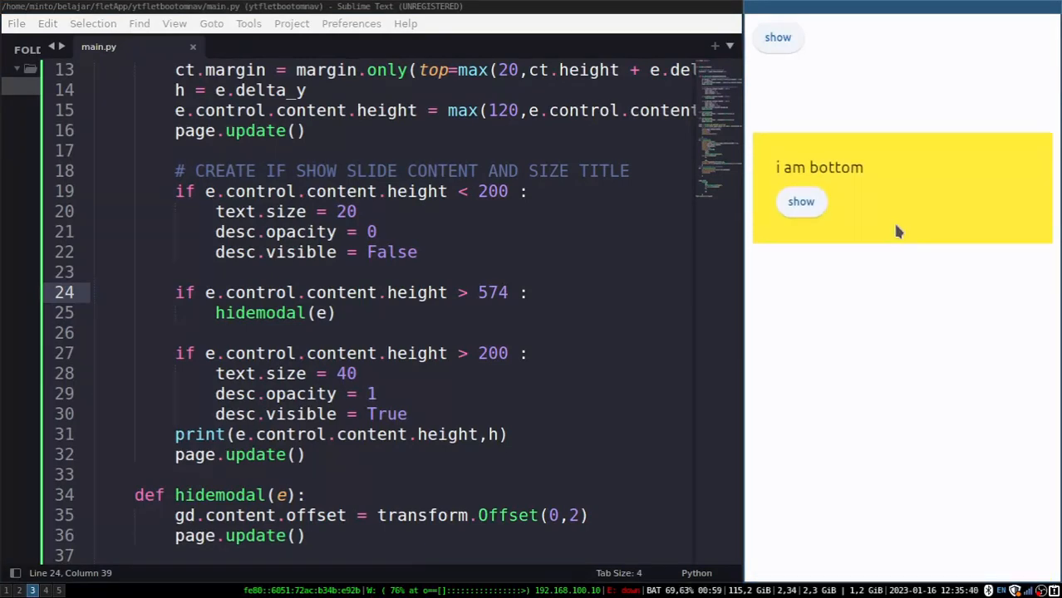
{"action": "left_click", "coordinate": [801, 201]}
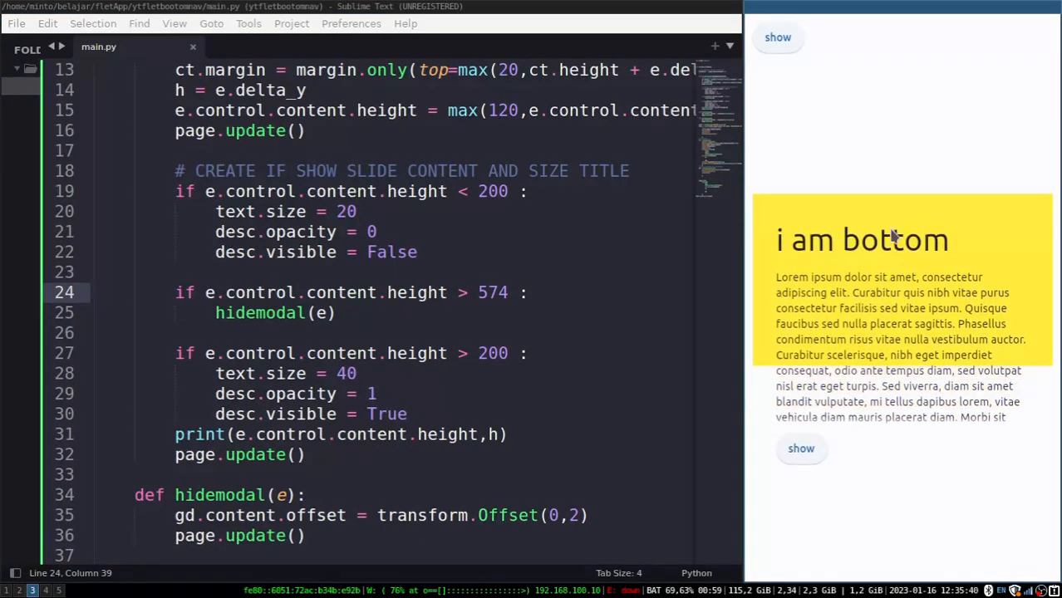
{"action": "left_click", "coordinate": [801, 449]}
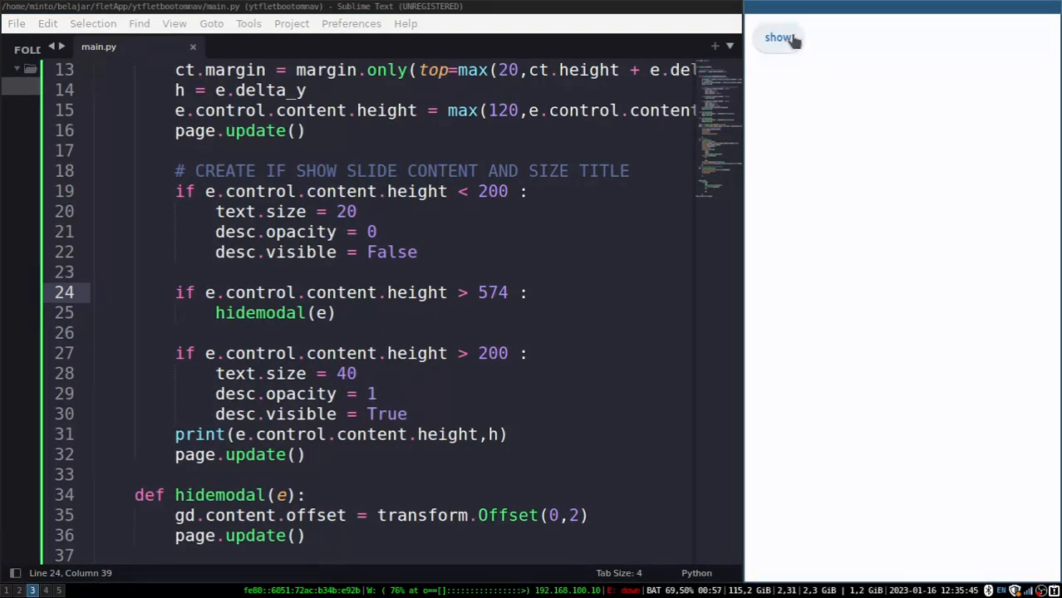
{"action": "mouse_move", "coordinate": [811, 97]}
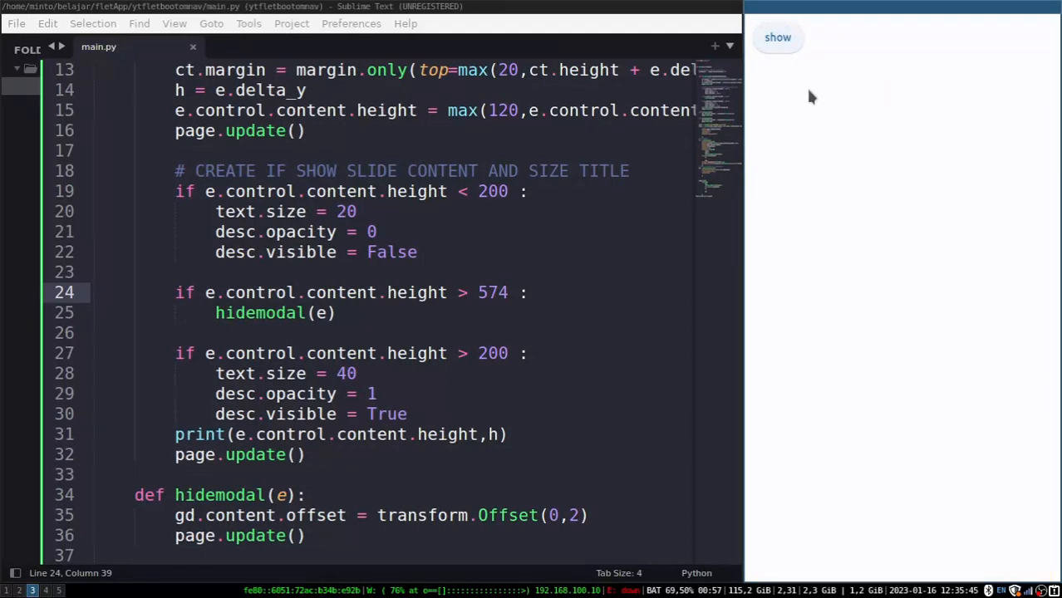
{"action": "left_click", "coordinate": [778, 37]}
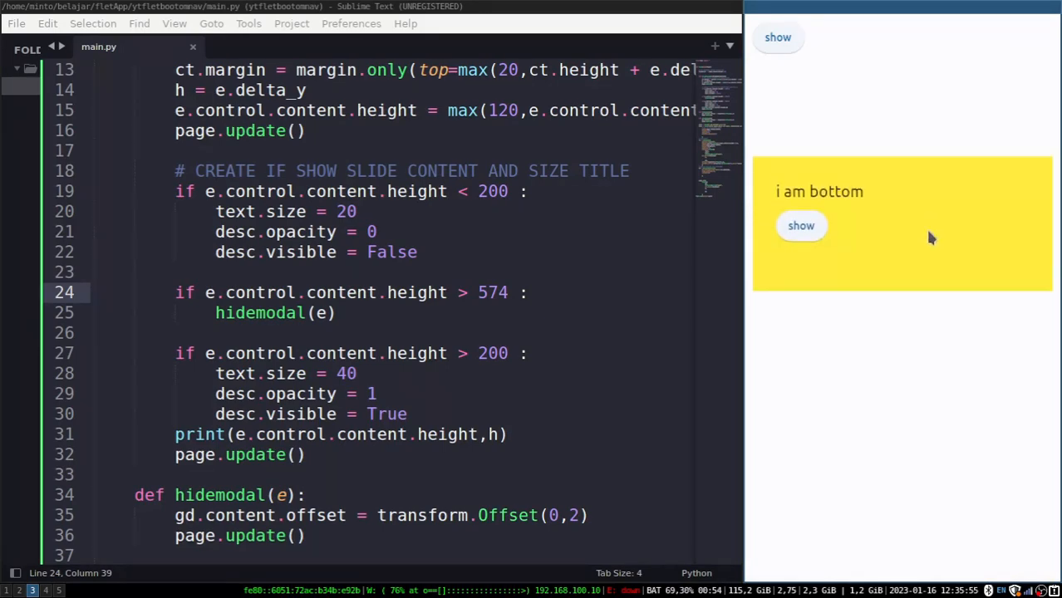
{"action": "left_click", "coordinate": [778, 36]}
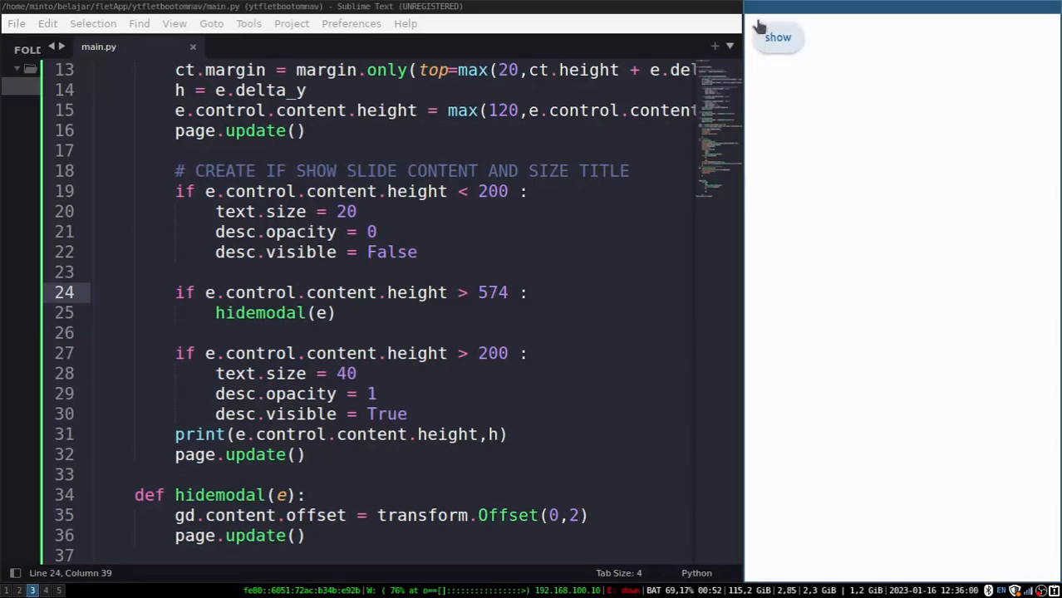
{"action": "left_click", "coordinate": [778, 37]}
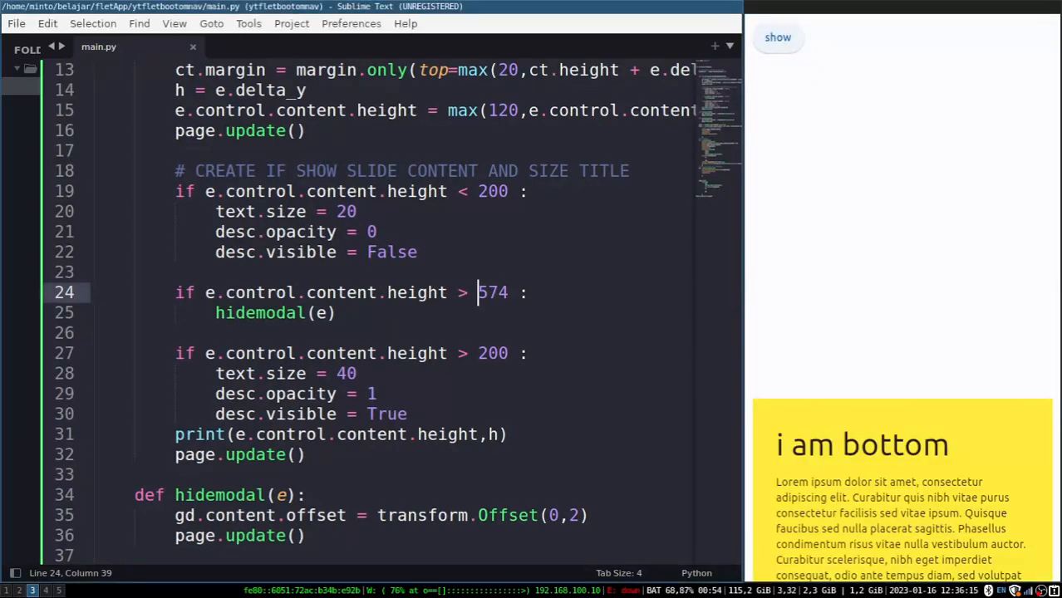
In showmodal set gd.content.height = heightscr under a 'SET DEFAULT OPEN WHEN MODAL IS OPEN' comment
{"action": "scroll", "scroll_direction": "down", "scroll_amount": 3}
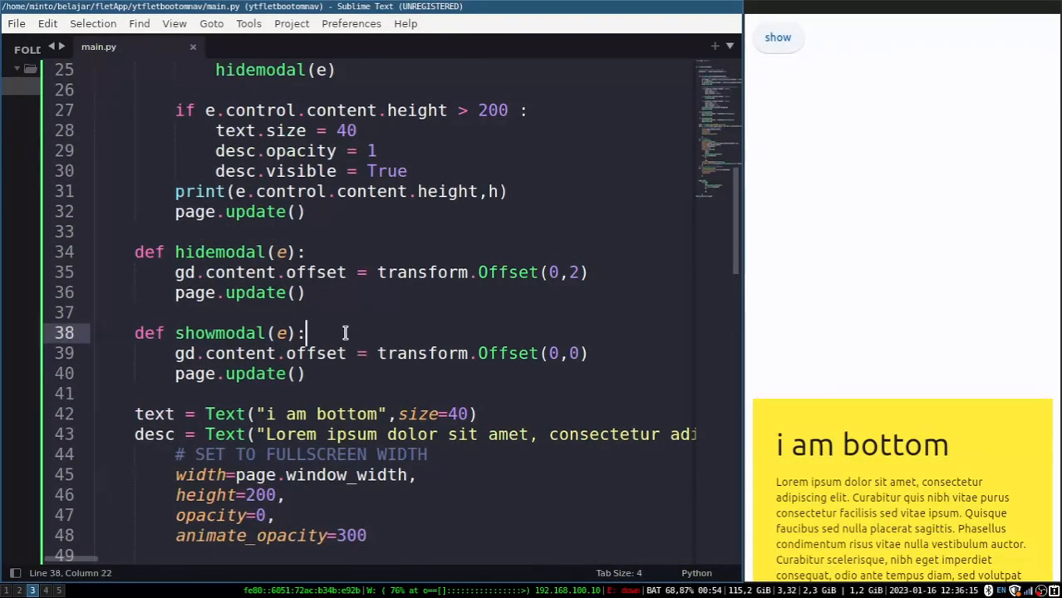
{"action": "type", "text": "gd."}
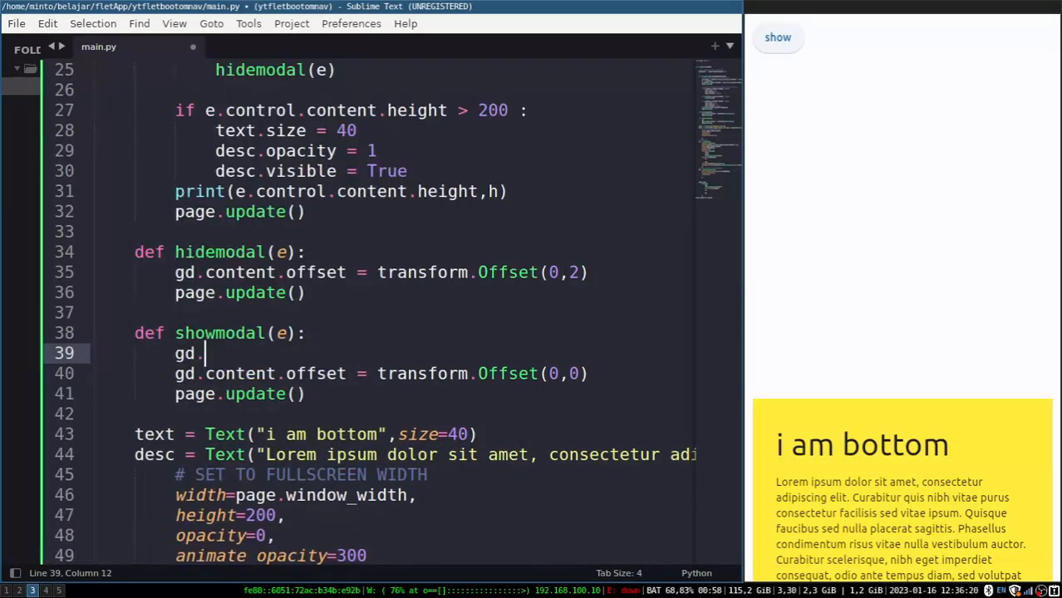
{"action": "type", "text": "content.height = heightscr"}
{"action": "type", "text": "SET"}
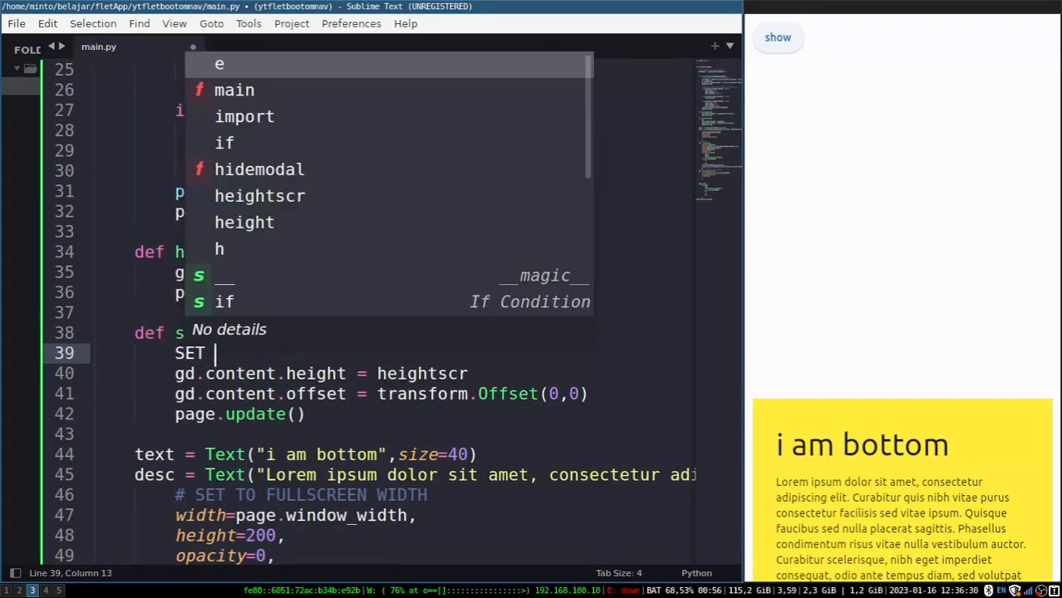
{"action": "type", "text": "DEFAULT OPEN WHEN M"}
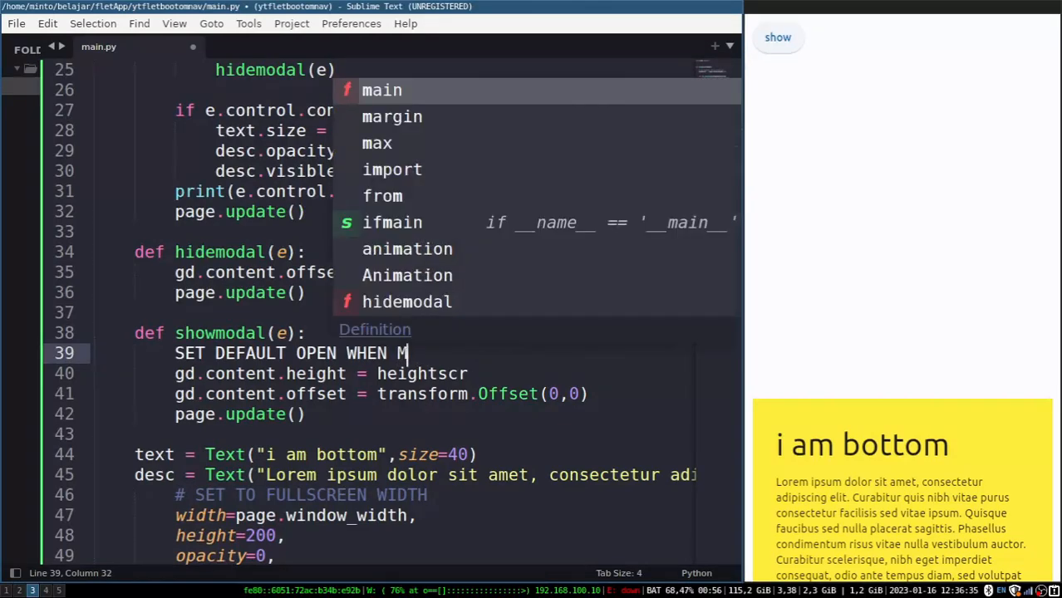
{"action": "type", "text": "ODAL IS OPEN"}
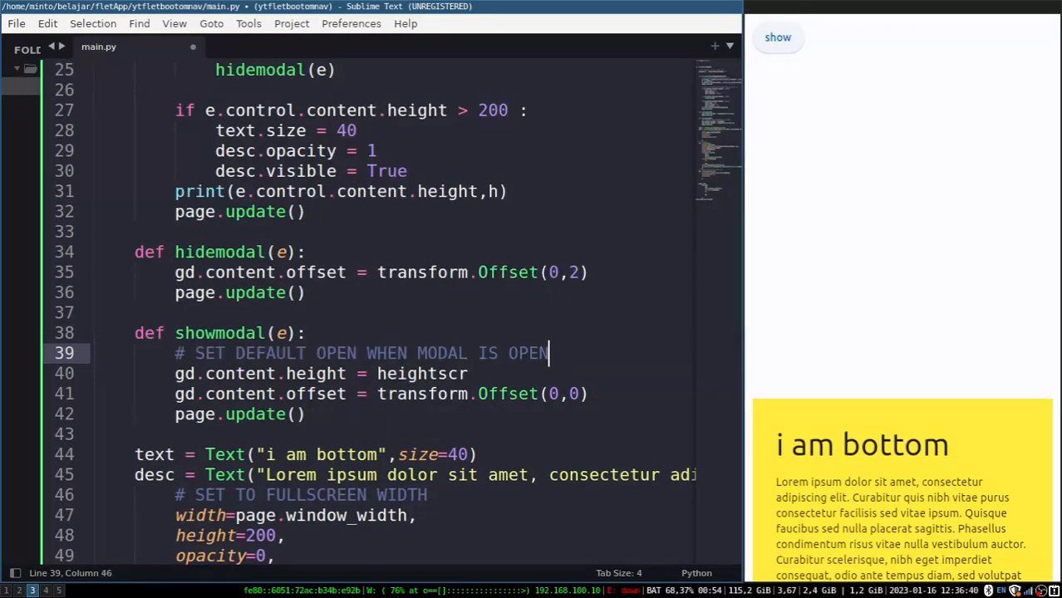
{"action": "left_click", "coordinate": [778, 37]}
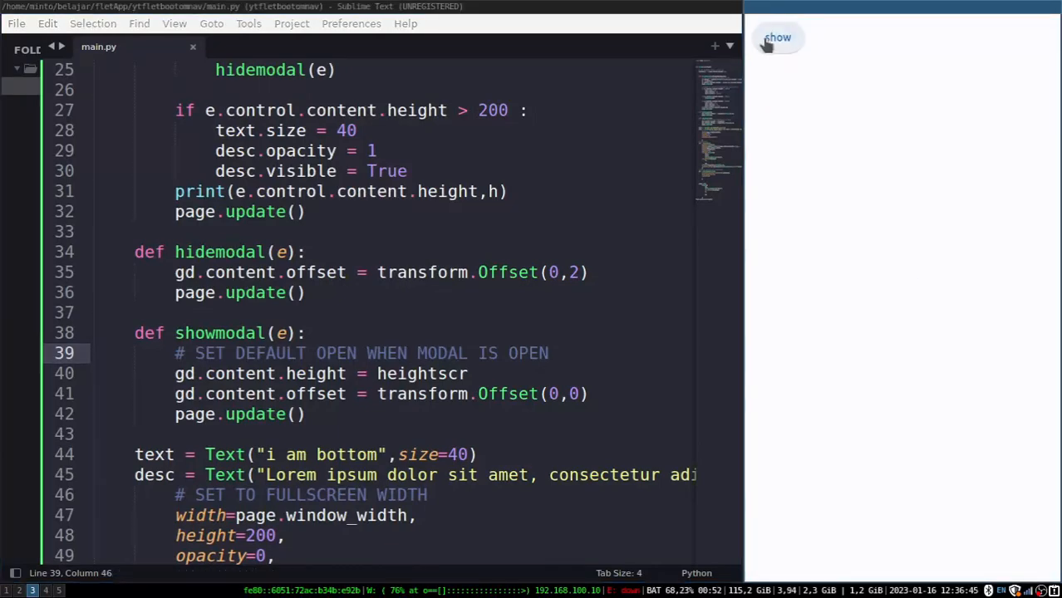
{"action": "left_click", "coordinate": [778, 36]}
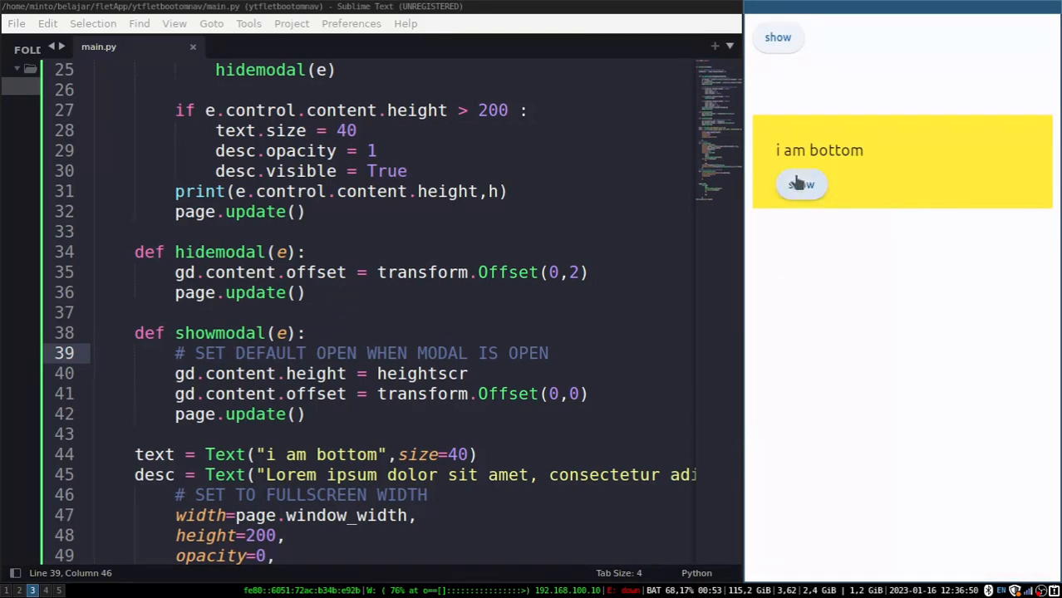
{"action": "left_click", "coordinate": [801, 183]}
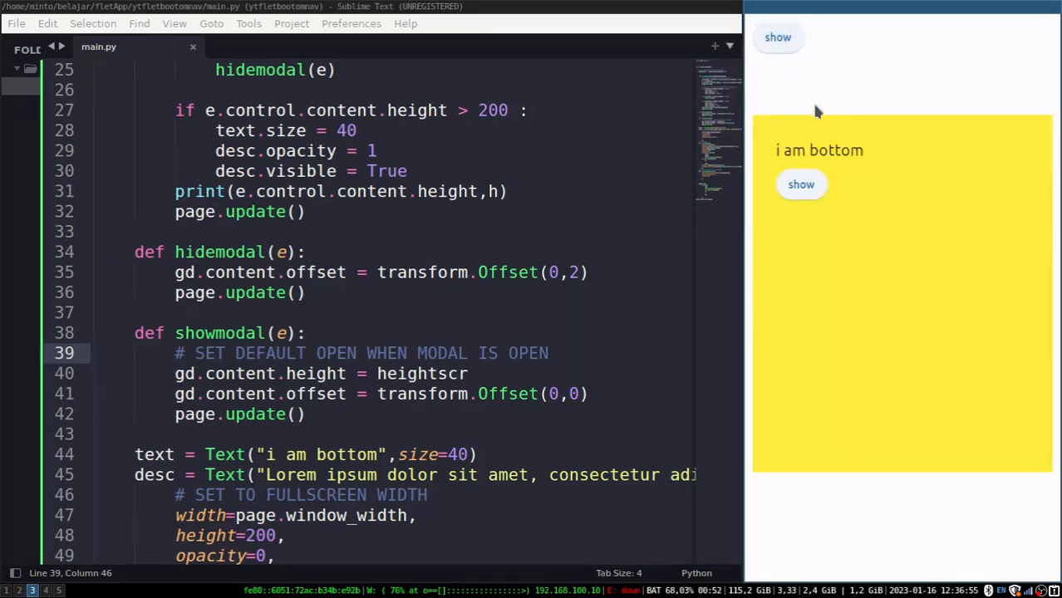
{"action": "left_click", "coordinate": [801, 182]}
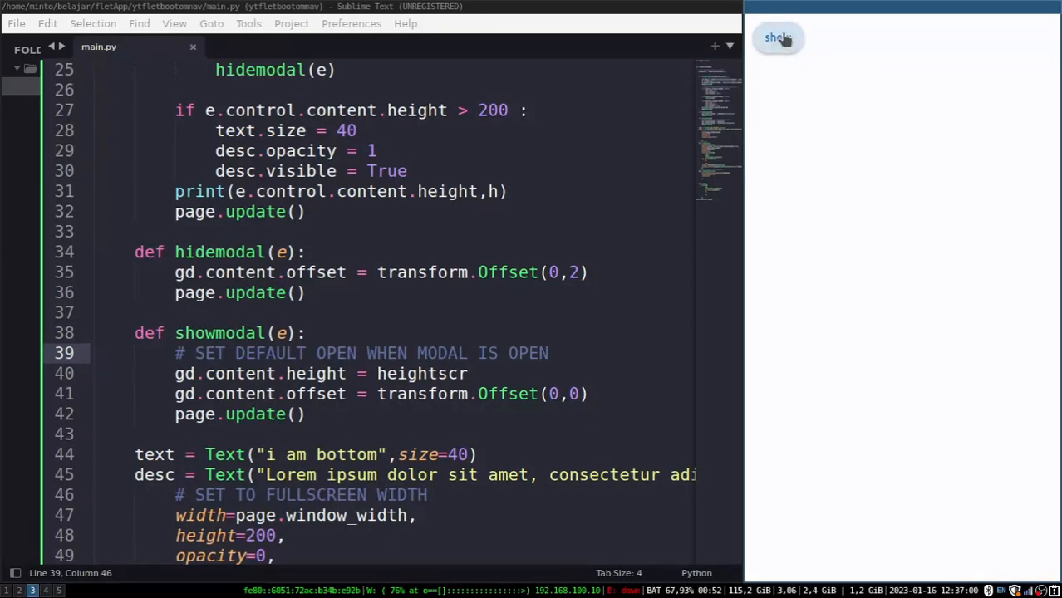
{"action": "left_click", "coordinate": [778, 36]}
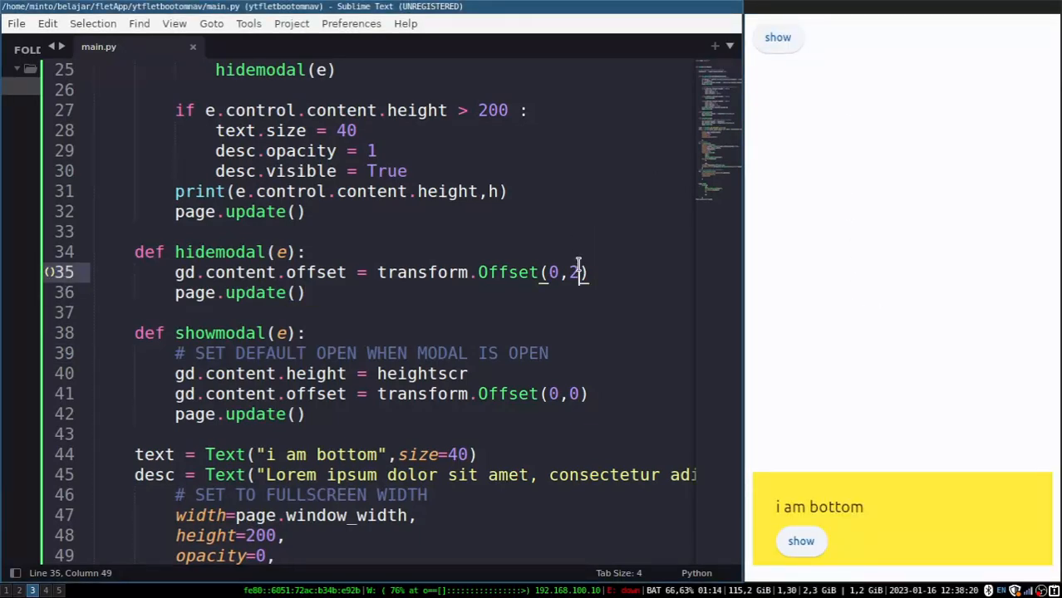
Change hidemodal's Offset to (0,4) and reopen the bottom sheet in the app
{"action": "type", "text": "4"}
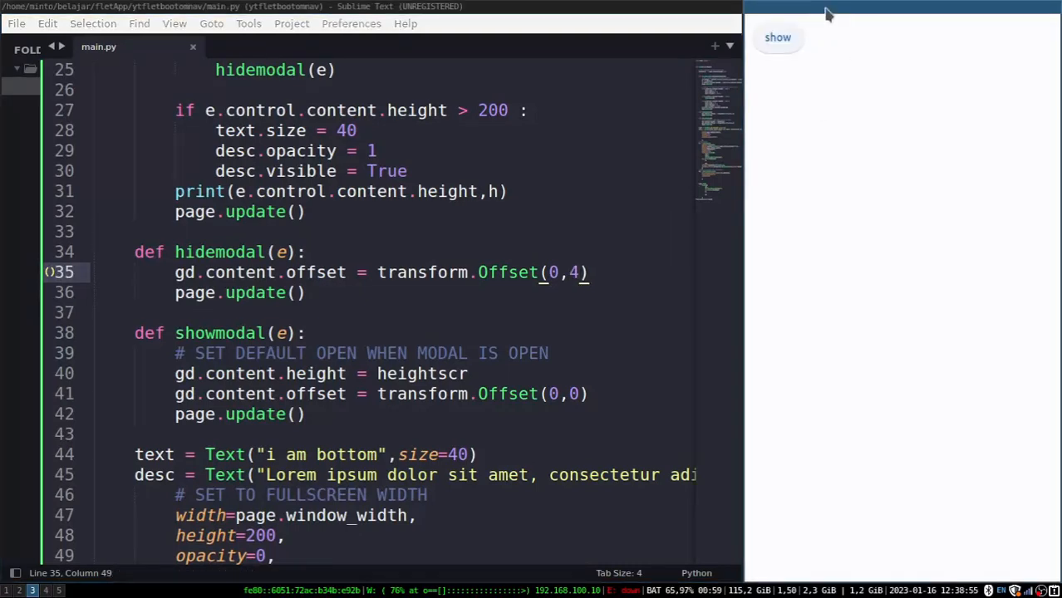
{"action": "mouse_move", "coordinate": [778, 36]}
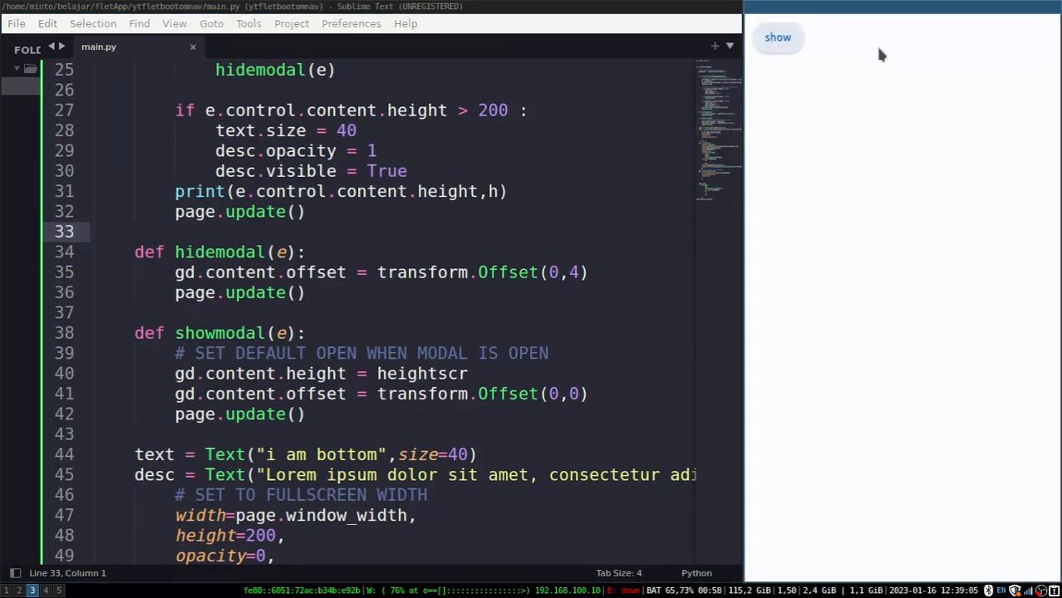
{"action": "left_click", "coordinate": [777, 37]}
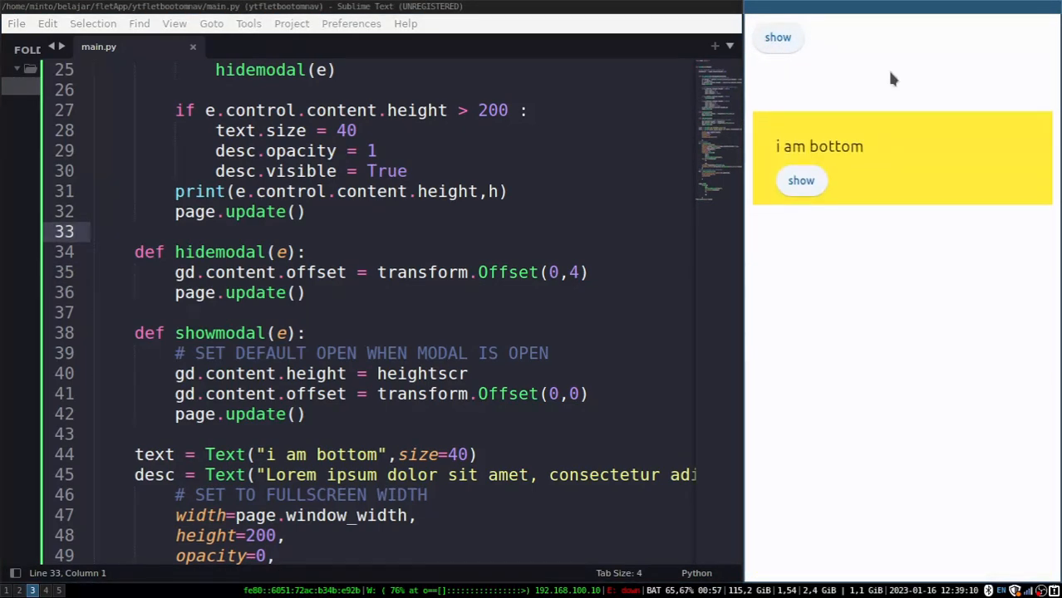
{"action": "left_click", "coordinate": [778, 37]}
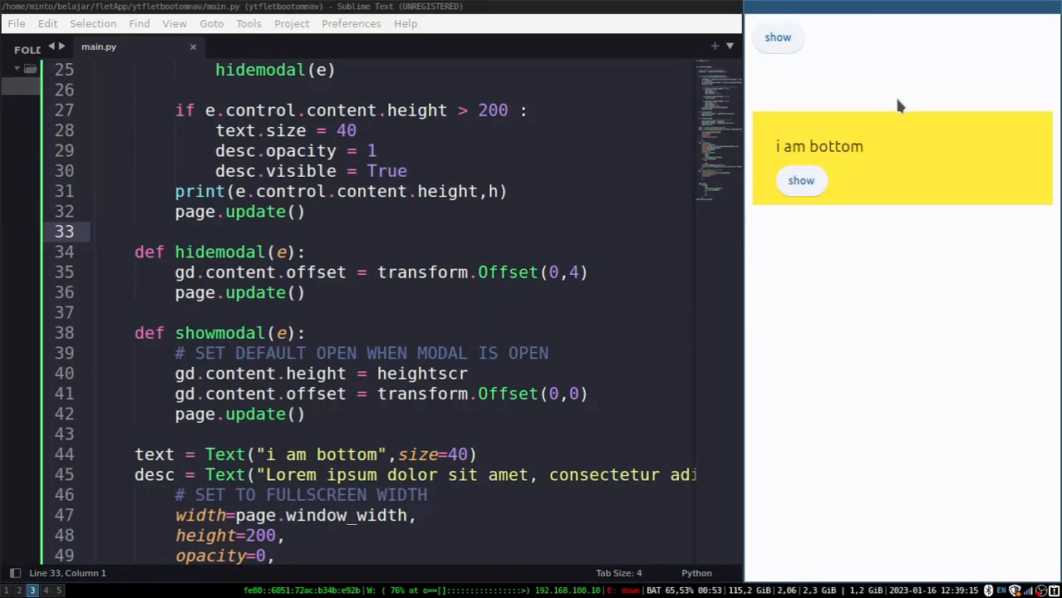
Test expanding, shrinking and pushing the sheet until it auto-hides
{"action": "left_click", "coordinate": [801, 180]}
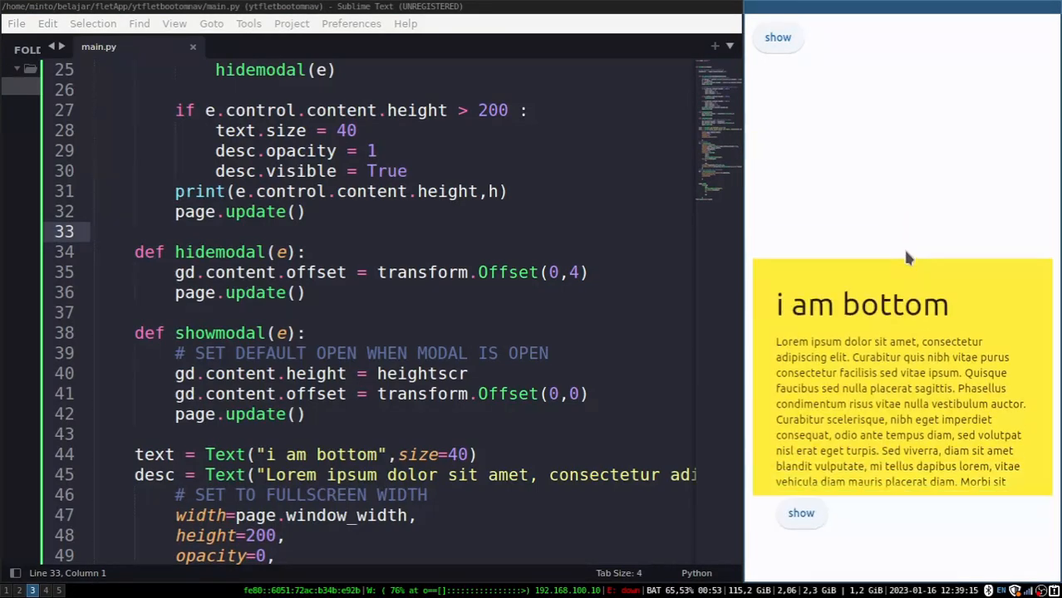
{"action": "left_click", "coordinate": [801, 512]}
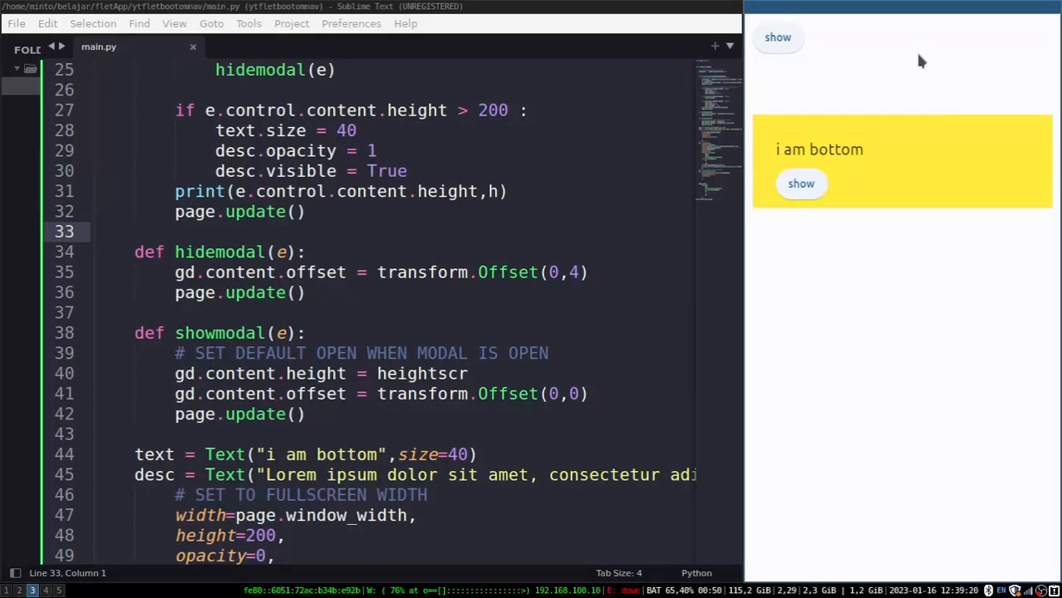
{"action": "left_click", "coordinate": [801, 183]}
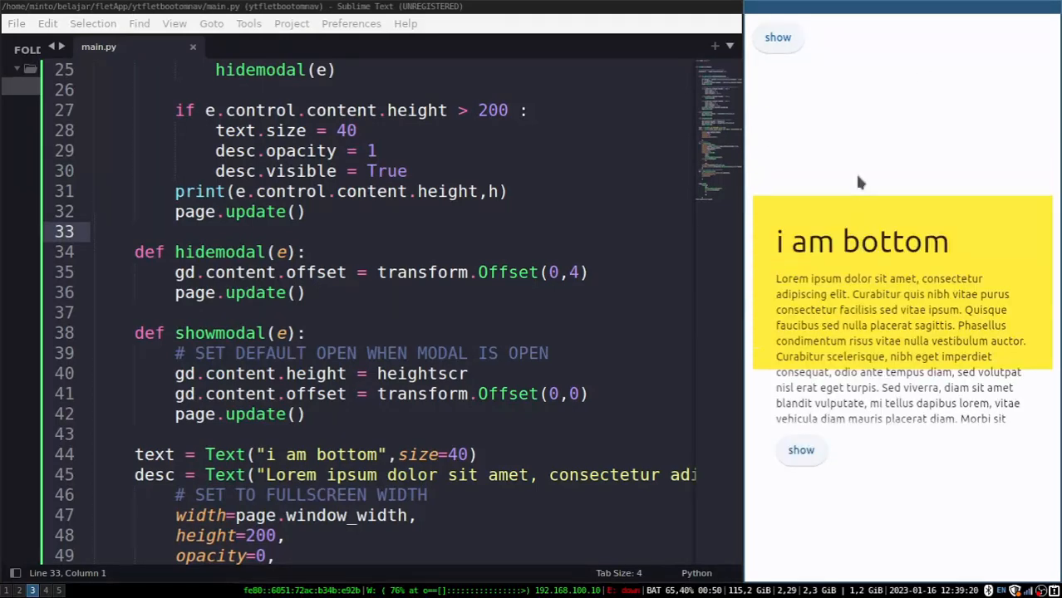
{"action": "left_click", "coordinate": [778, 37]}
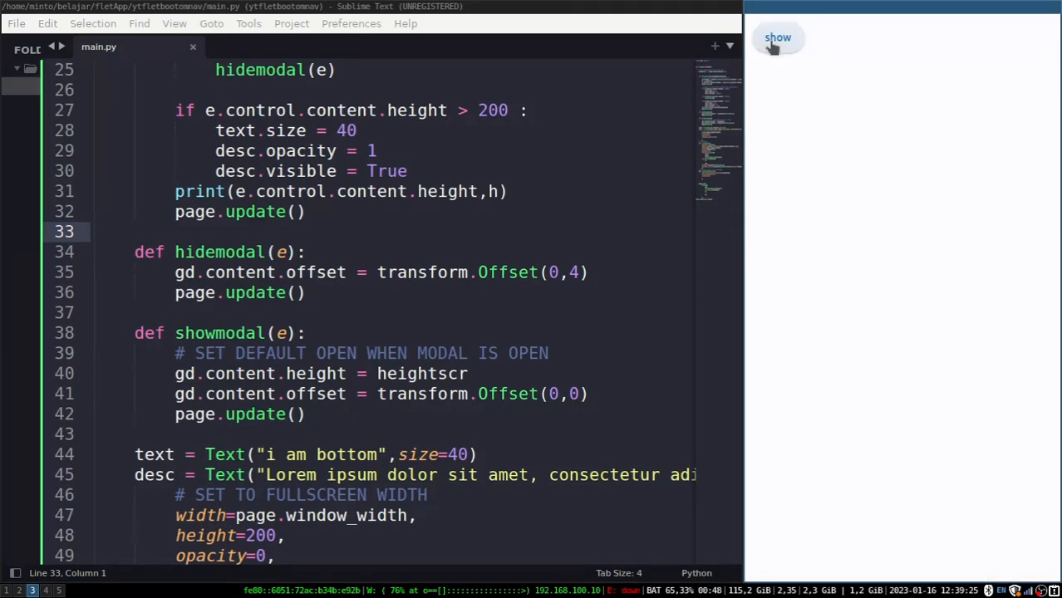